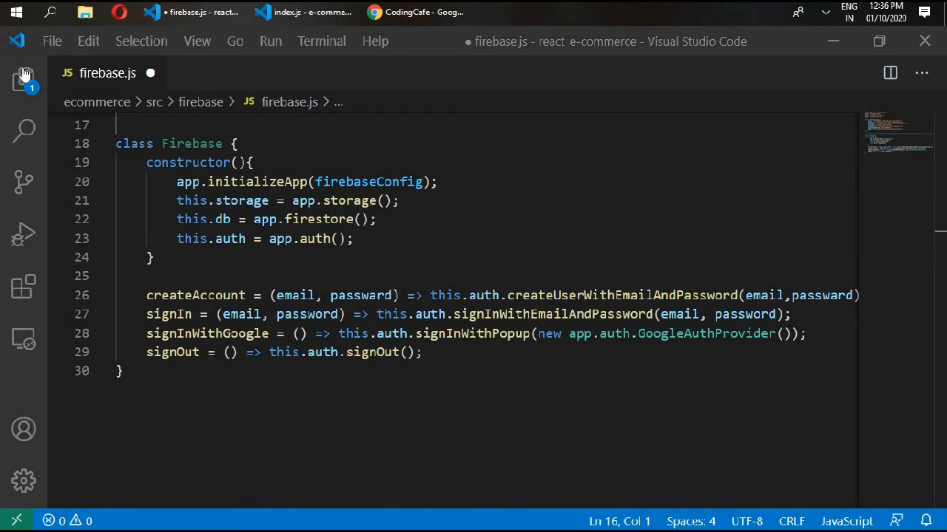
- Review base.config.js, index.js and App.js in the file tree, then open package.json
{"action": "left_click", "coordinate": [24, 79]}
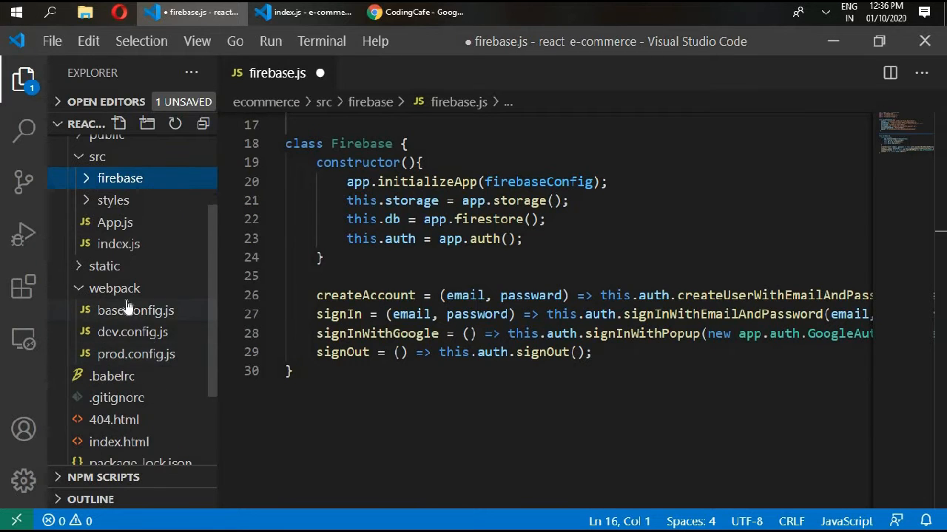
{"action": "mouse_move", "coordinate": [131, 331]}
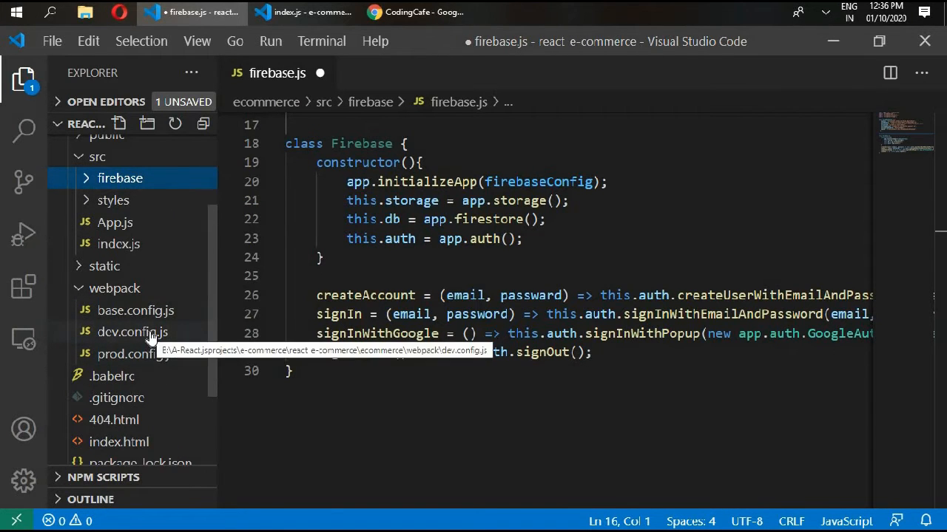
{"action": "left_click", "coordinate": [135, 310]}
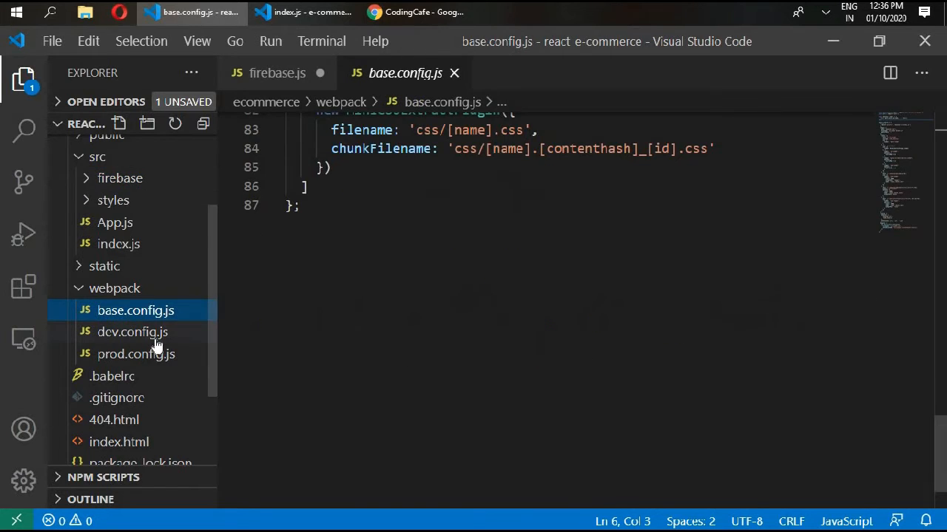
{"action": "left_click", "coordinate": [136, 353]}
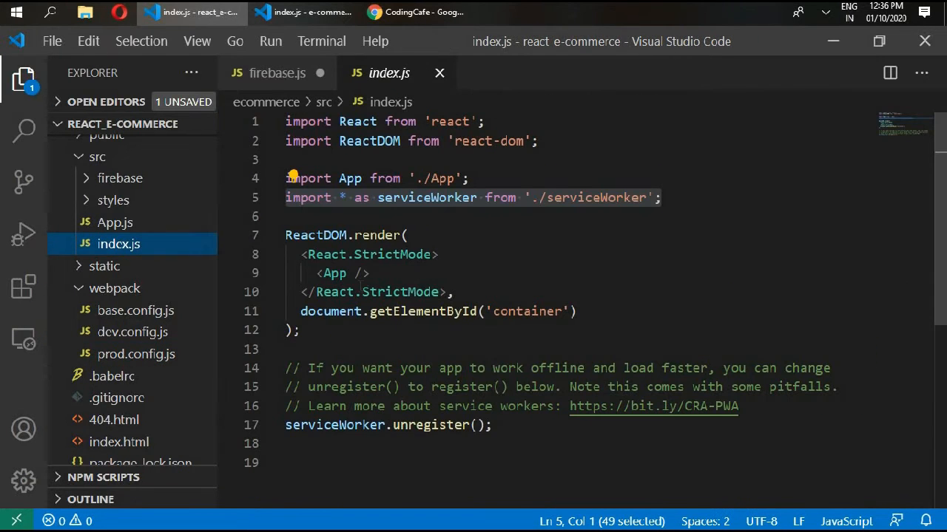
{"action": "left_click", "coordinate": [115, 222]}
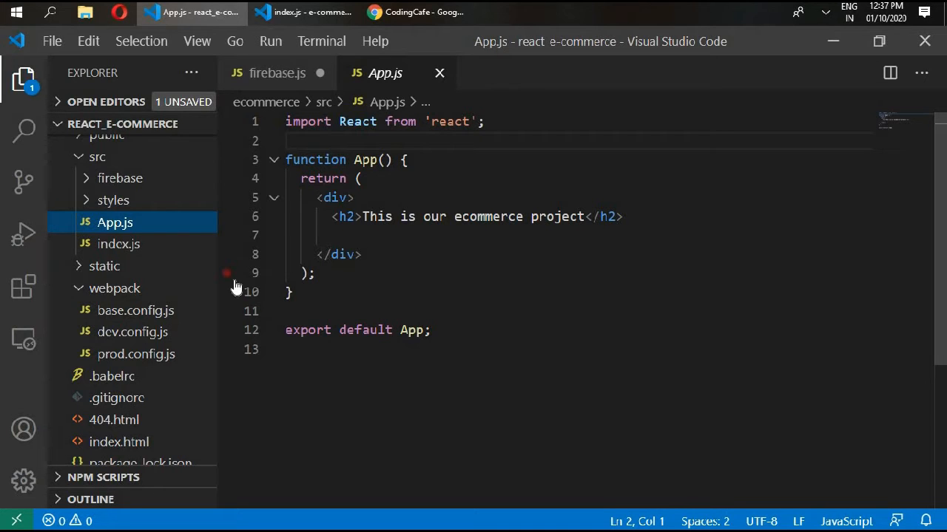
{"action": "mouse_move", "coordinate": [183, 309]}
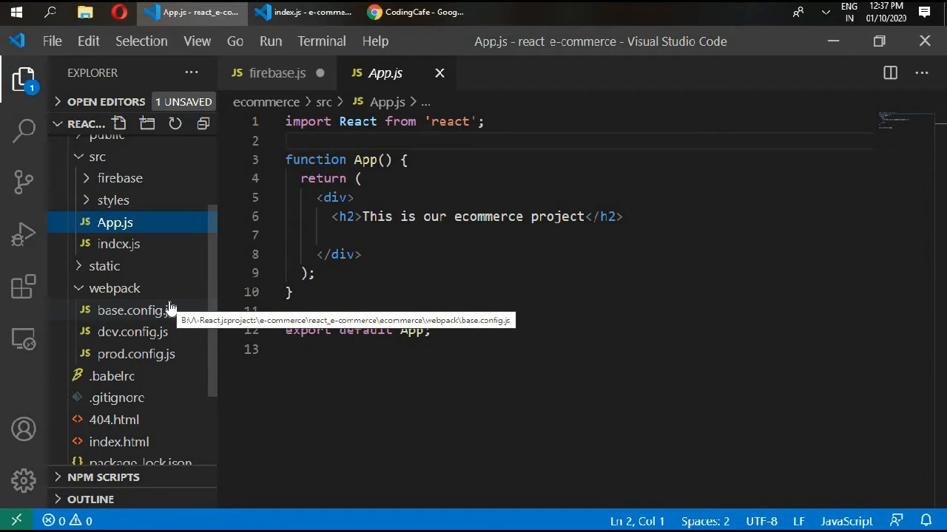
{"action": "mouse_move", "coordinate": [270, 354]}
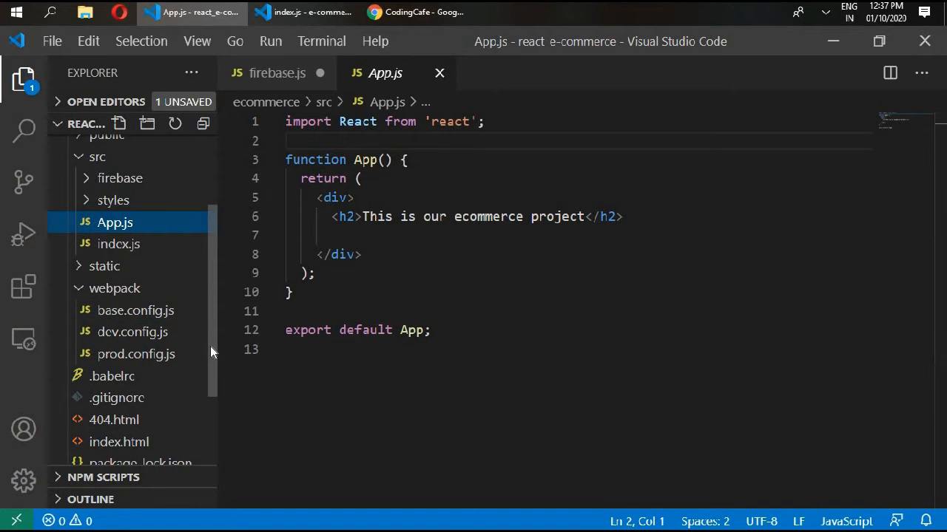
{"action": "scroll", "scroll_direction": "down", "scroll_amount": 3}
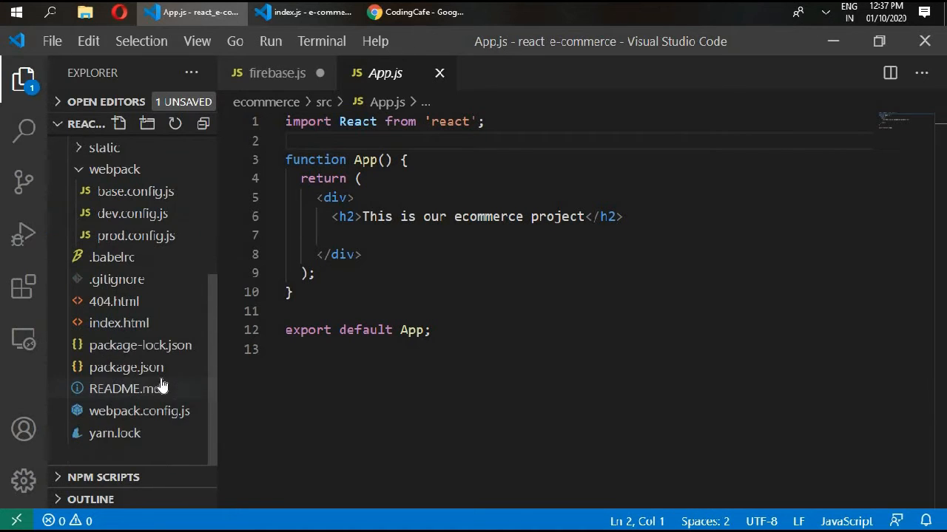
{"action": "left_click", "coordinate": [126, 367]}
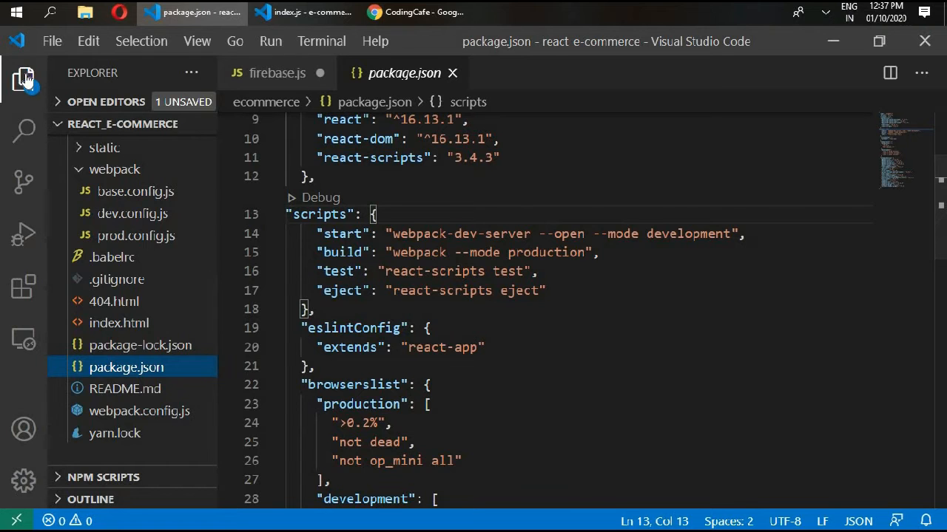
- Delete the start script entry from package.json
{"action": "left_click", "coordinate": [24, 79]}
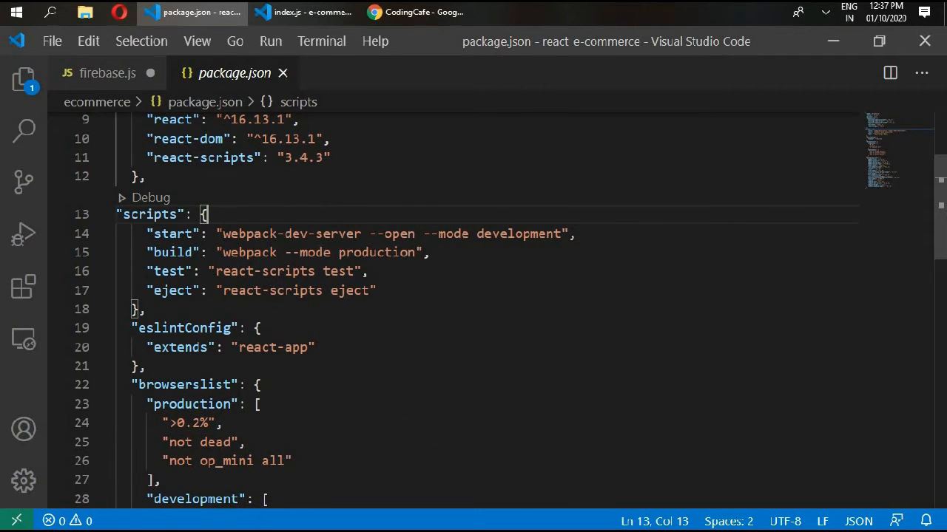
{"action": "left_click_drag", "start_coordinate": [153, 233], "coordinate": [575, 234]}
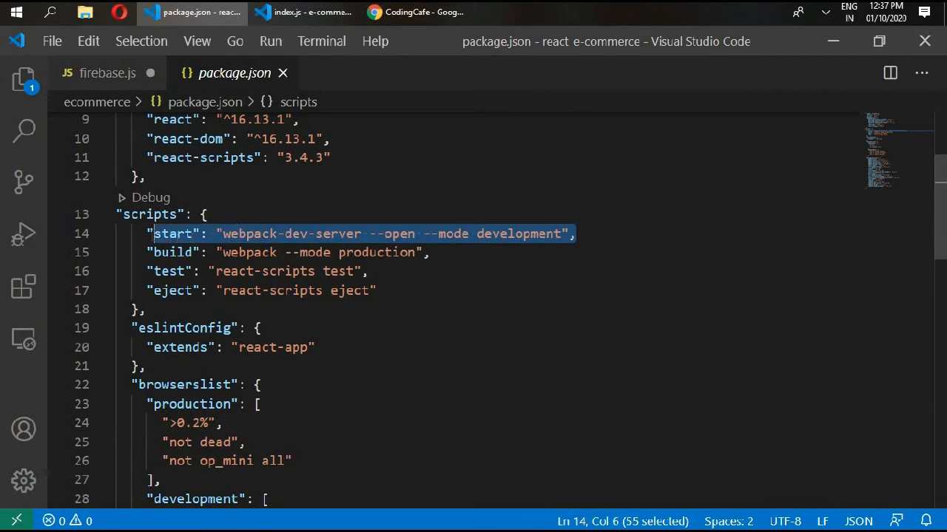
{"action": "key", "text": "Delete"}
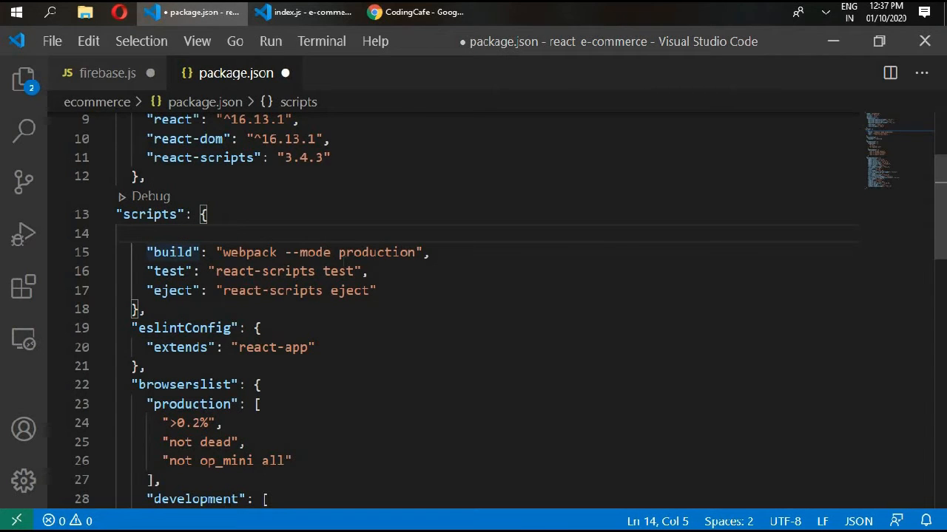
- Change the build script to cross-env NODE_ENV=production webpack --config webpack/prod.config.js
{"action": "left_click_drag", "start_coordinate": [293, 252], "coordinate": [416, 253]}
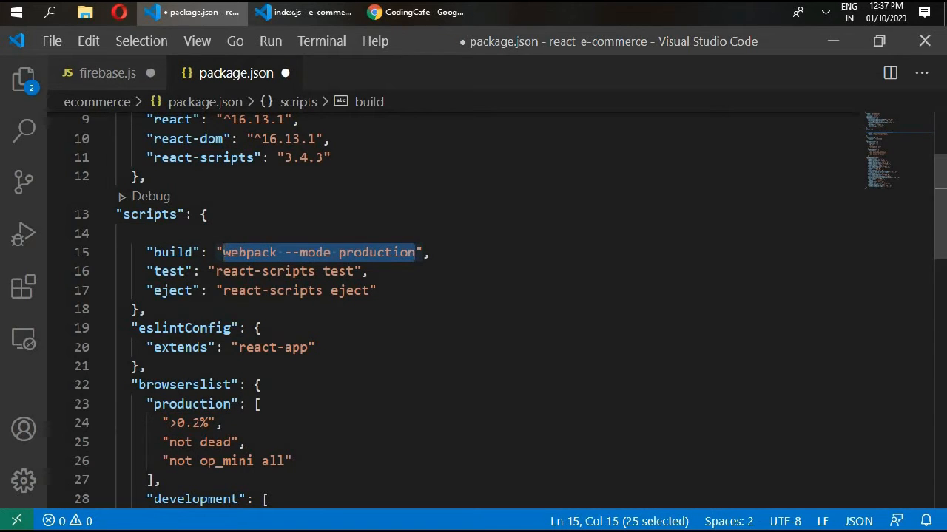
{"action": "type", "text": "cross"}
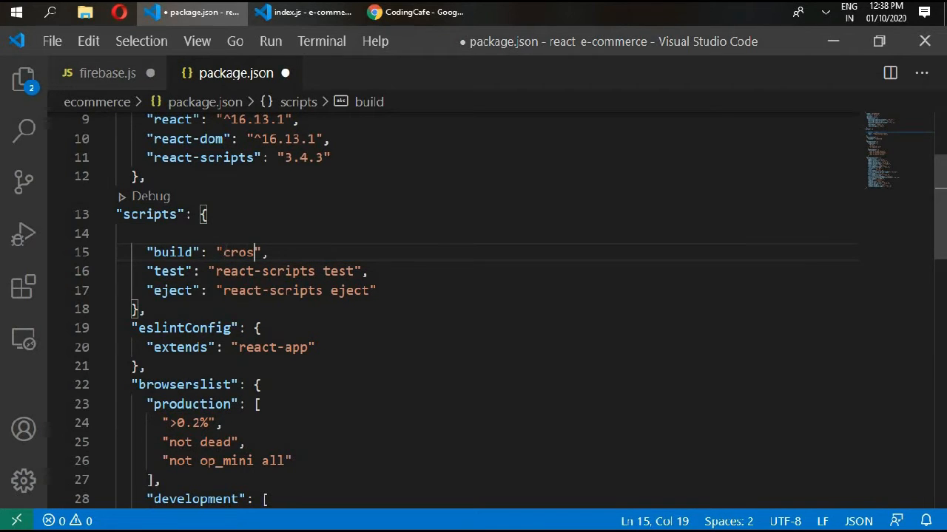
{"action": "type", "text": "s"}
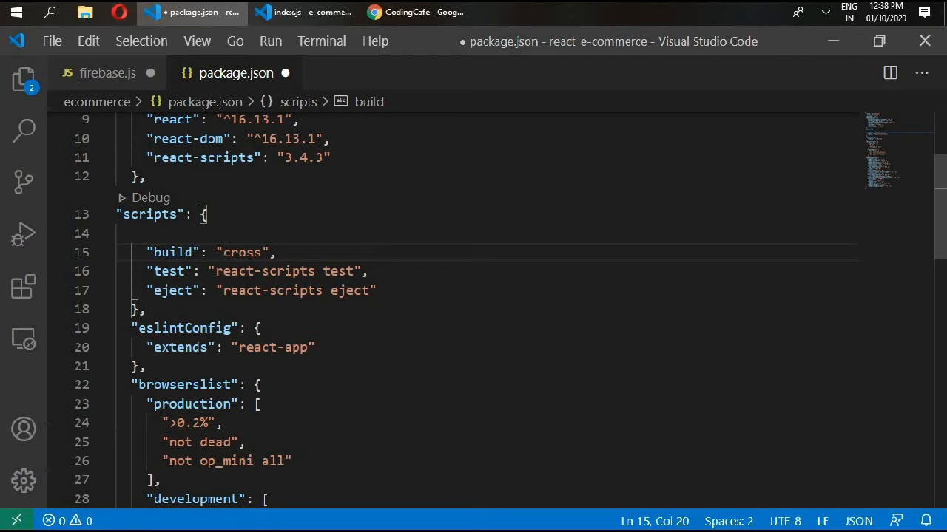
{"action": "type", "text": "-env"}
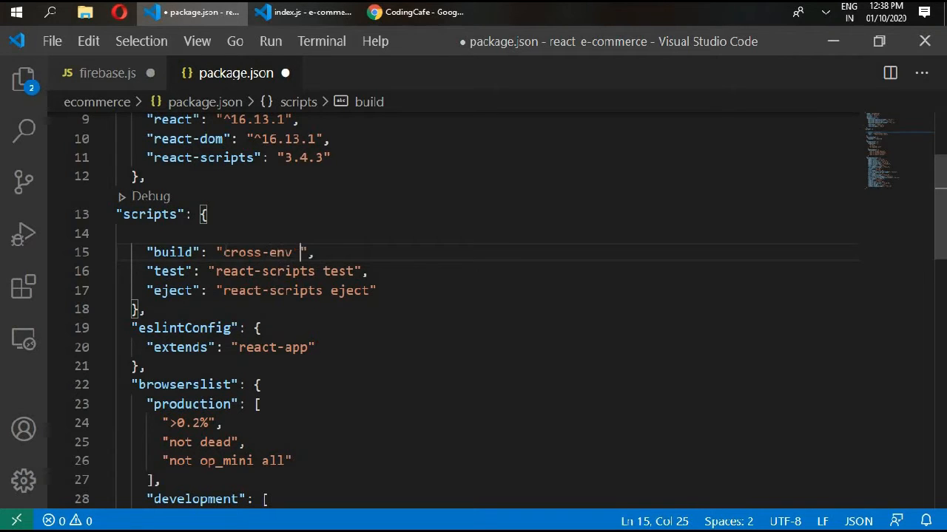
{"action": "type", "text": "NOD"}
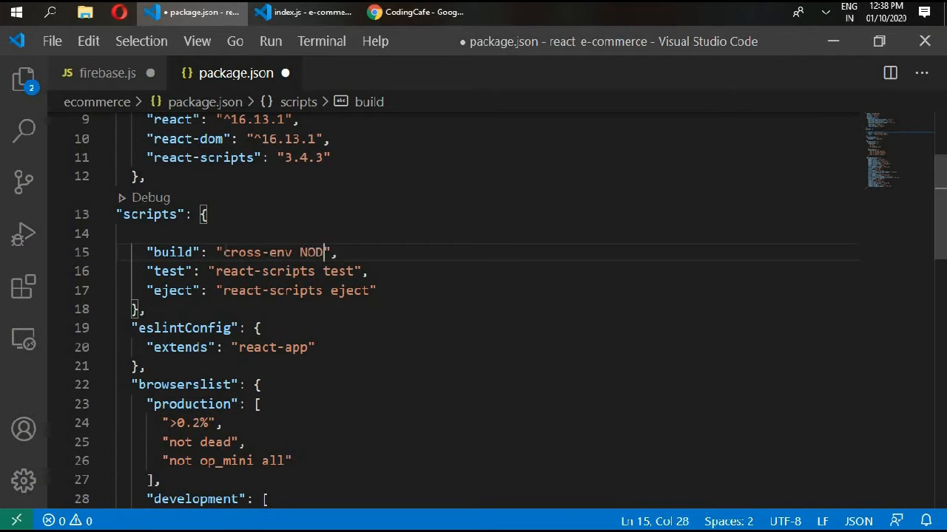
{"action": "type", "text": "E_EN"}
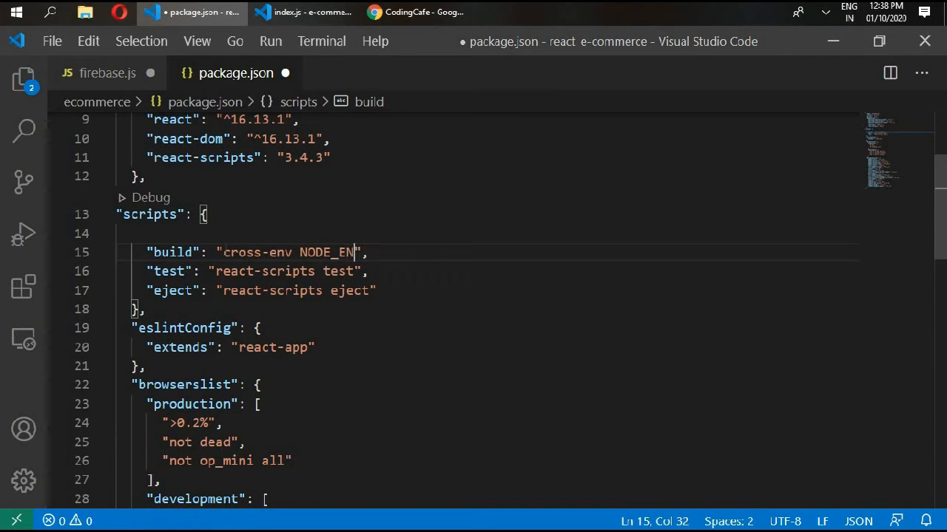
{"action": "type", "text": "V"}
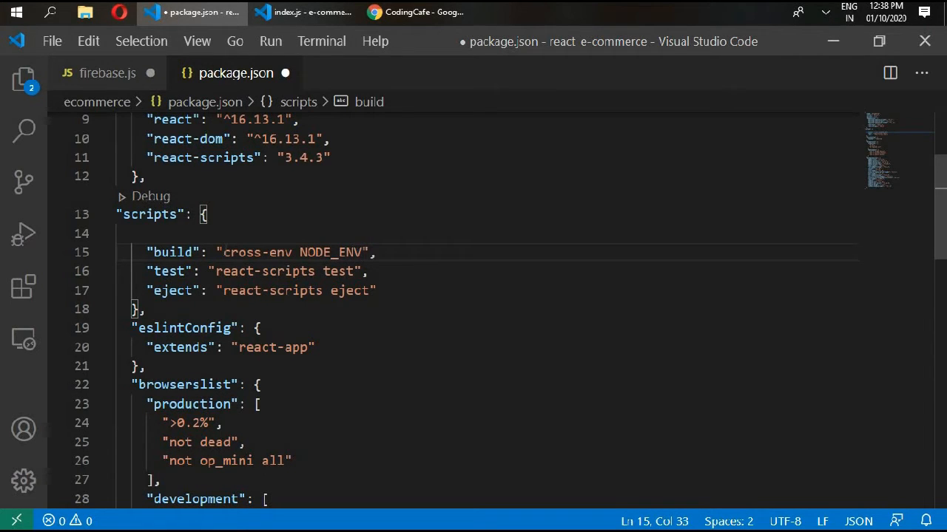
{"action": "type", "text": "="}
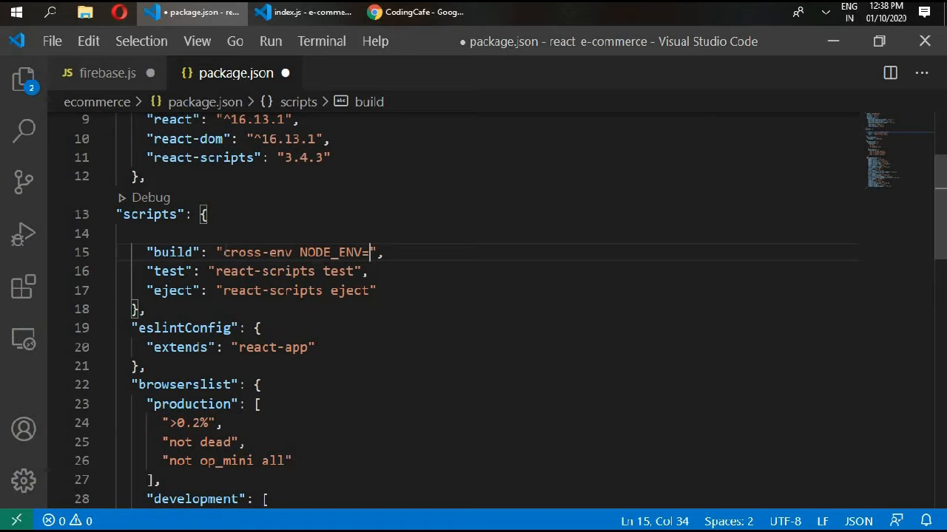
{"action": "type", "text": "production webpack"}
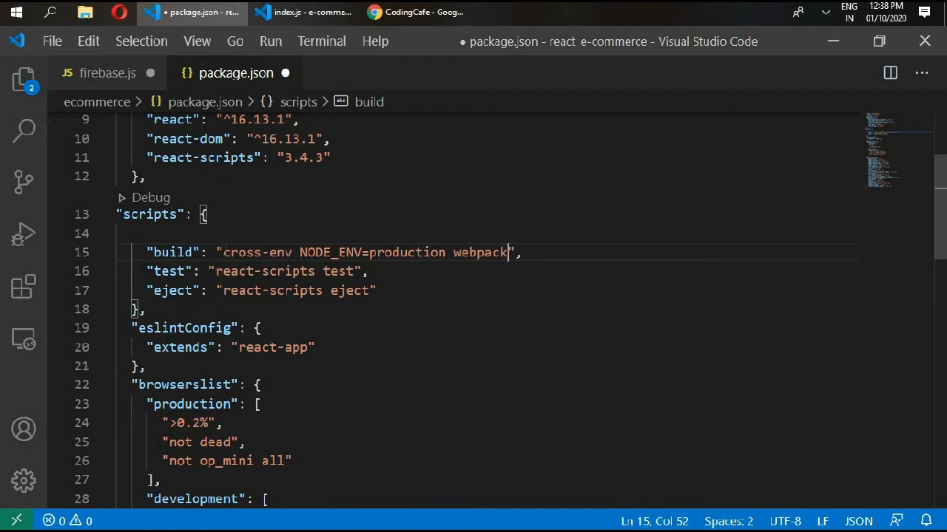
{"action": "type", "text": "--conf"}
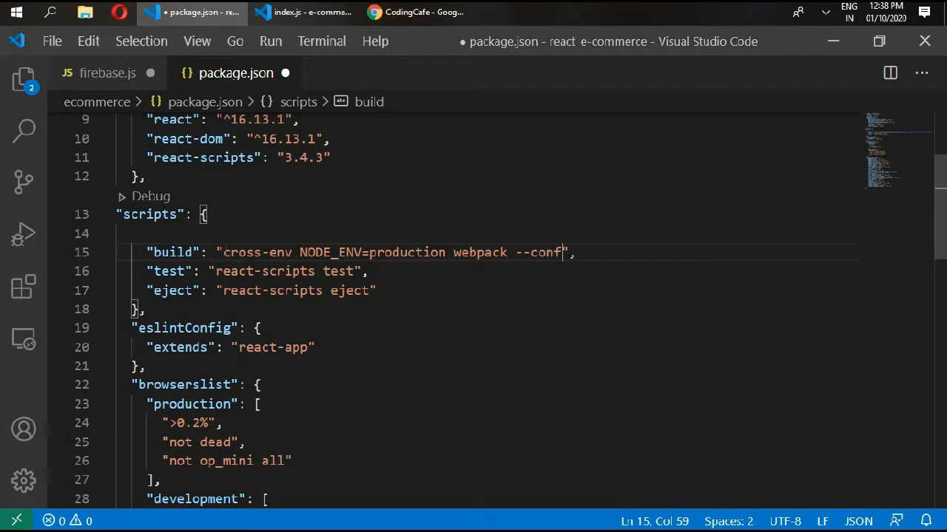
{"action": "type", "text": "ig"}
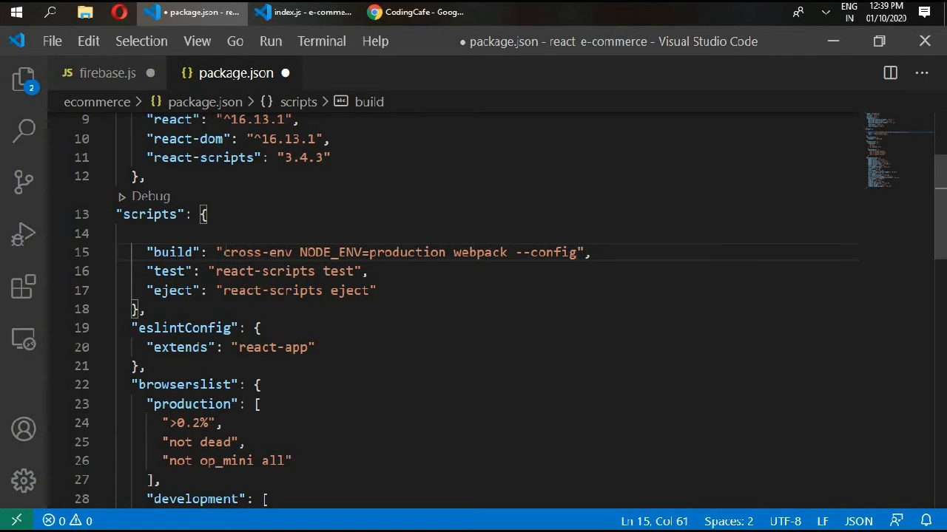
{"action": "type", "text": "webpack"}
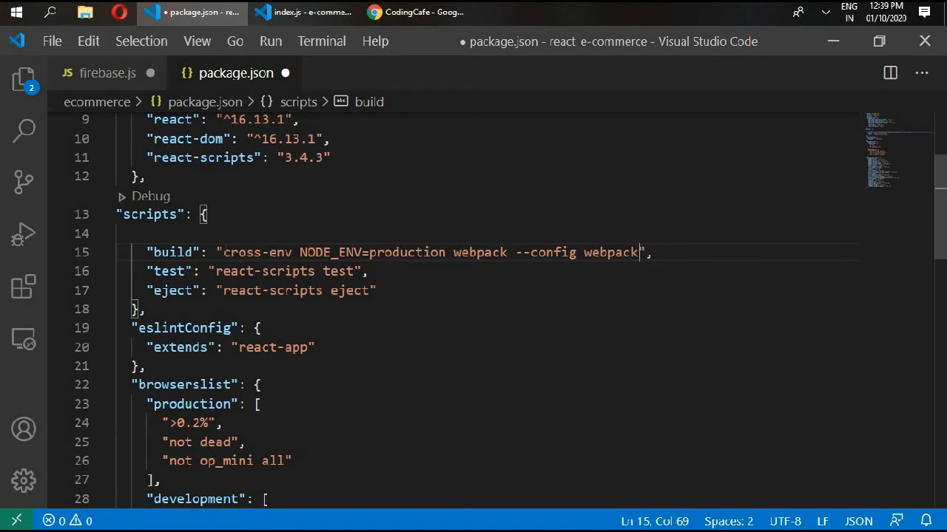
{"action": "type", "text": "/"}
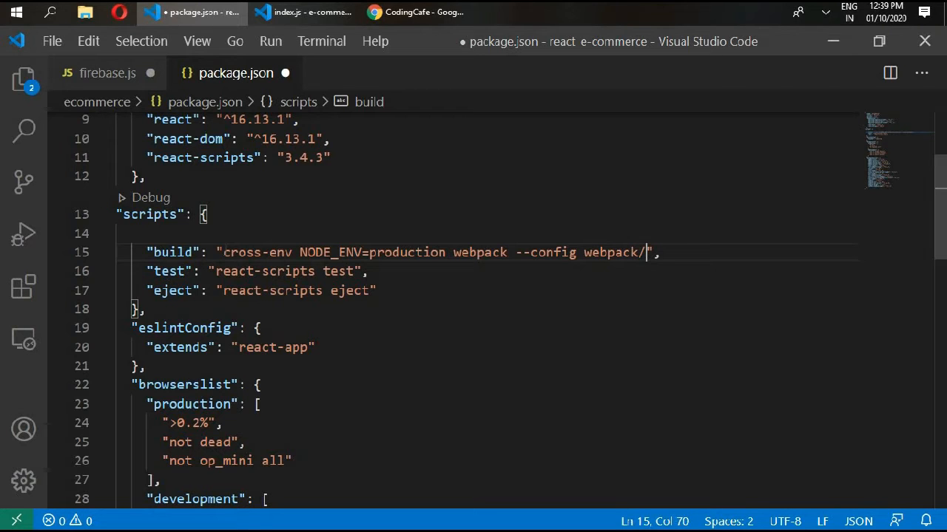
{"action": "type", "text": "prod.con"}
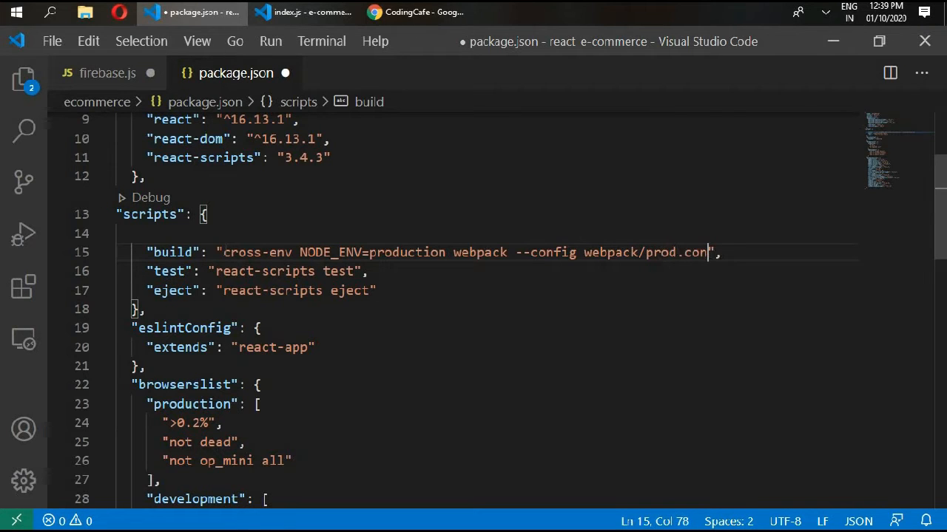
{"action": "type", "text": "fig.js"}
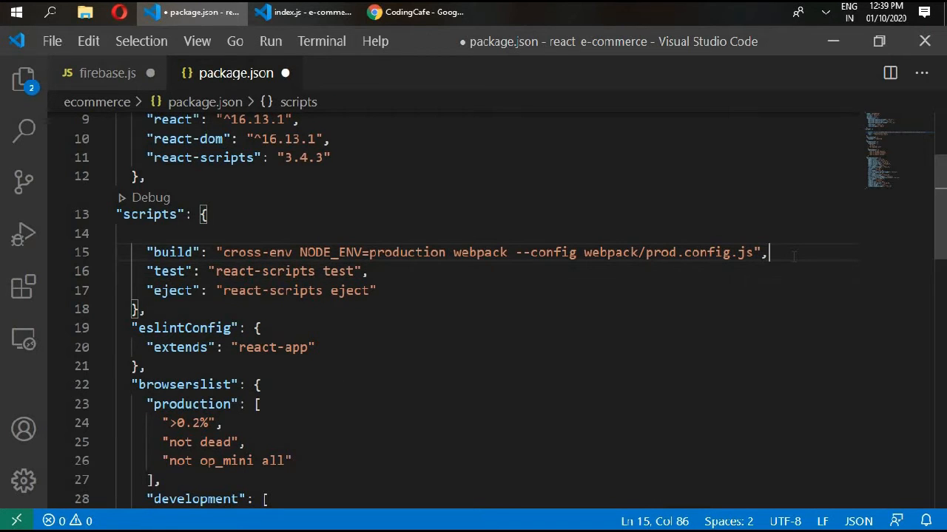
- Add a "dev-server" script after build: webpack-dev-server --open --cofig webpack/dev.config.js
{"action": "key", "text": "Enter"}
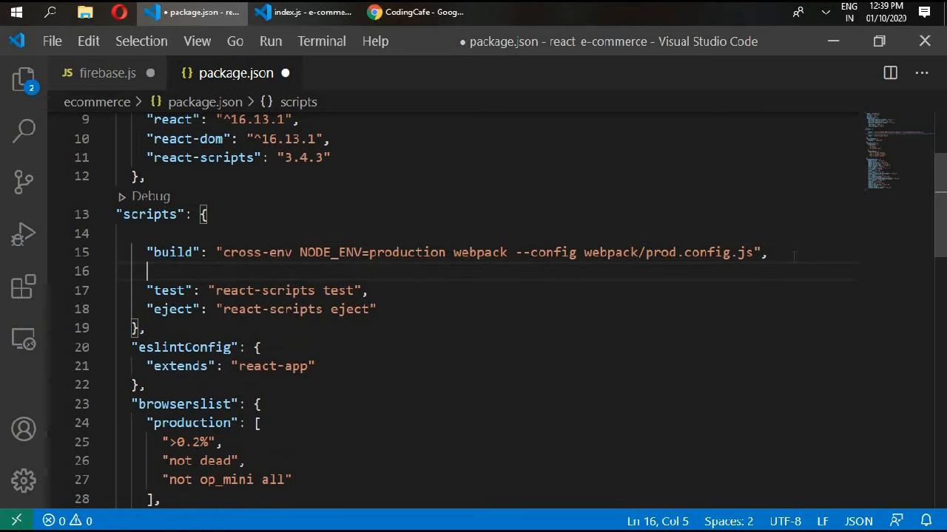
{"action": "type", "text": "\"dev\""}
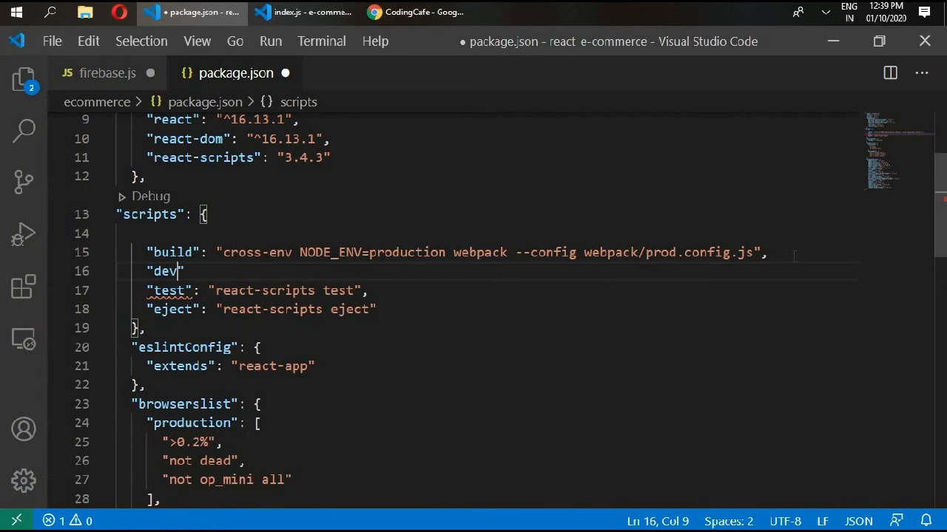
{"action": "type", "text": "-serve"}
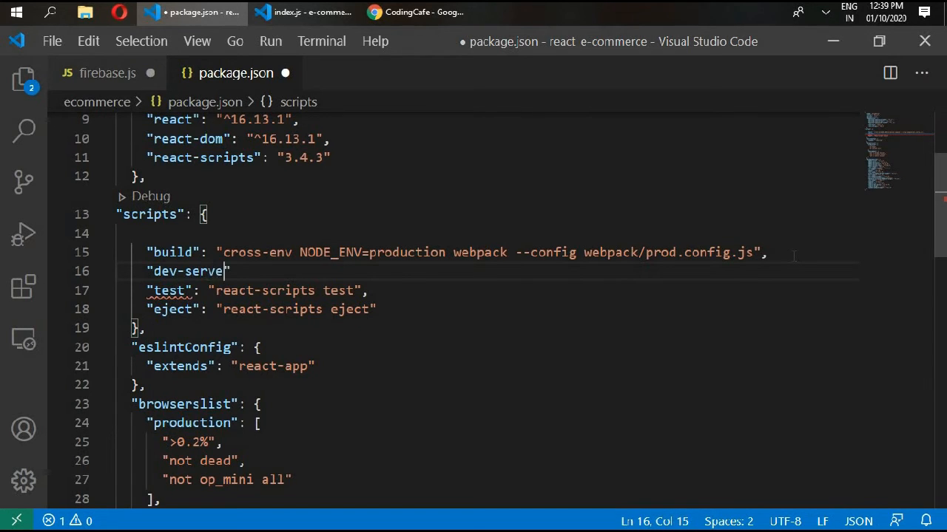
{"action": "type", "text": "r\":"}
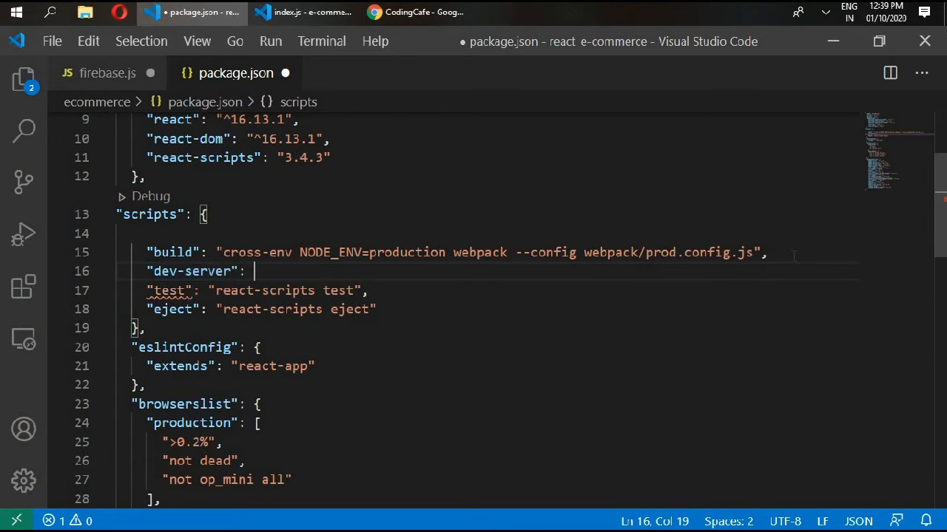
{"action": "type", "text": "webpa"}
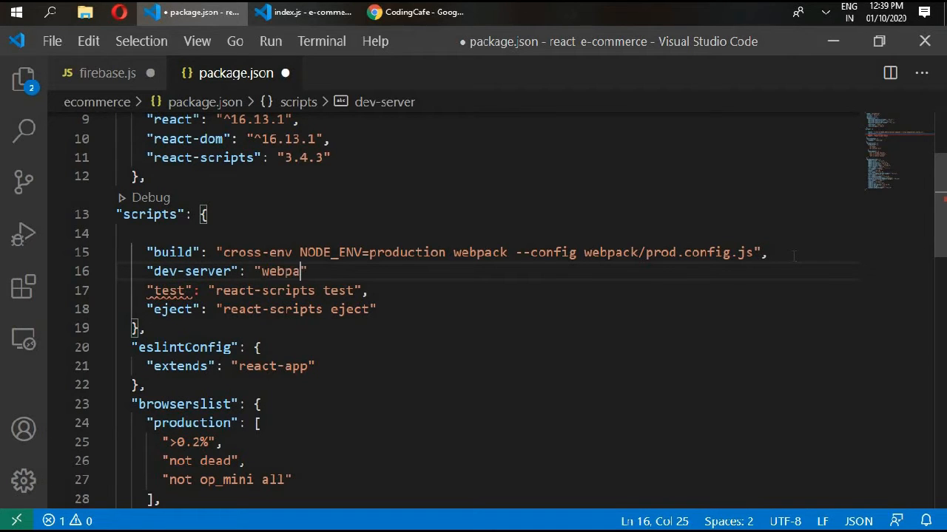
{"action": "type", "text": "ck"}
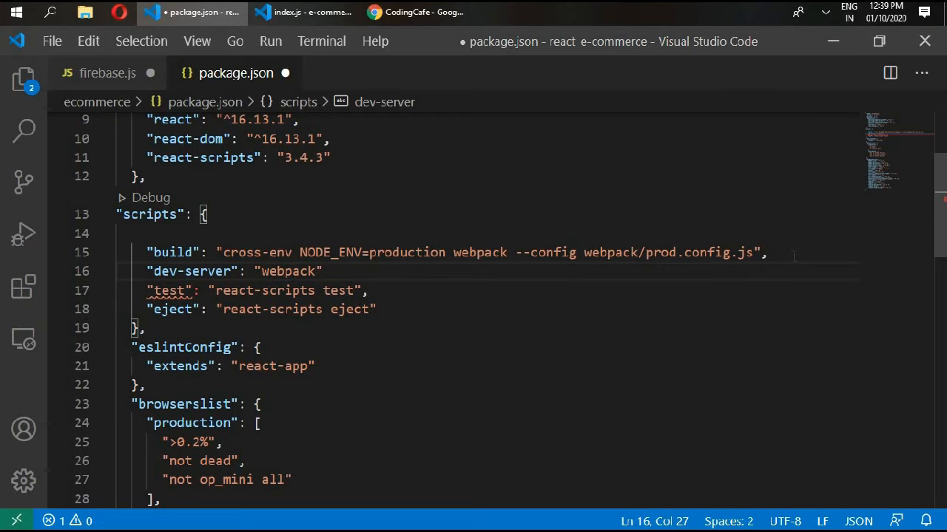
{"action": "type", "text": "-dev-"}
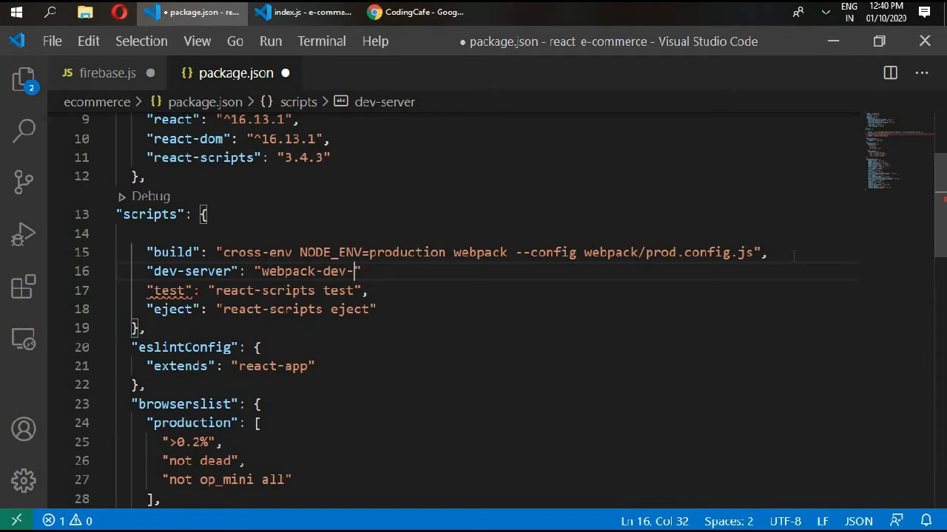
{"action": "type", "text": "server --"}
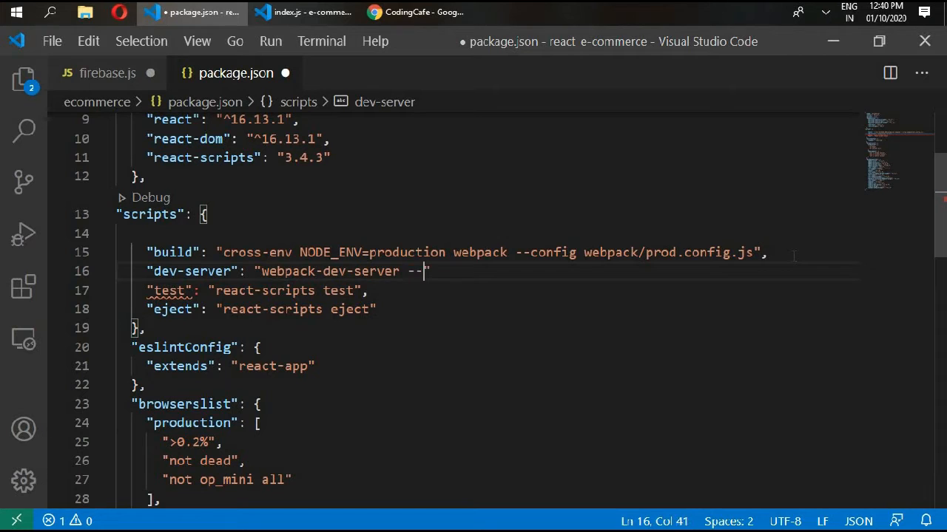
{"action": "type", "text": "op"}
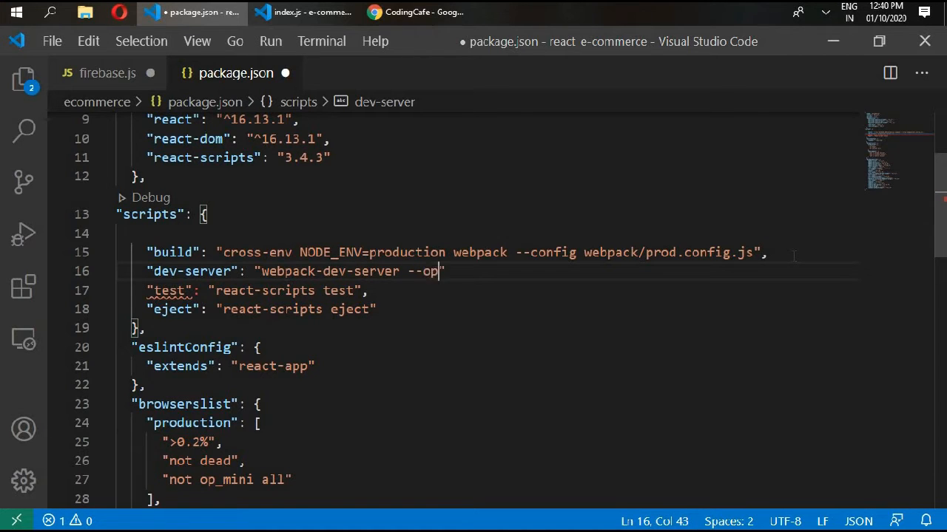
{"action": "type", "text": "en --cofig w"}
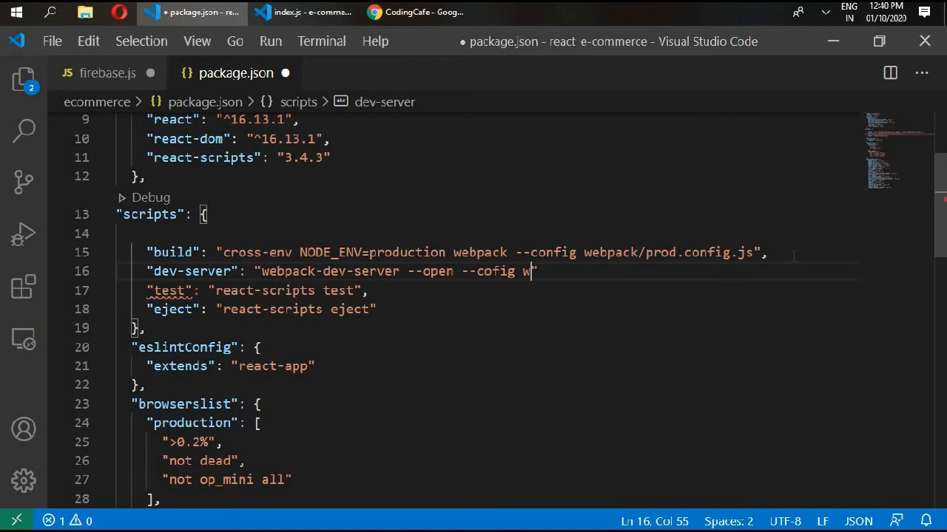
{"action": "type", "text": "ebpack"}
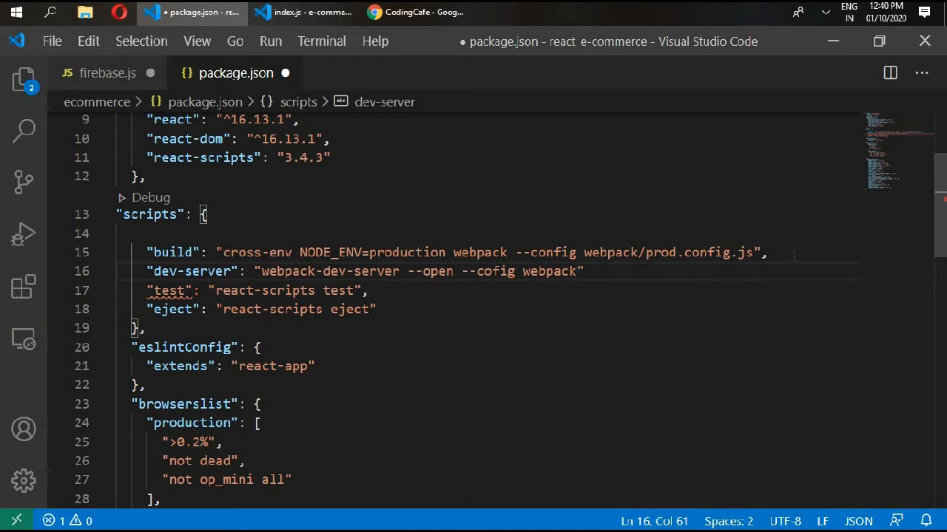
{"action": "type", "text": "/"}
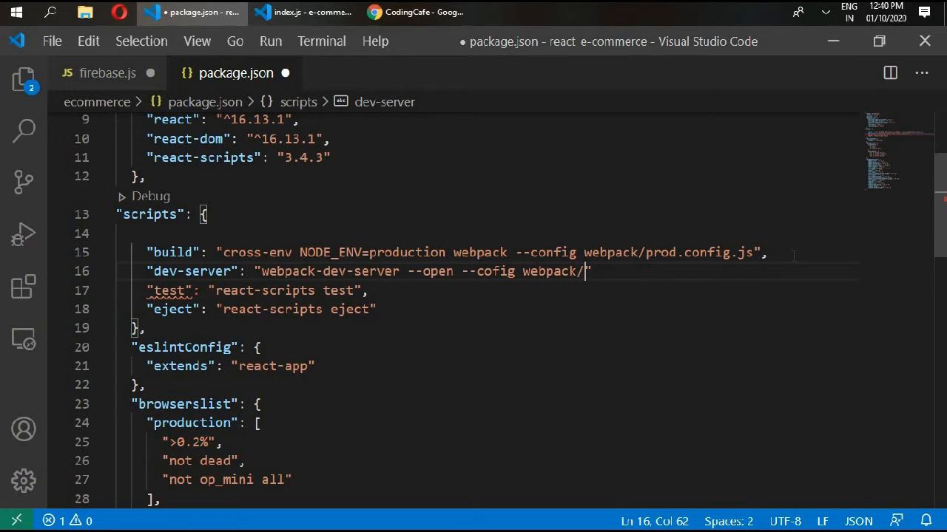
{"action": "type", "text": "dev."}
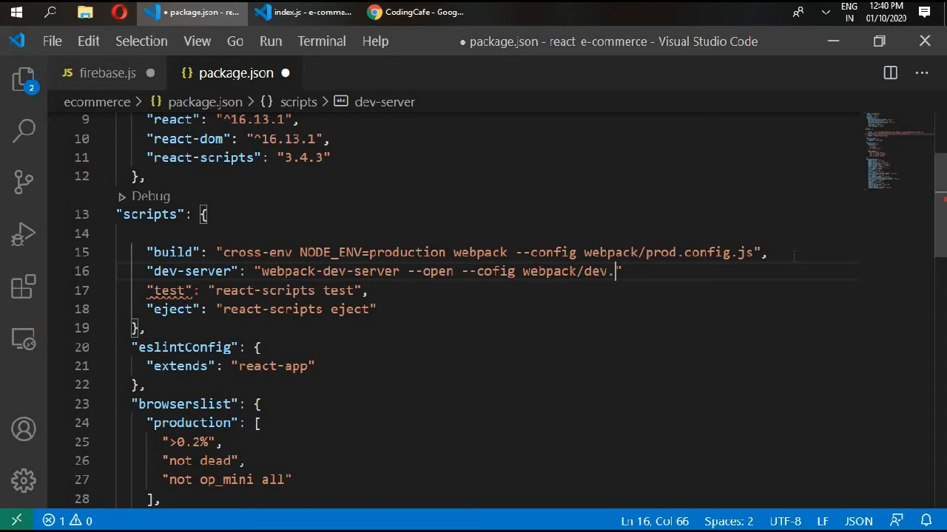
{"action": "type", "text": "congi"}
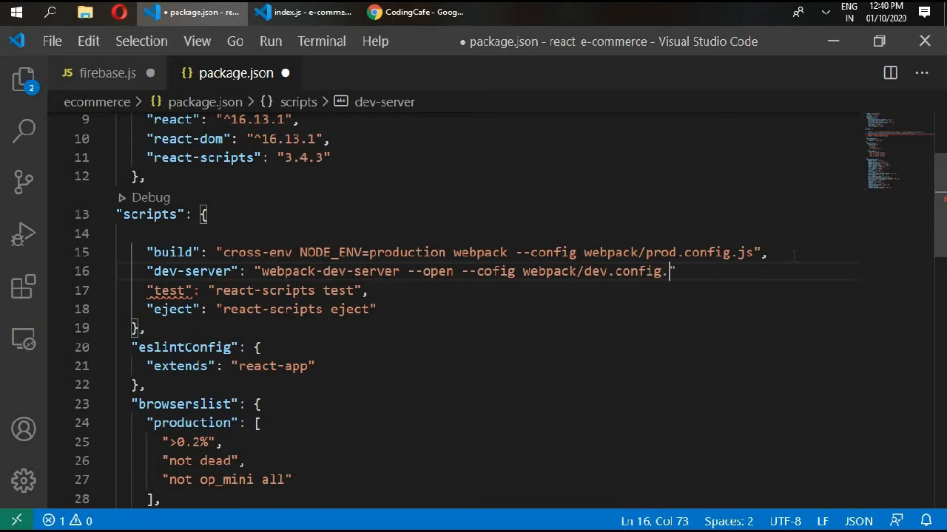
{"action": "type", "text": "js"}
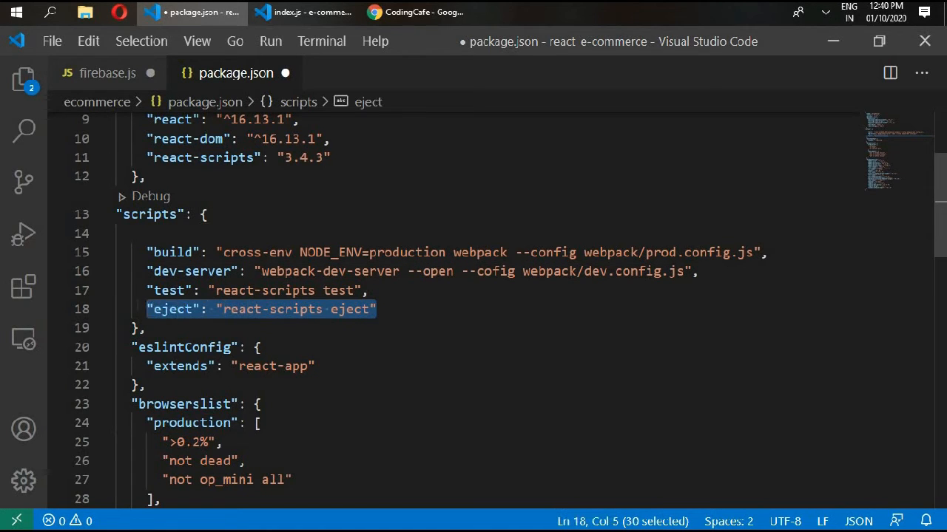
- Delete the eject script and test's trailing comma, then save package.json
{"action": "key", "text": "Delete"}
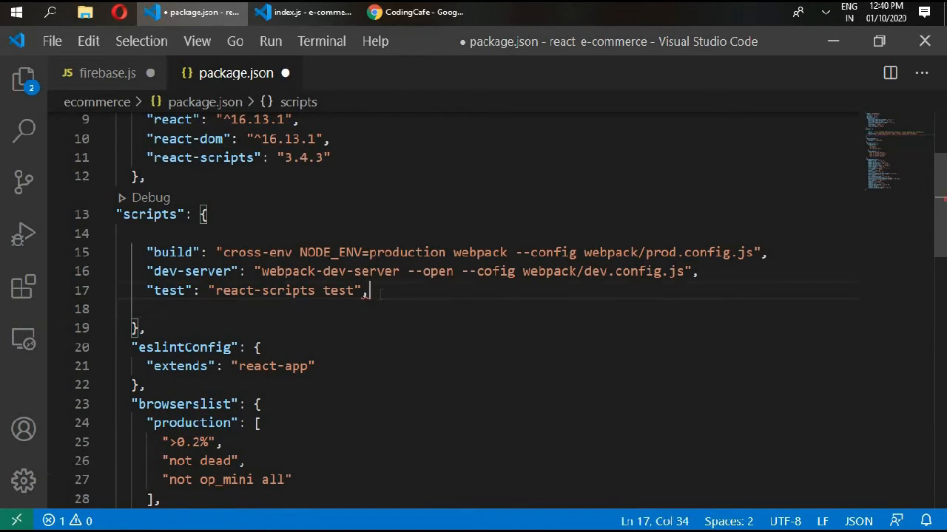
{"action": "key", "text": "Backspace"}
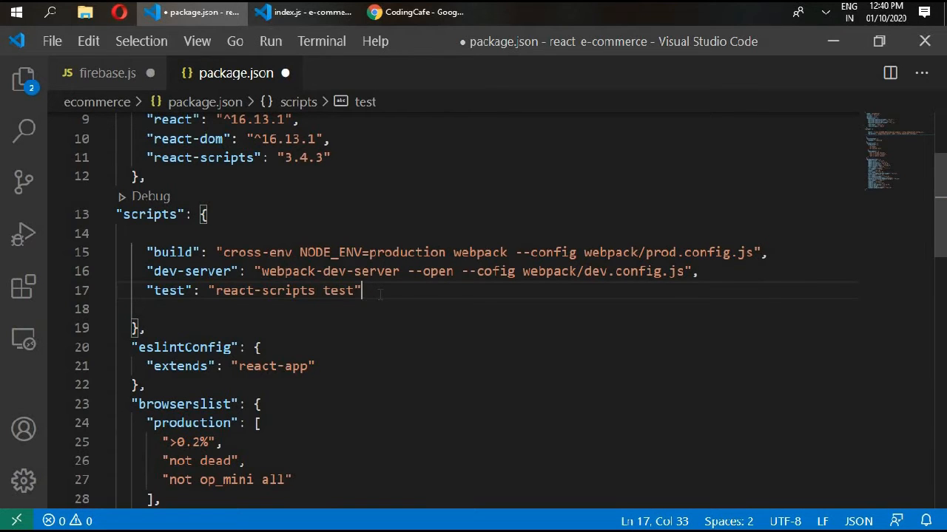
{"action": "key", "text": "ctrl+s"}
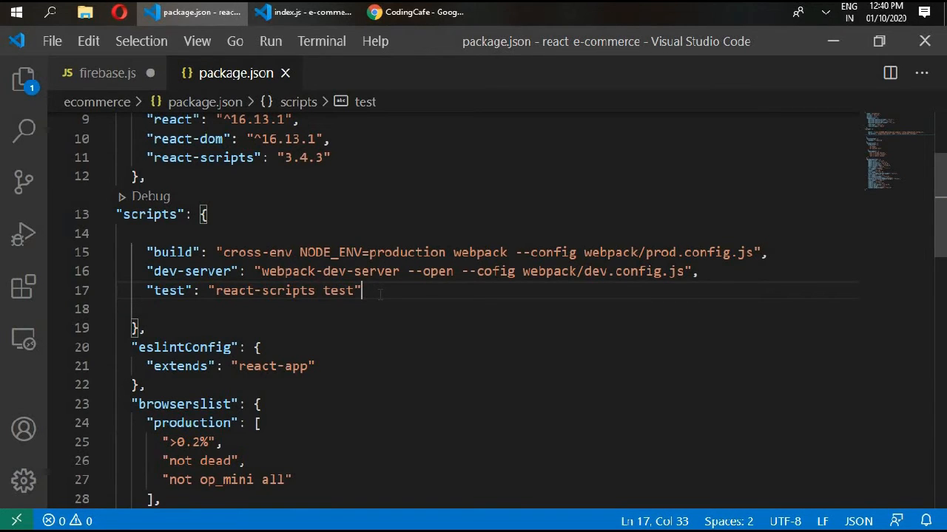
{"action": "left_click", "coordinate": [24, 78]}
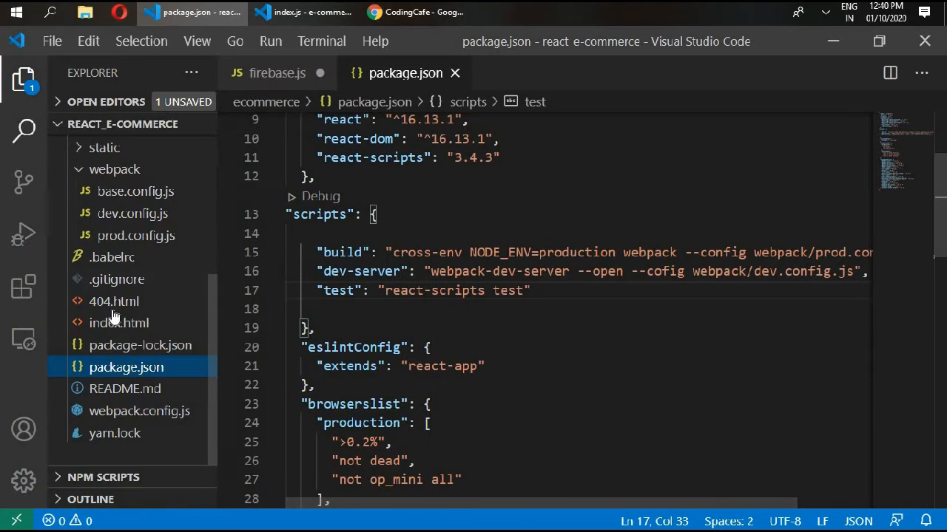
{"action": "mouse_move", "coordinate": [140, 237]}
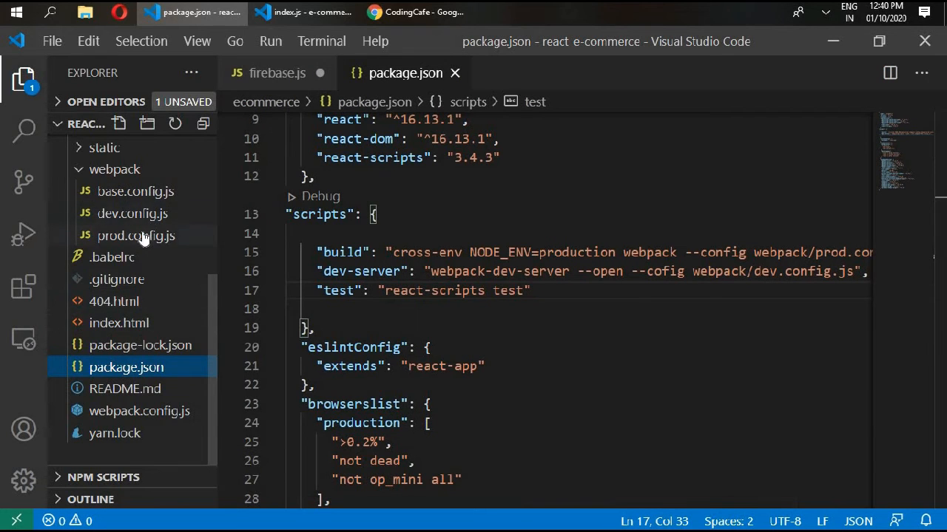
- Comment out the CopyWebpackPlugin block in webpack/dev.config.js
{"action": "left_click", "coordinate": [133, 213]}
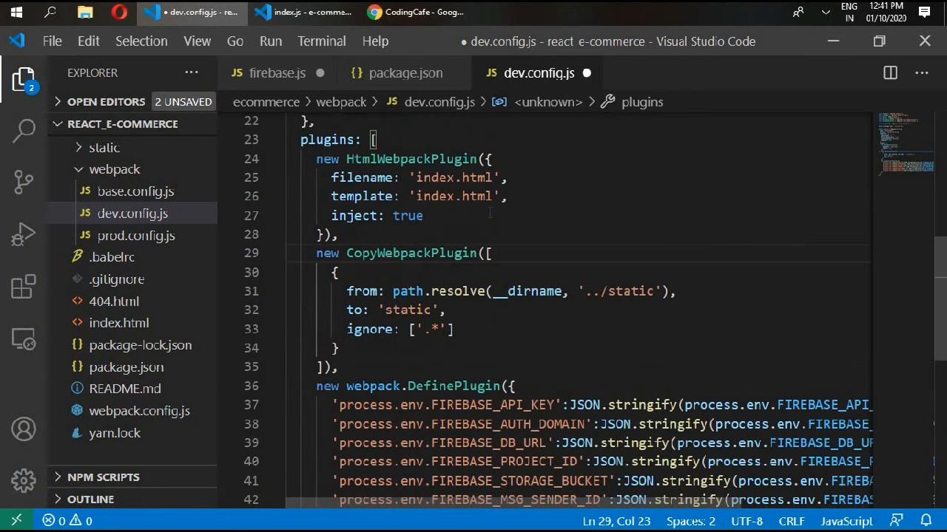
{"action": "scroll", "scroll_direction": "down", "scroll_amount": 3}
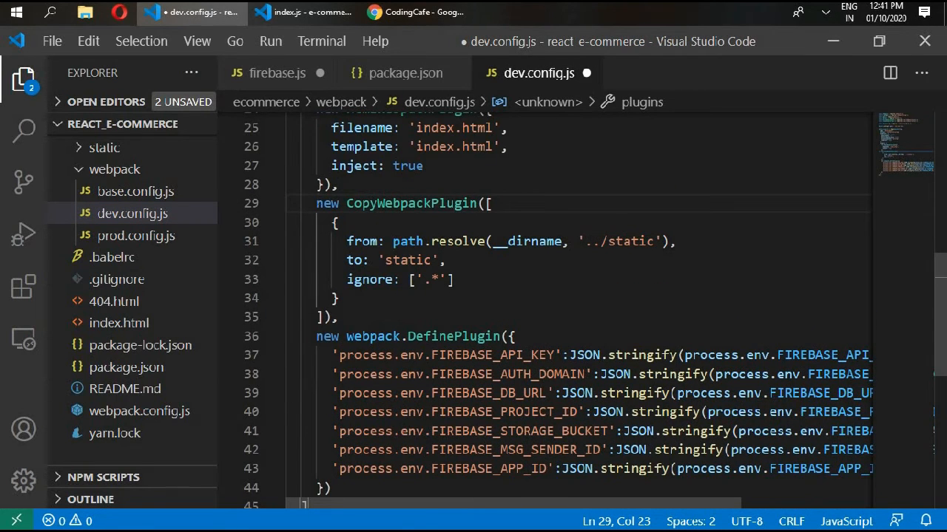
{"action": "left_click_drag", "start_coordinate": [336, 223], "coordinate": [337, 317]}
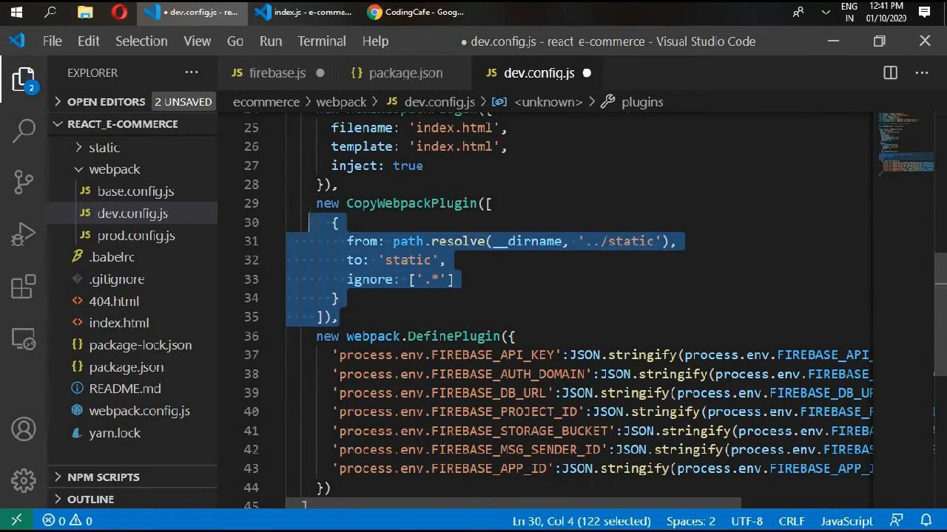
{"action": "key", "text": "ctrl+/"}
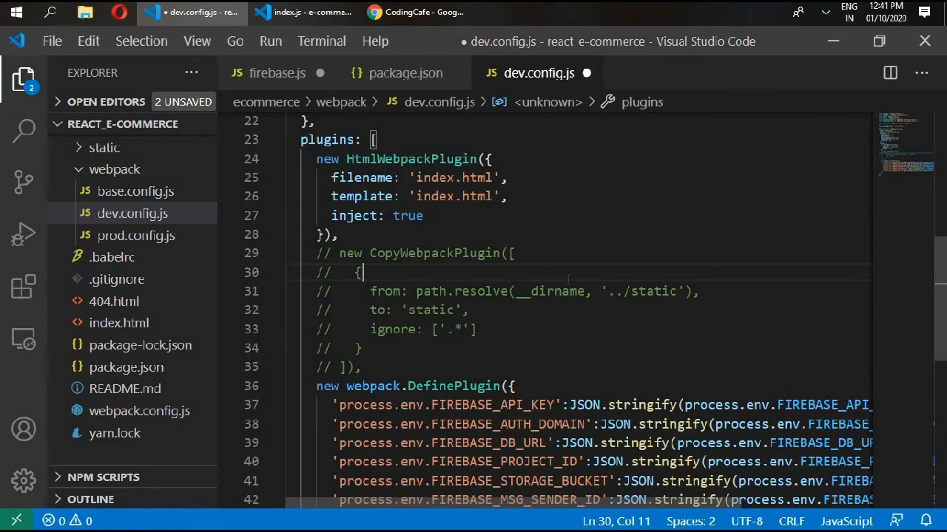
{"action": "scroll", "scroll_direction": "up", "scroll_amount": 3}
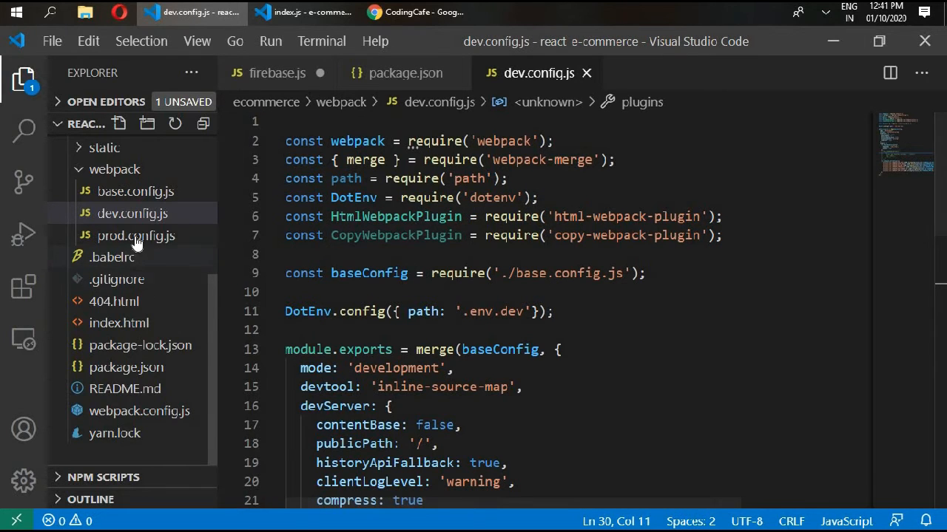
- Open prod.config.js and comment out its CopyWebpackPlugin block (lines 65–71)
{"action": "left_click", "coordinate": [136, 235]}
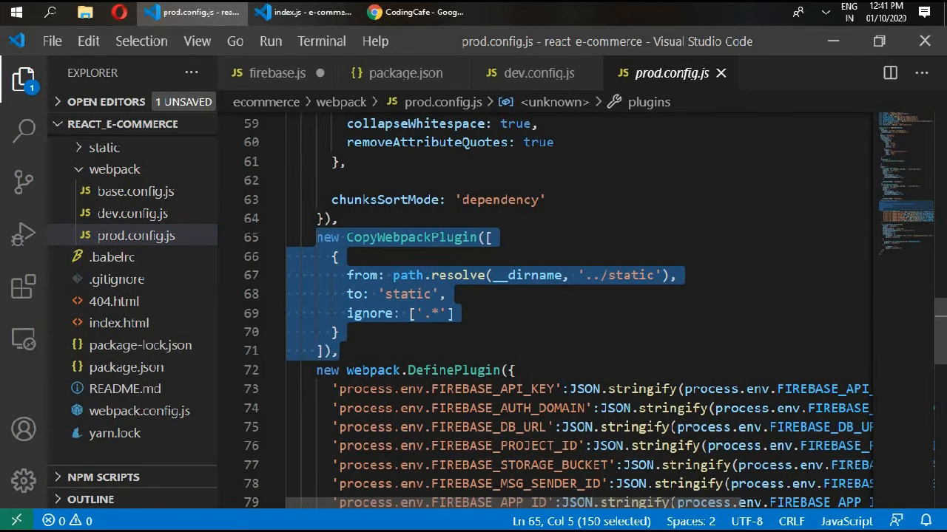
{"action": "key", "text": "ctrl+/"}
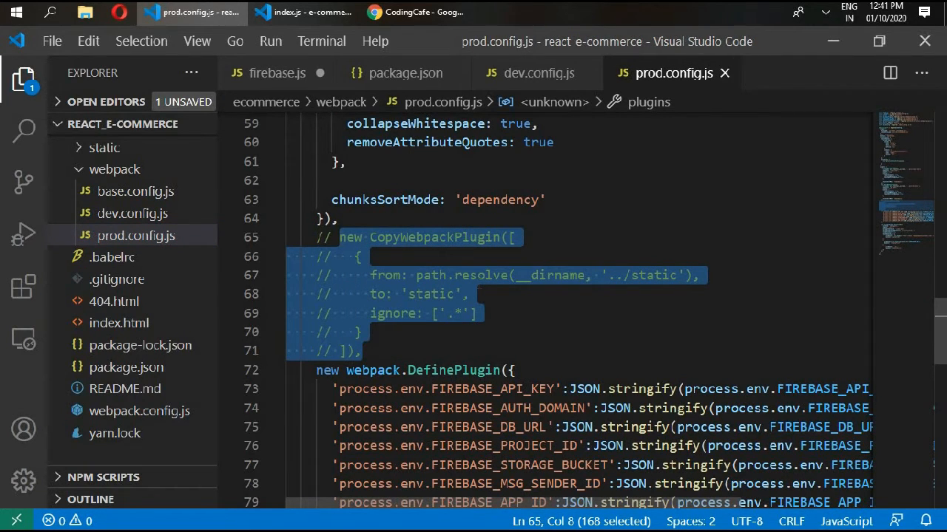
{"action": "mouse_move", "coordinate": [122, 183]}
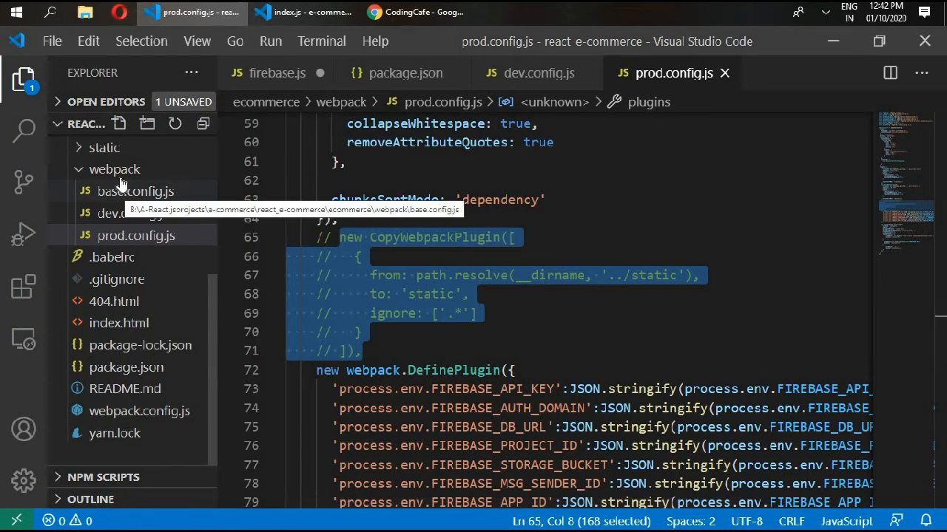
{"action": "mouse_move", "coordinate": [104, 213]}
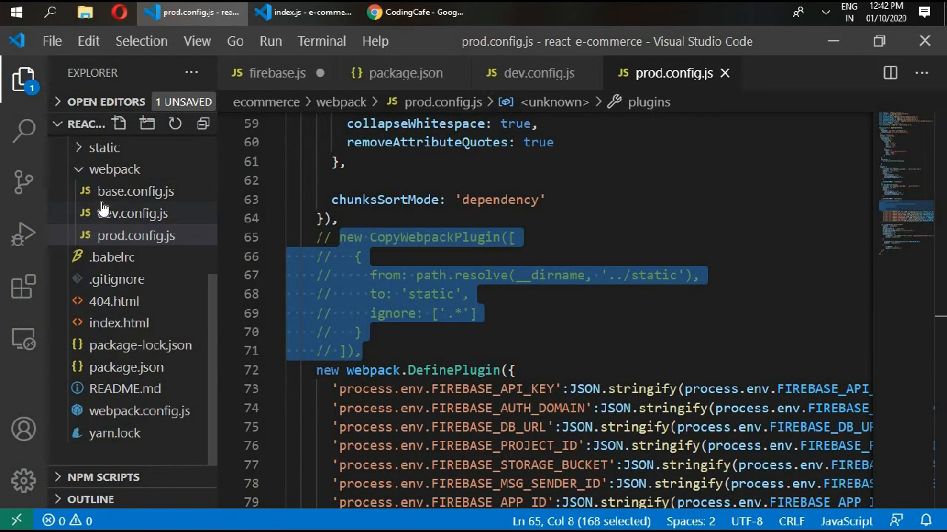
{"action": "mouse_move", "coordinate": [136, 190]}
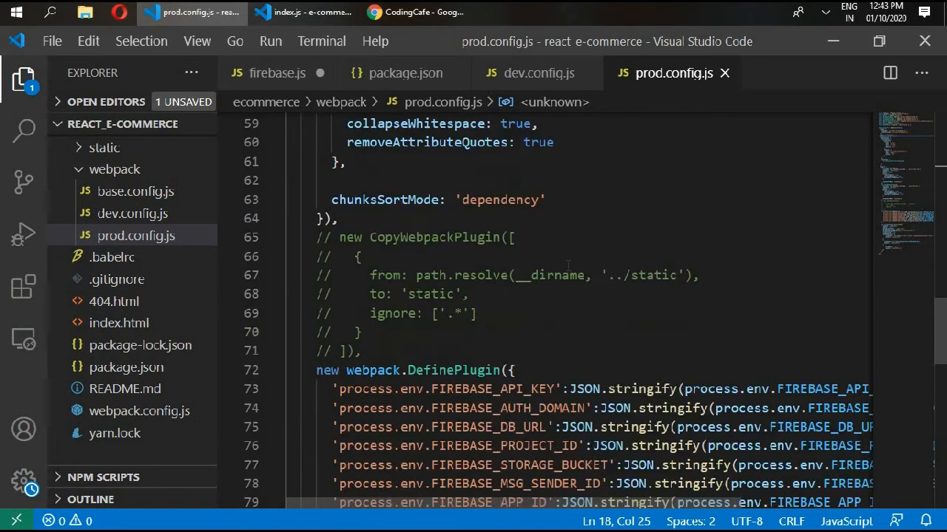
- Scroll through prod.config.js, then open src/index.js
{"action": "scroll", "scroll_direction": "down", "scroll_amount": 3}
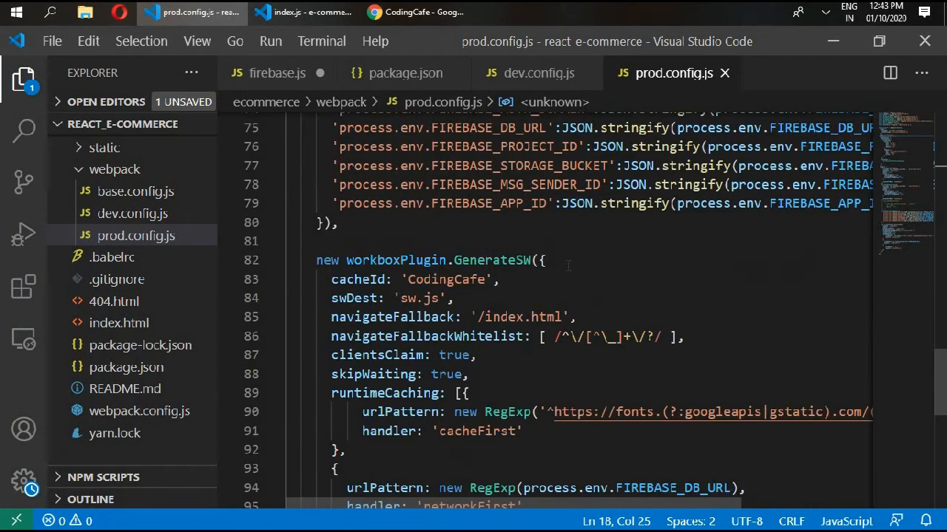
{"action": "scroll", "scroll_direction": "down", "scroll_amount": 3}
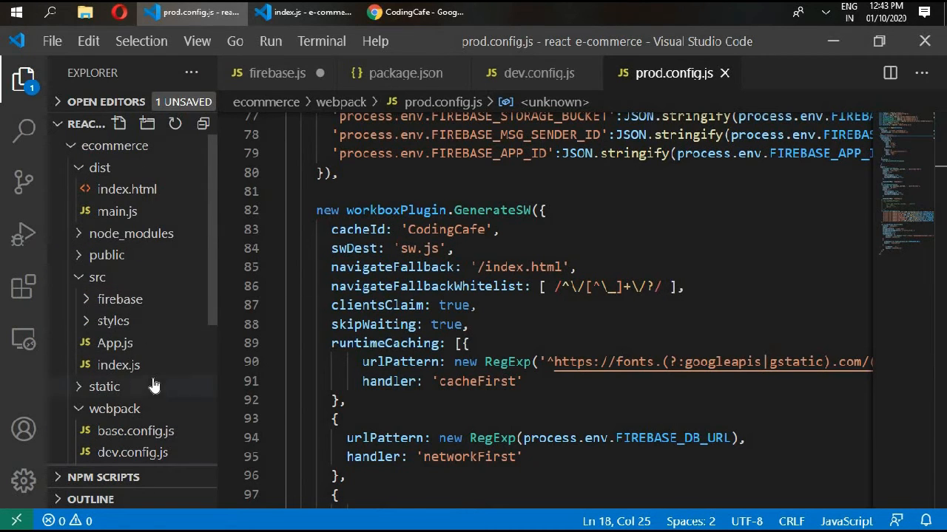
{"action": "left_click", "coordinate": [118, 364]}
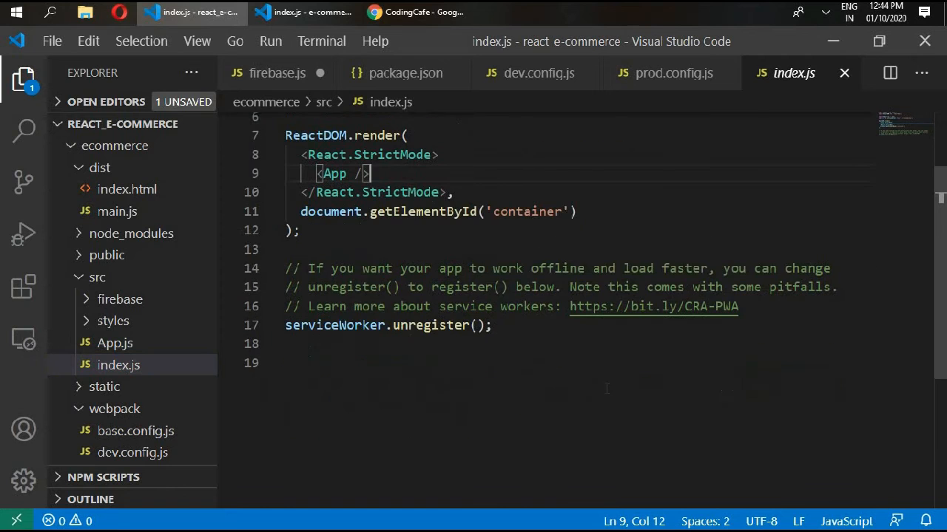
- Start an if condition on process.env.NODE_ENV, checking how package.json sets NODE_ENV
{"action": "scroll", "scroll_direction": "down", "scroll_amount": 3}
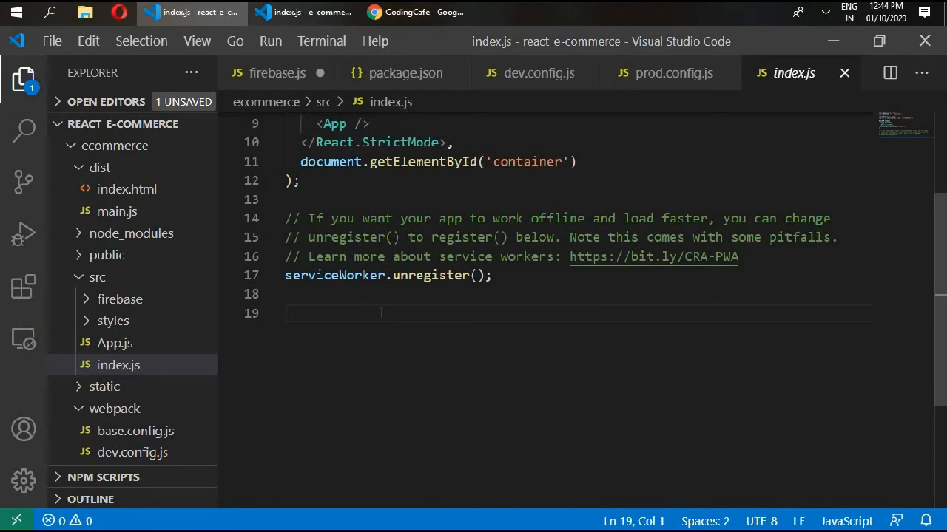
{"action": "type", "text": "if ("}
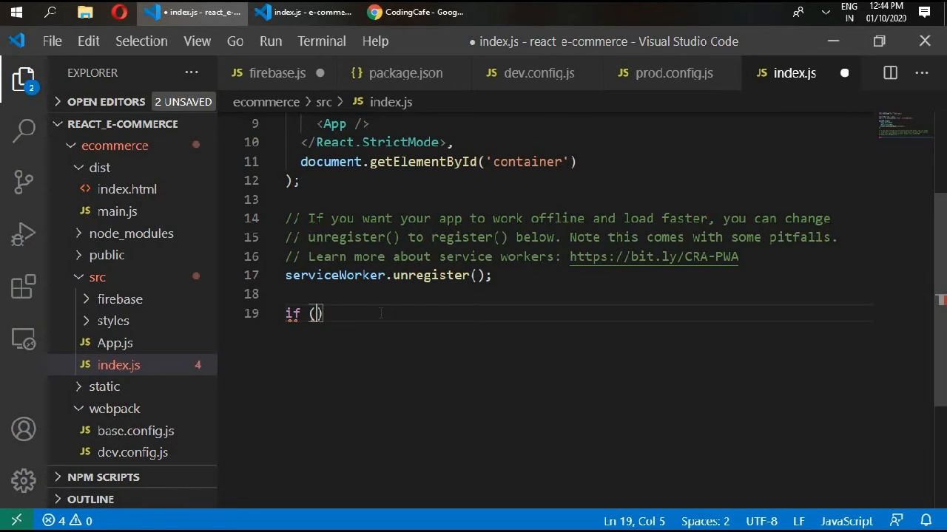
{"action": "type", "text": "process"}
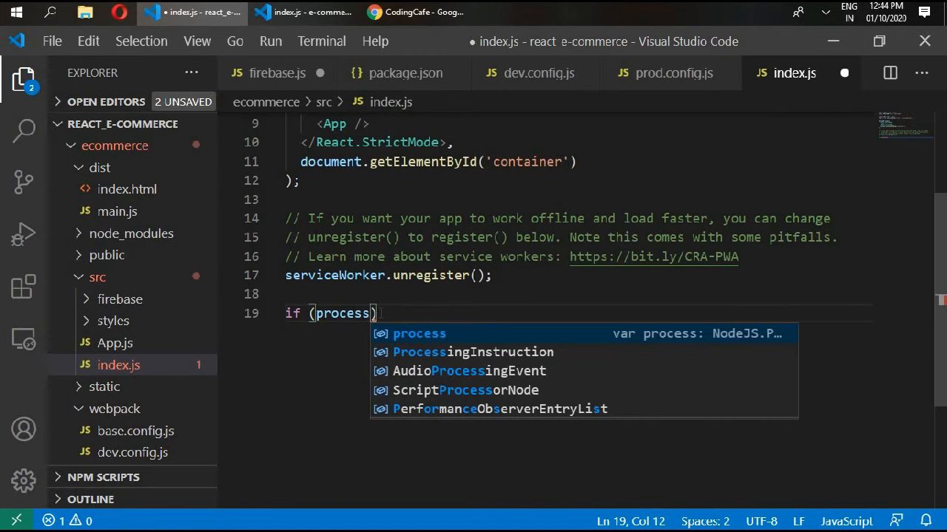
{"action": "type", "text": ".env."}
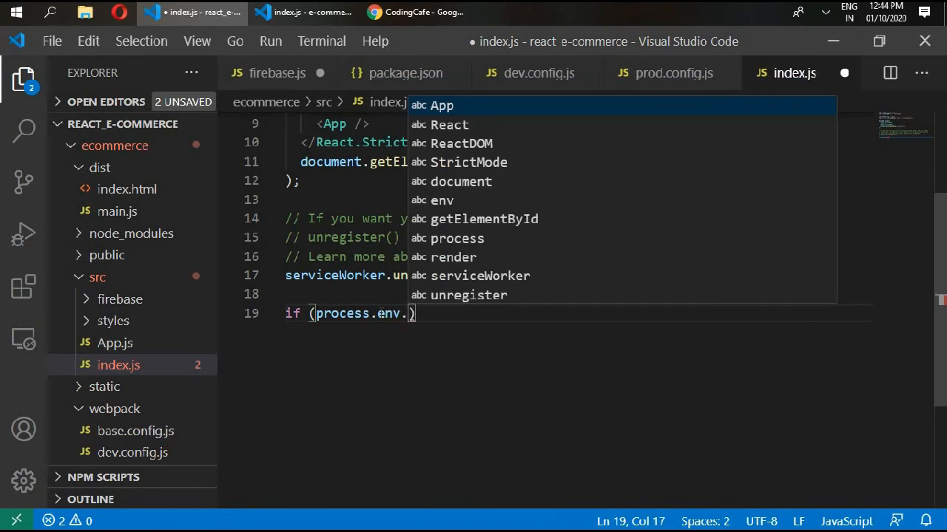
{"action": "type", "text": "NODE"}
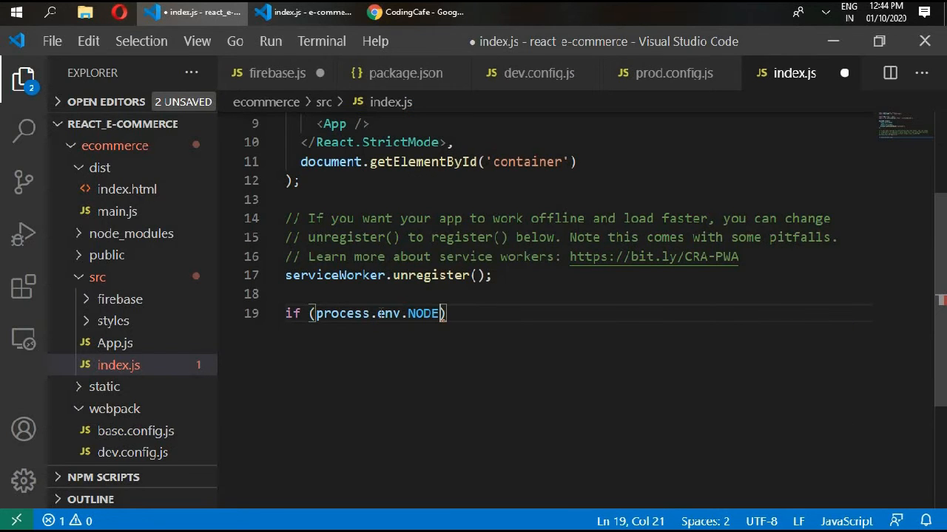
{"action": "type", "text": "_E"}
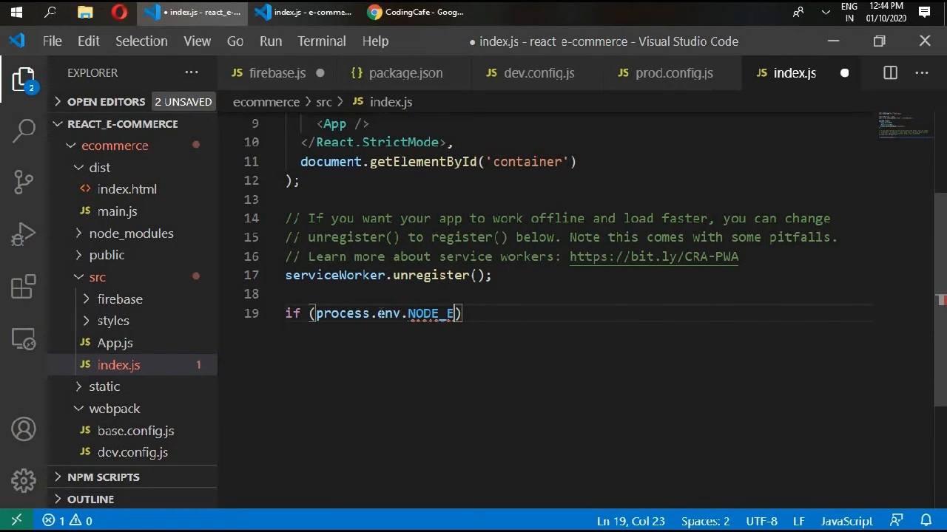
{"action": "type", "text": "NV"}
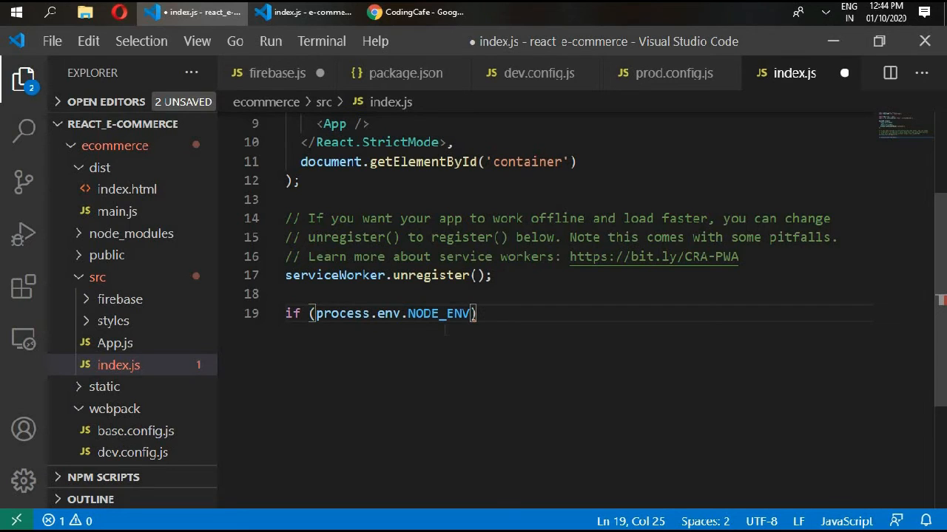
{"action": "left_click", "coordinate": [405, 72]}
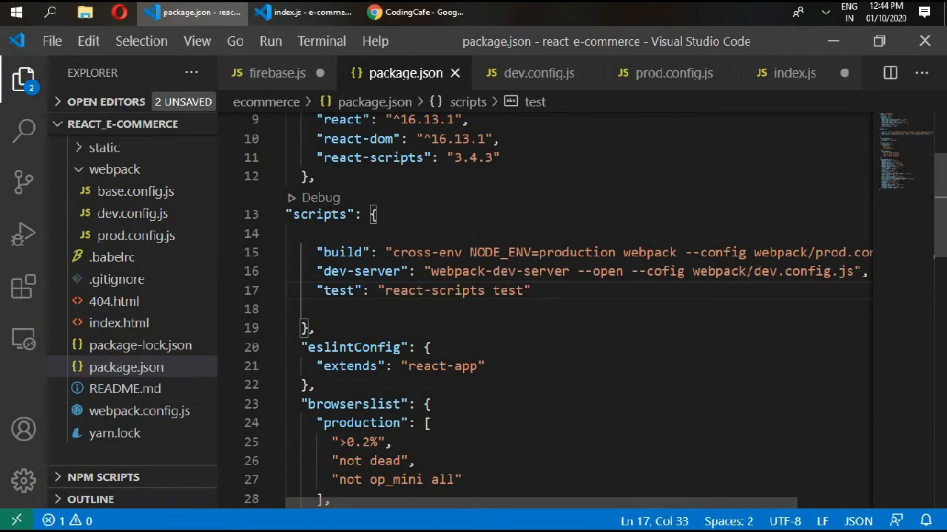
{"action": "mouse_move", "coordinate": [523, 271]}
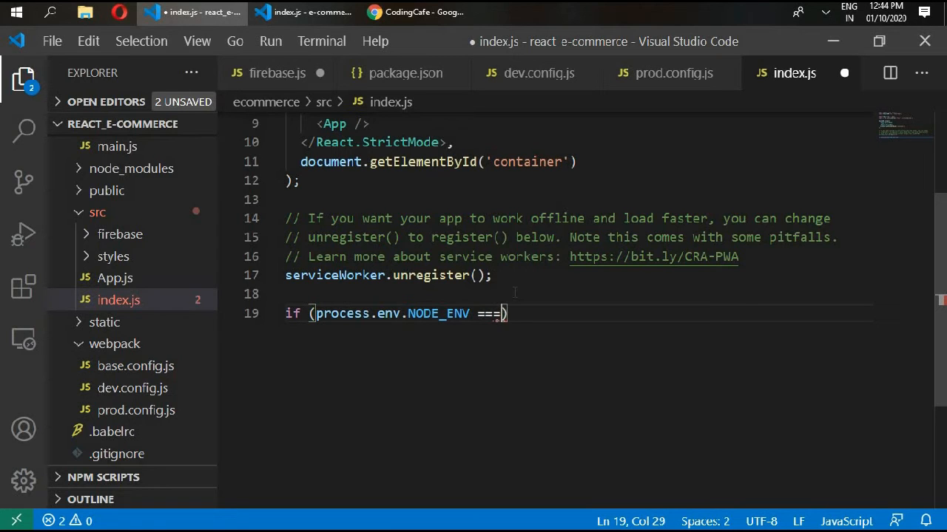
- Finish the condition with === 'production' && 'serviceWorker' in navigator and an opening brace
{"action": "type", "text": "'pr'"}
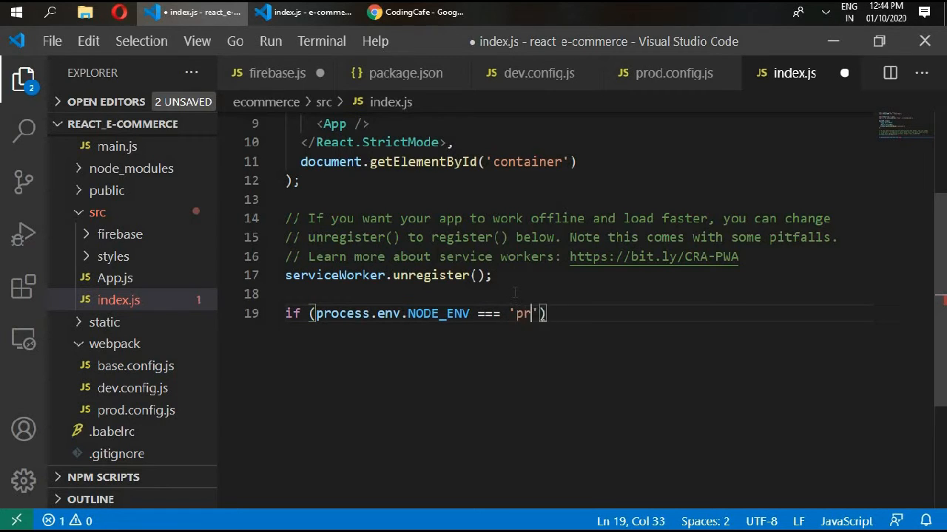
{"action": "type", "text": "oduction"}
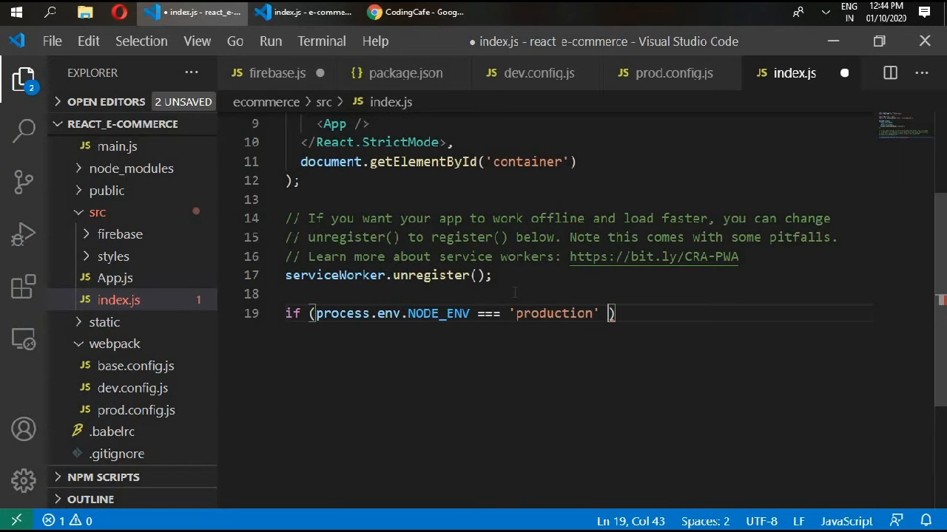
{"action": "type", "text": "&& ':'"}
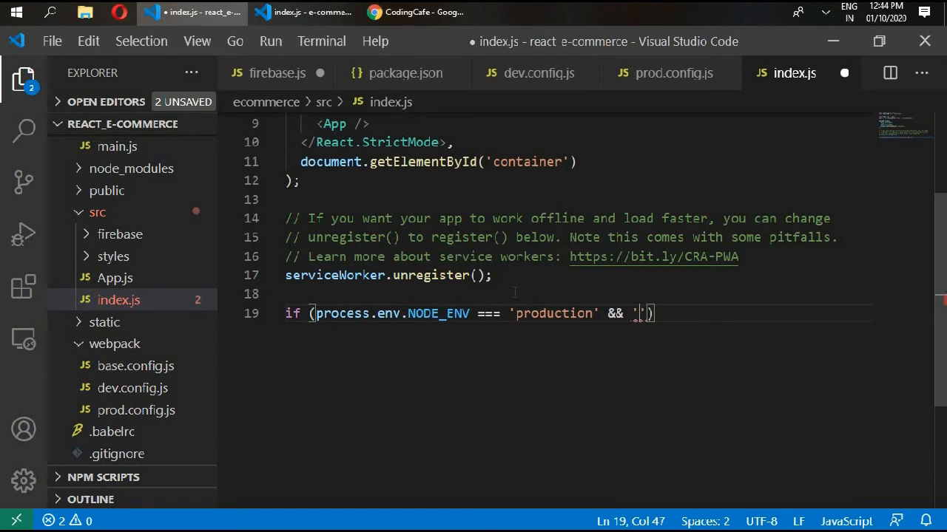
{"action": "type", "text": "service"}
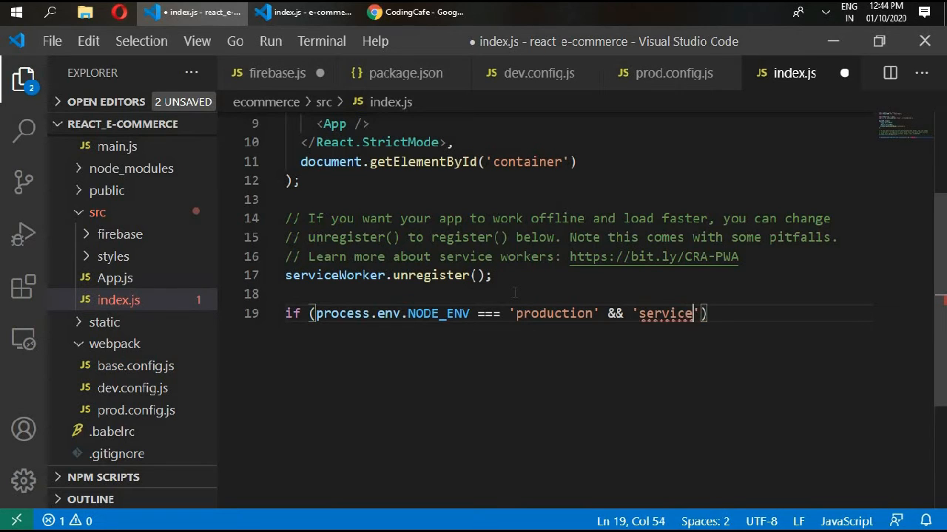
{"action": "type", "text": "Worker"}
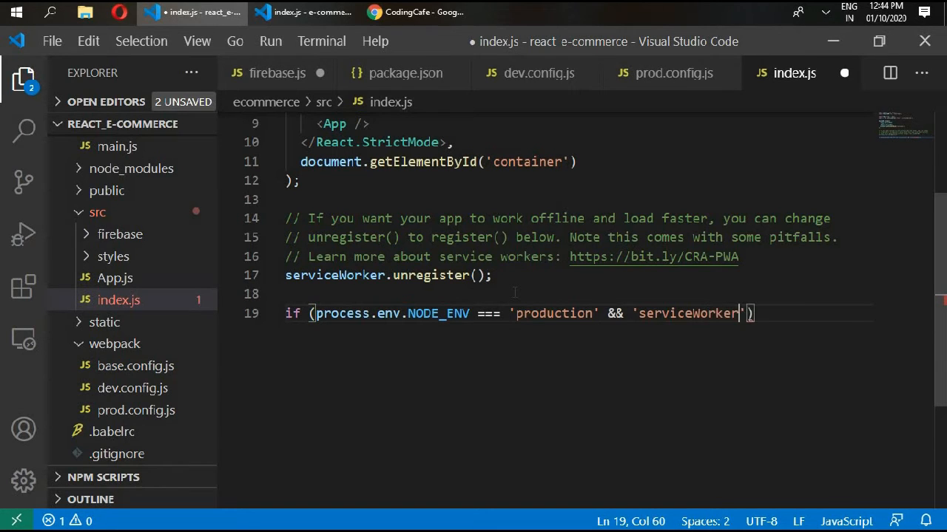
{"action": "type", "text": "\" \""}
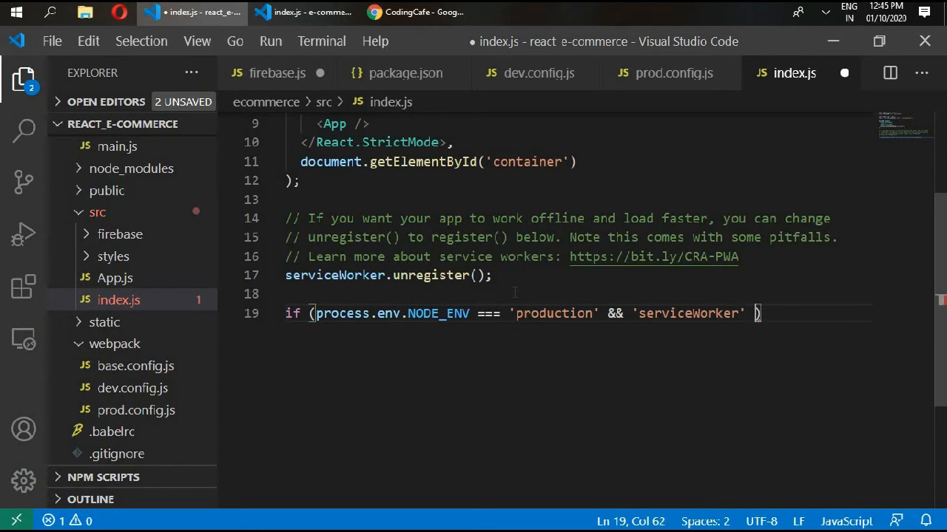
{"action": "type", "text": "in navigator"}
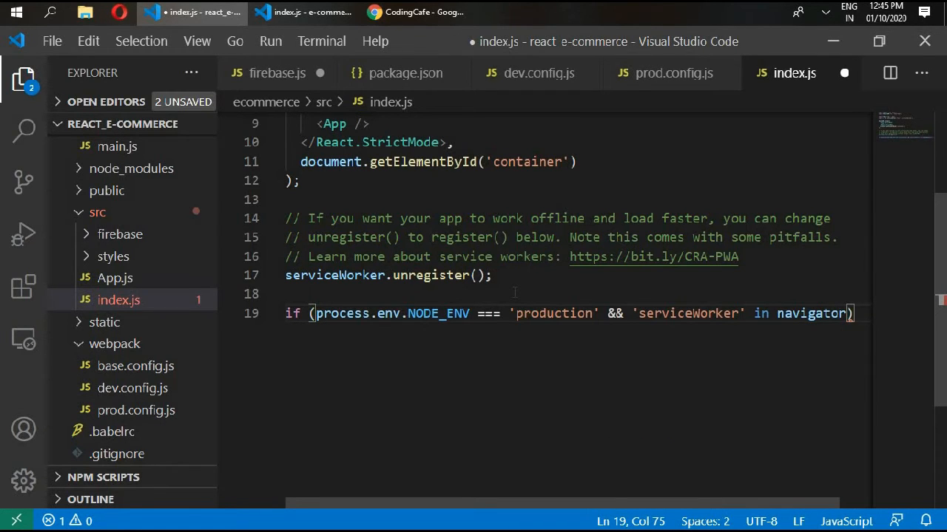
{"action": "type", "text": "{"}
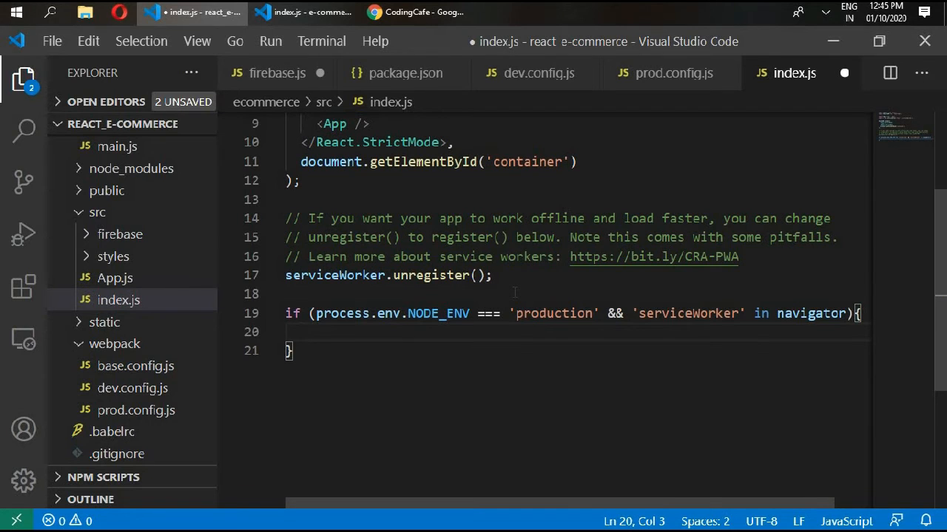
- Add a window load listener that calls navigator.serviceWorker.register('/sw.js')
{"action": "type", "text": "vind"}
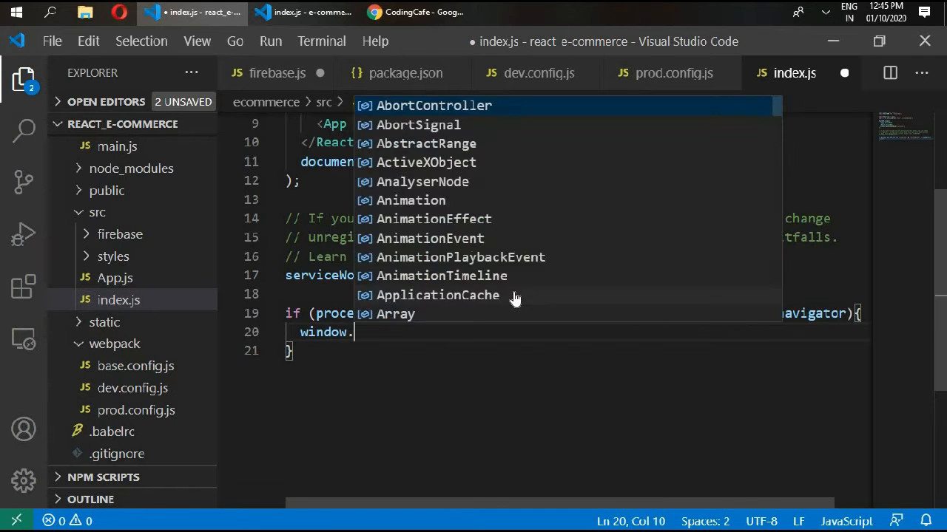
{"action": "type", "text": "addEventListener('l"}
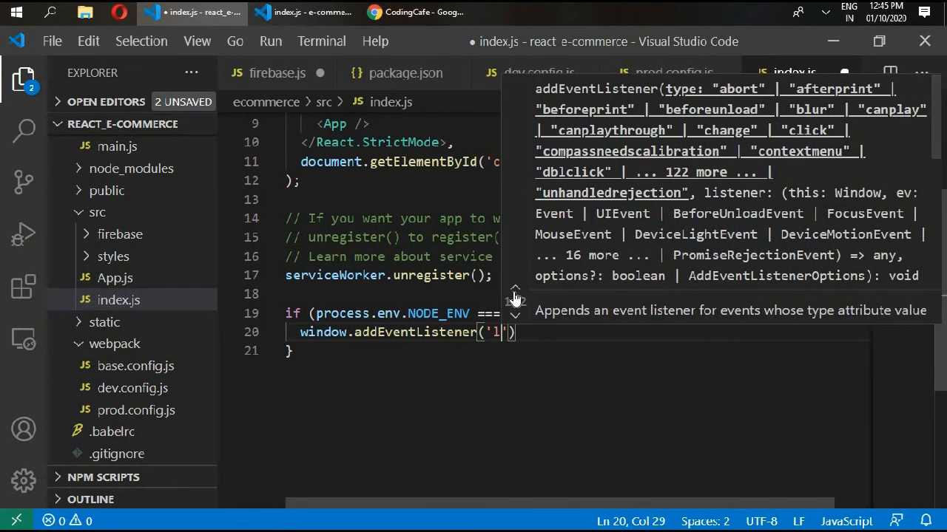
{"action": "type", "text": "oad"}
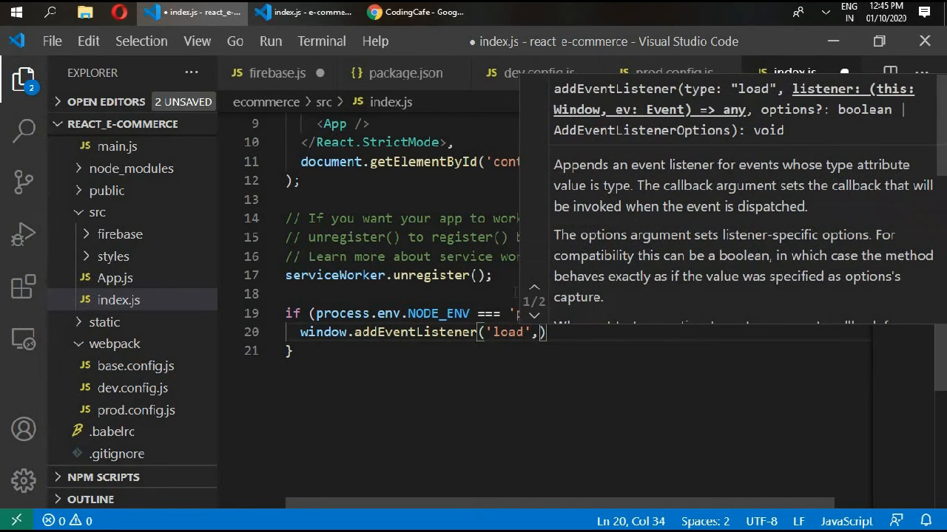
{"action": "type", "text": "()"}
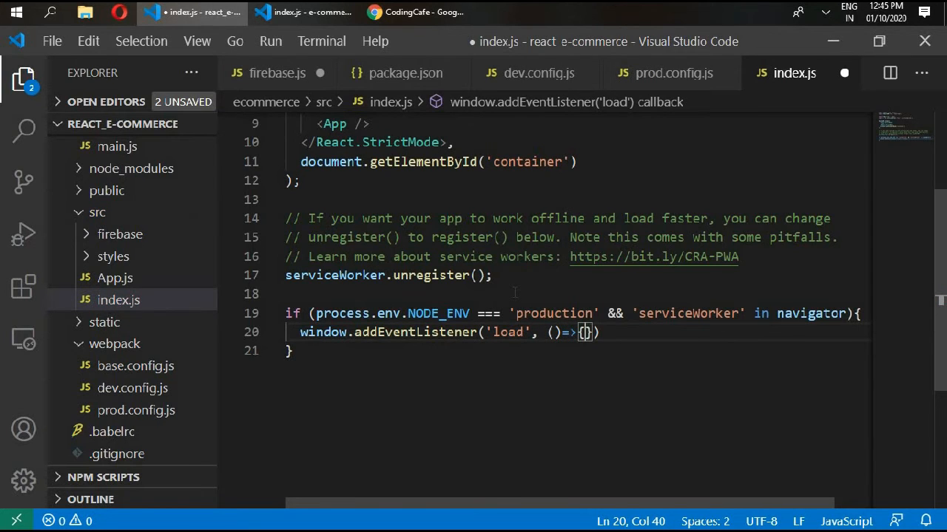
{"action": "type", "text": "navigator.servi"}
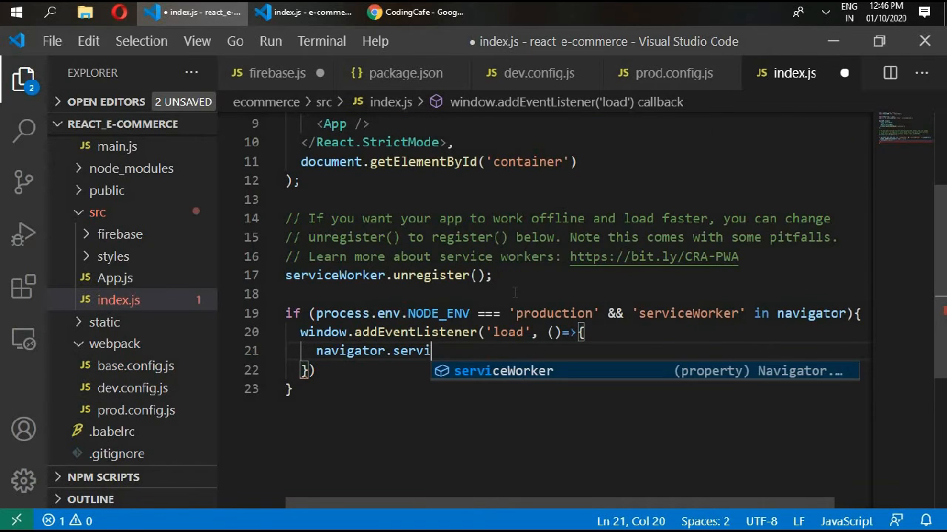
{"action": "type", "text": "ceWorker.register"}
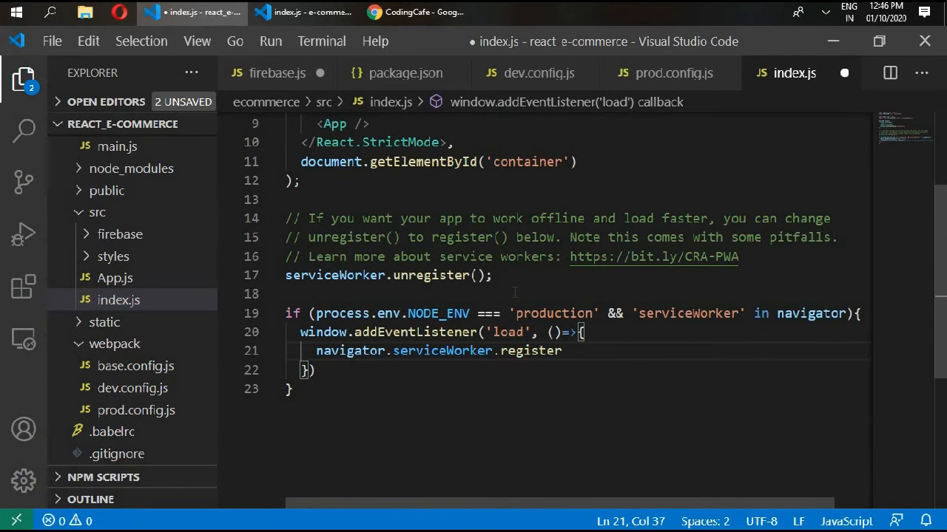
{"action": "type", "text": "('/')"}
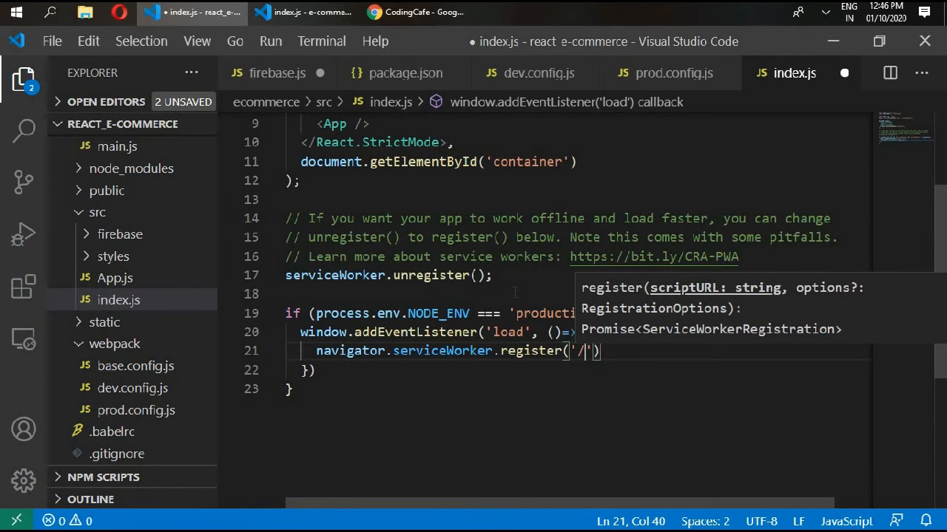
{"action": "type", "text": "sw"}
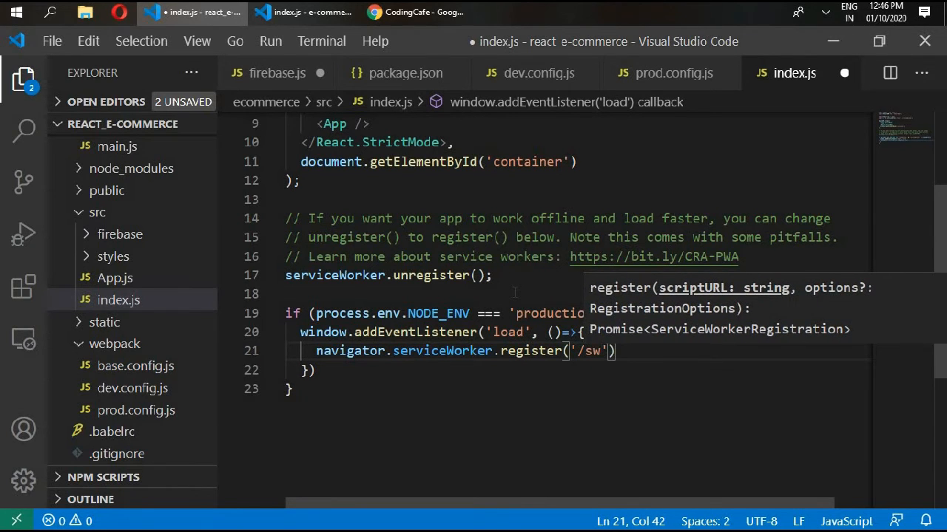
{"action": "type", "text": ".js"}
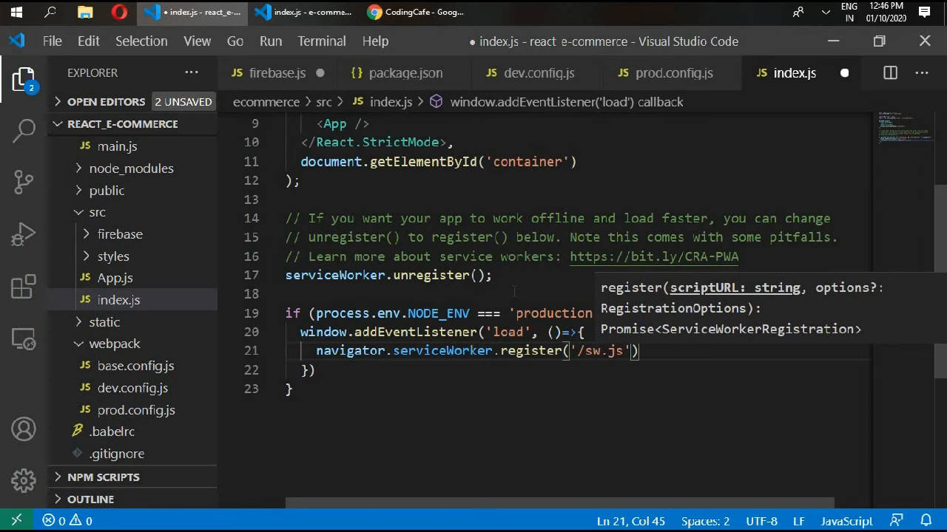
- After glancing at prod.config.js, chain .then.apply((registration)=>{ }) onto the register call
{"action": "left_click", "coordinate": [672, 72]}
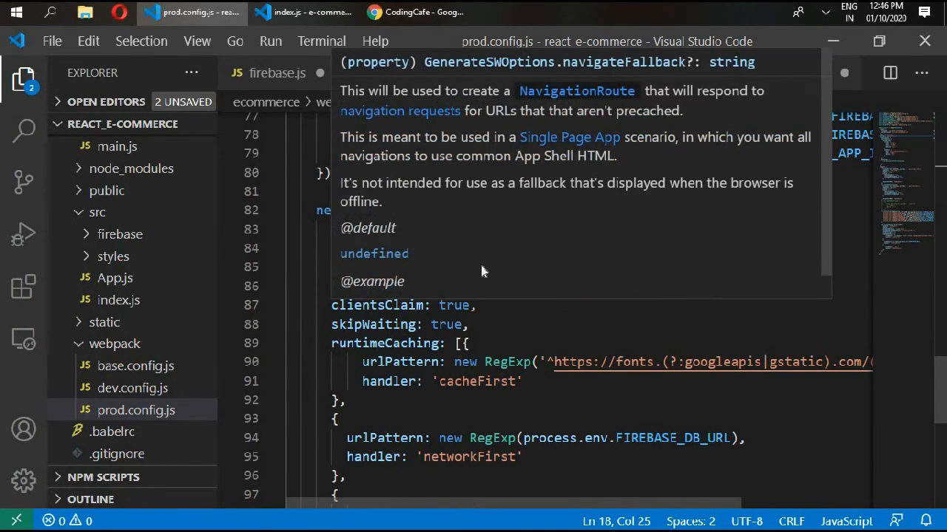
{"action": "left_click", "coordinate": [793, 73]}
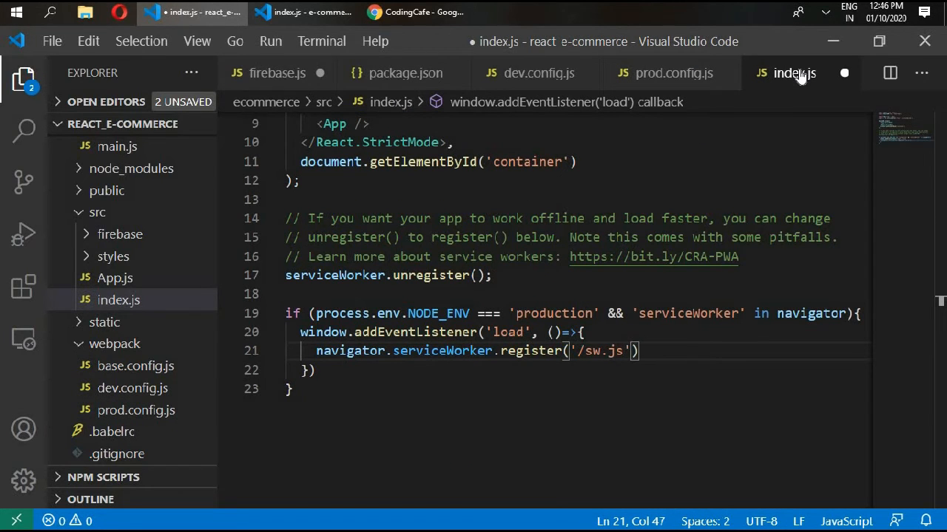
{"action": "type", "text": ".then."}
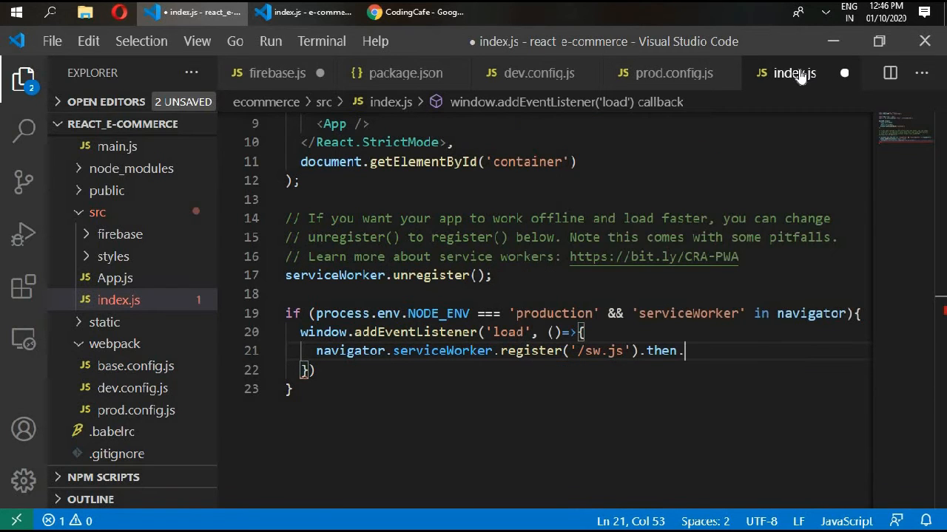
{"action": "type", "text": "apply()"}
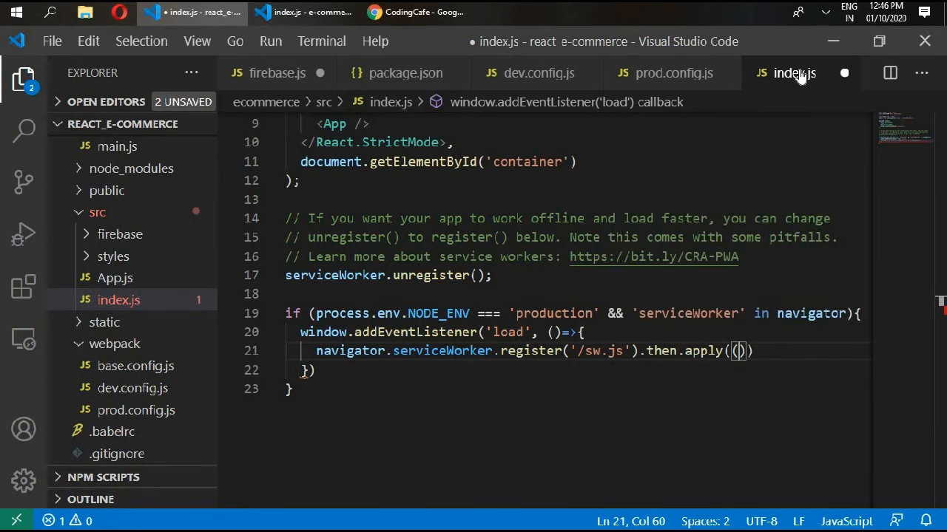
{"action": "type", "text": "registra"}
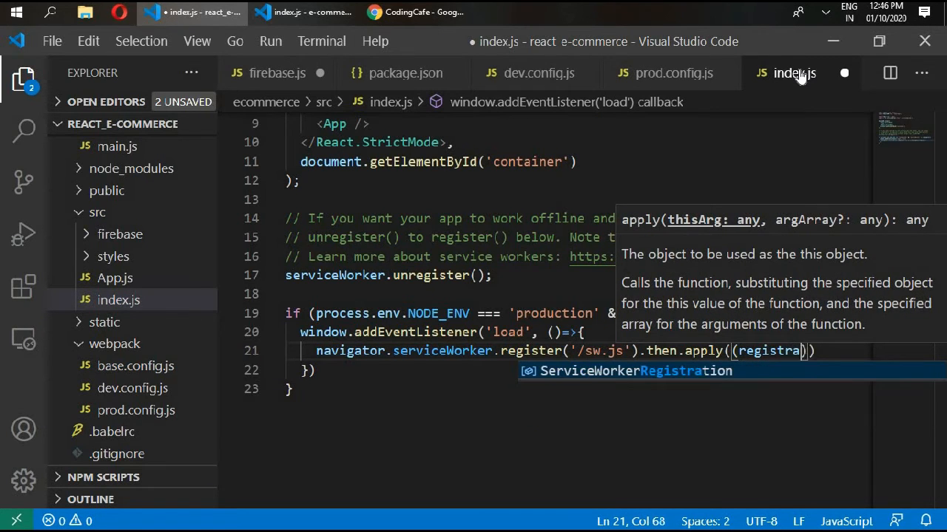
{"action": "type", "text": "tion"}
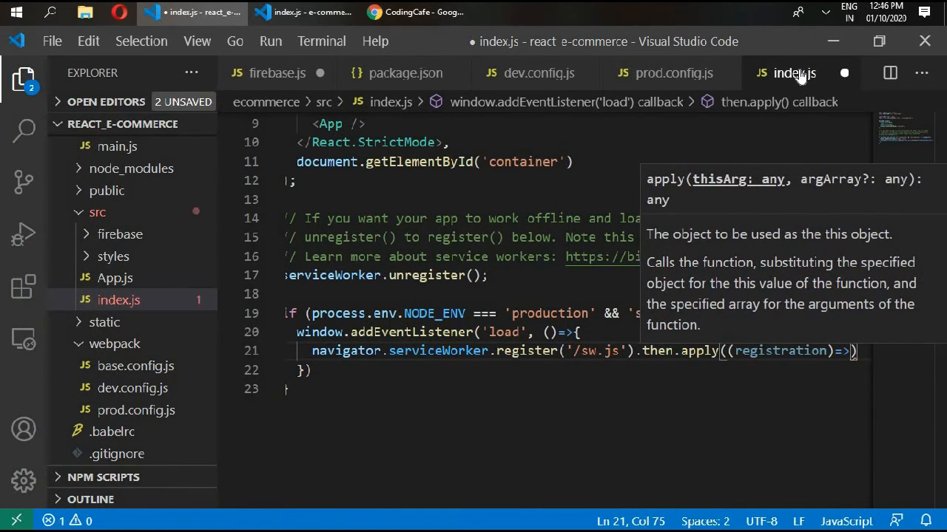
- Log 'SW registered:' with the registration object inside the callback
{"action": "type", "text": "console"}
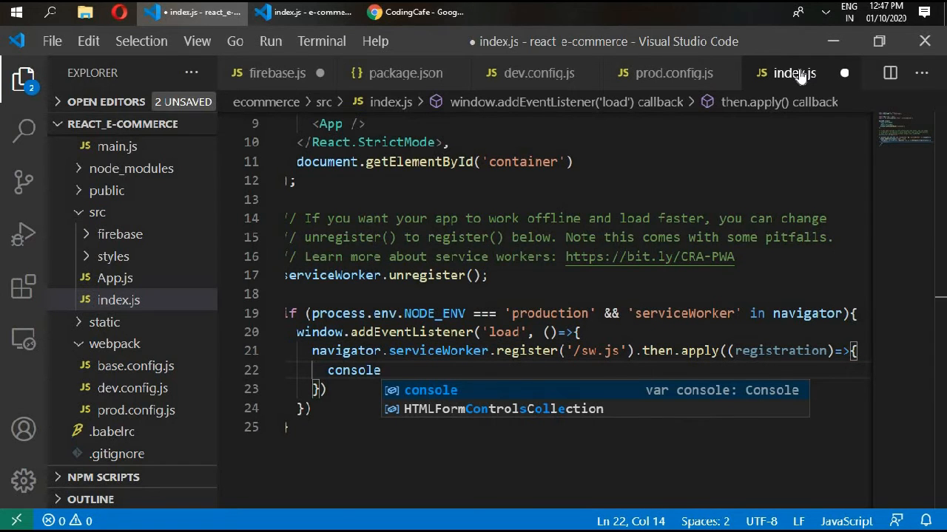
{"action": "type", "text": ".log()"}
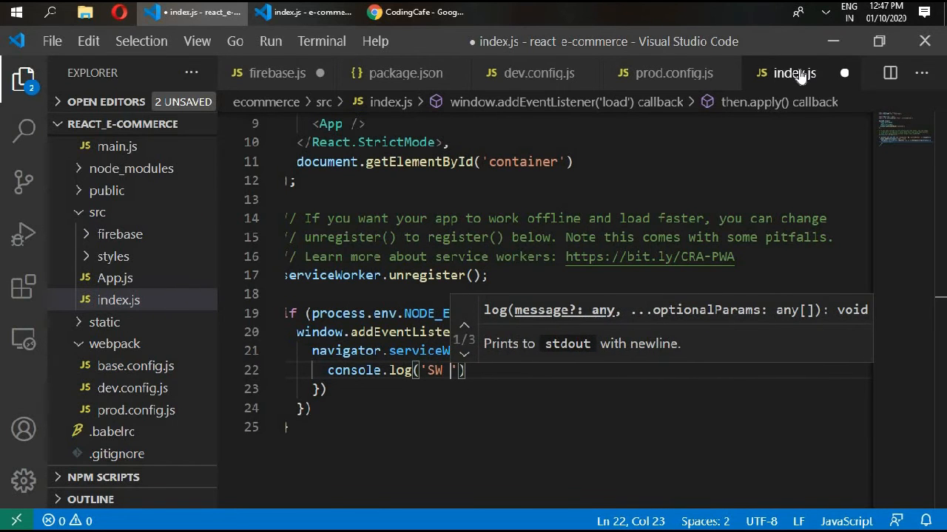
{"action": "type", "text": "registered"}
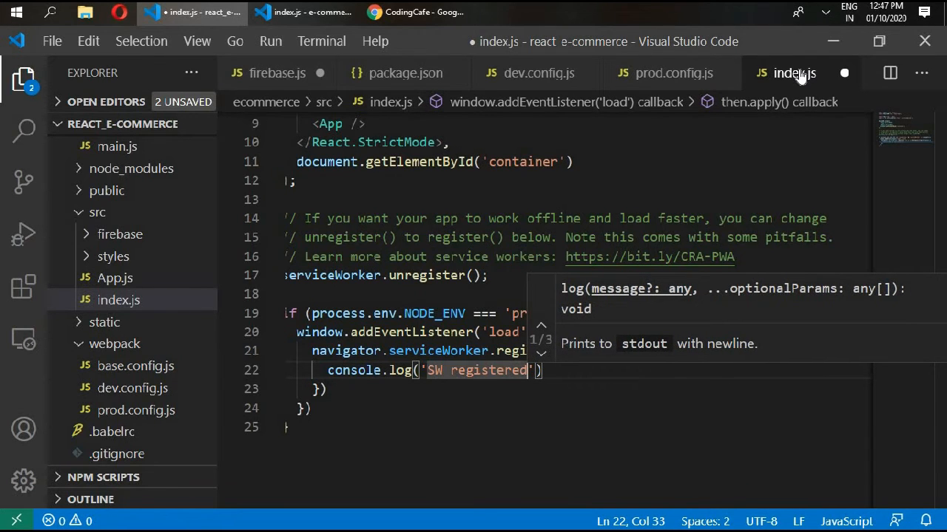
{"action": "type", "text": ":"}
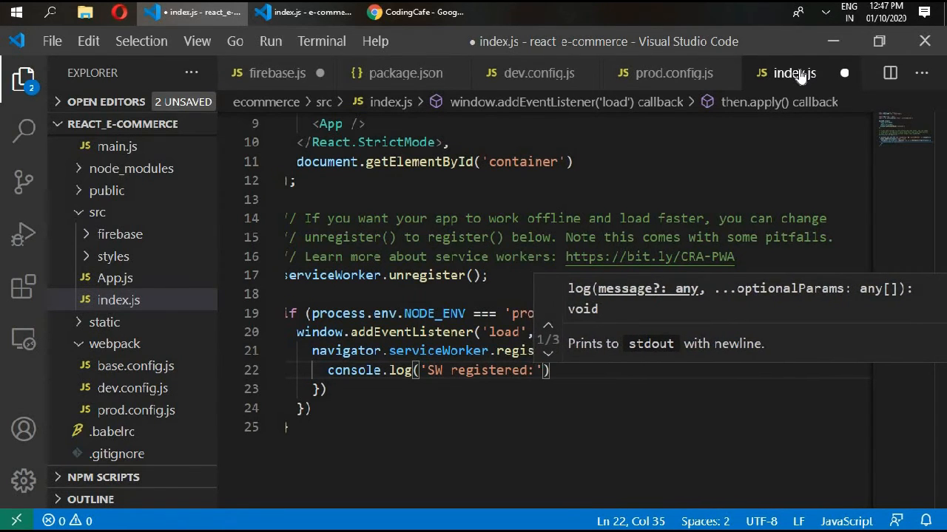
{"action": "type", "text": ", regist"}
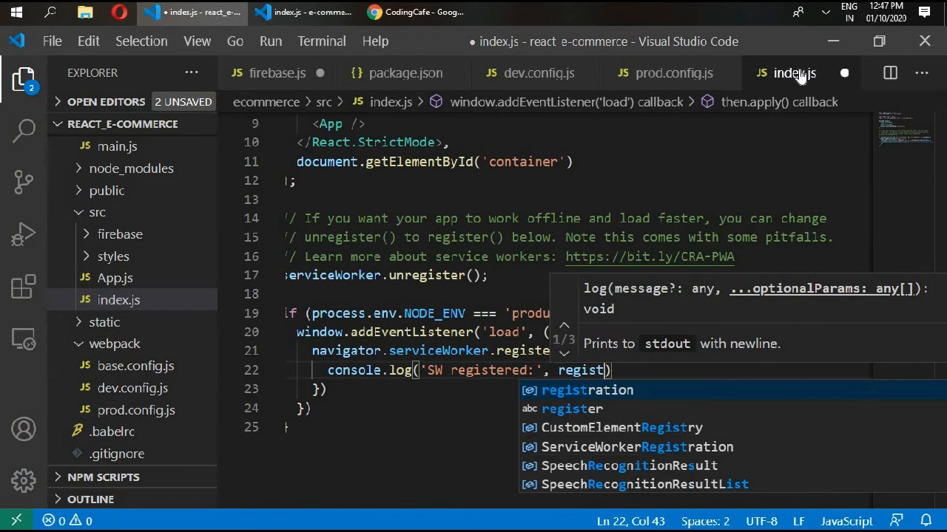
{"action": "type", "text": "ration"}
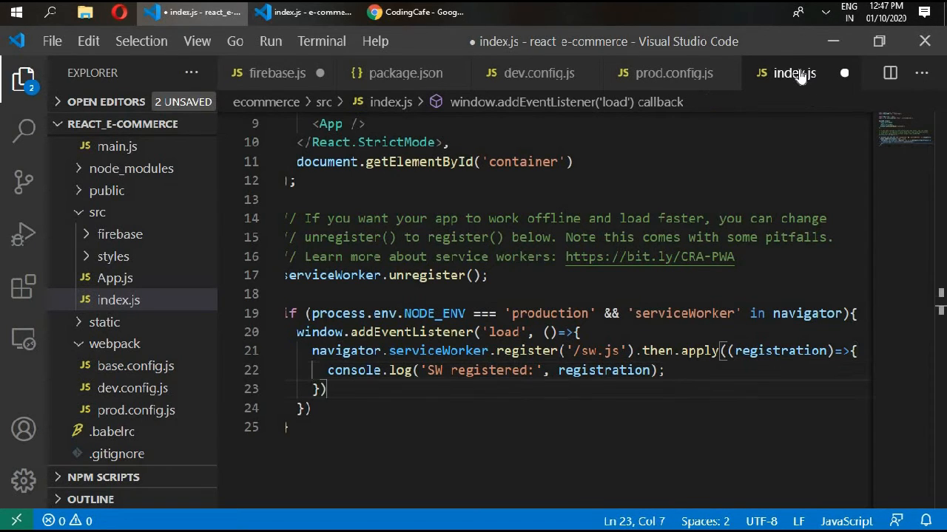
- Append a .catch((registrationError)=>…) logging 'SW registration failed: ' with the error, and save
{"action": "type", "text": ".catch(("}
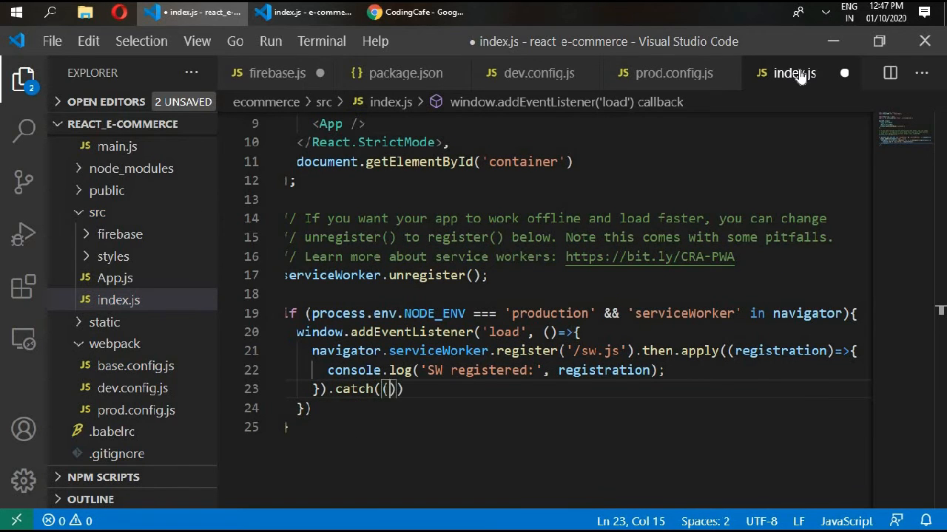
{"action": "type", "text": "registrationError"}
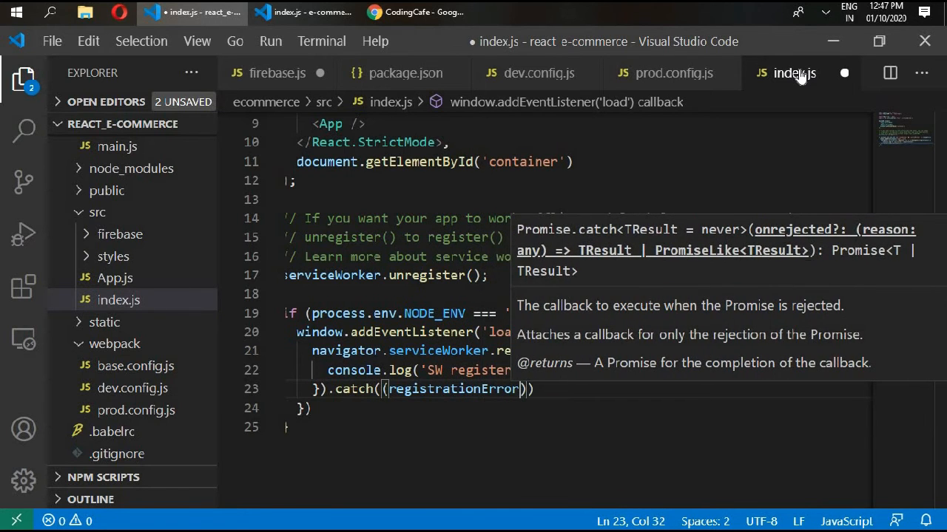
{"action": "type", "text": "=>{"}
{"action": "type", "text": "con"}
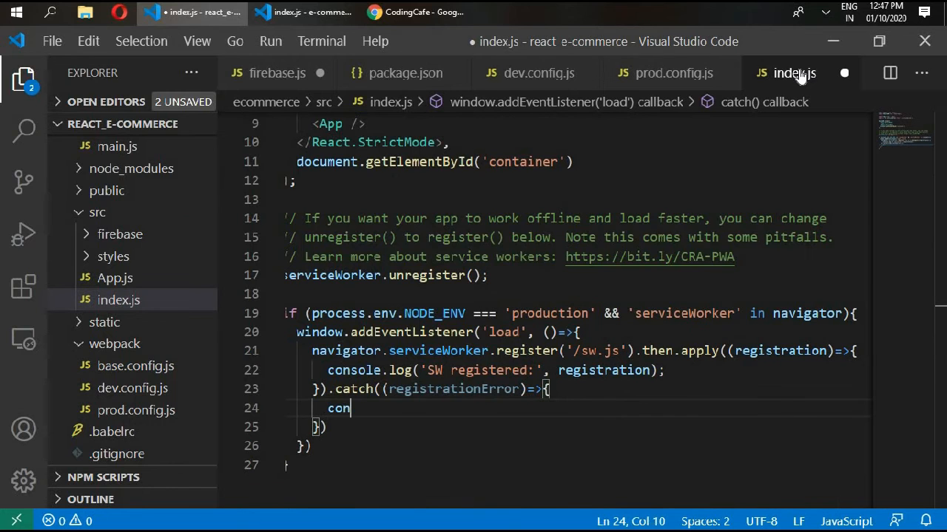
{"action": "type", "text": "sole.log('S"}
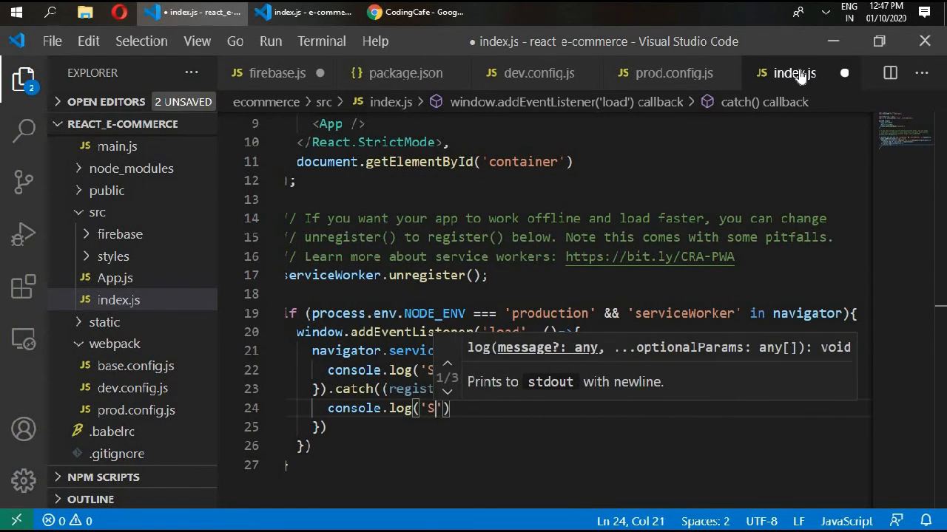
{"action": "type", "text": "W registration failed"}
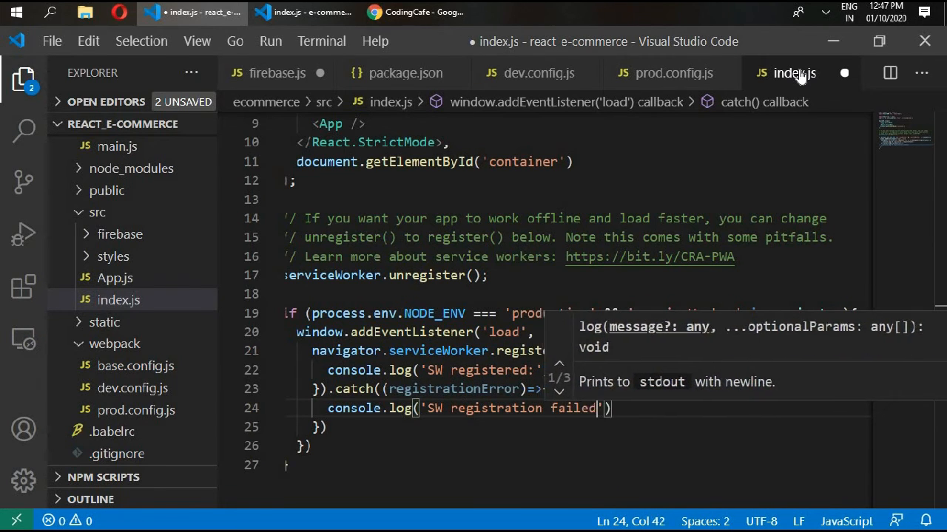
{"action": "type", "text": ":"}
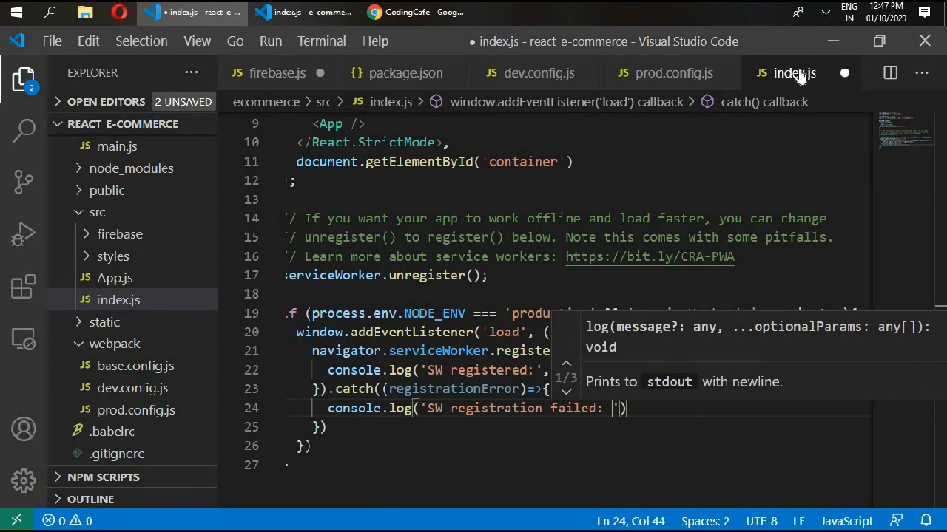
{"action": "type", "text": "re"}
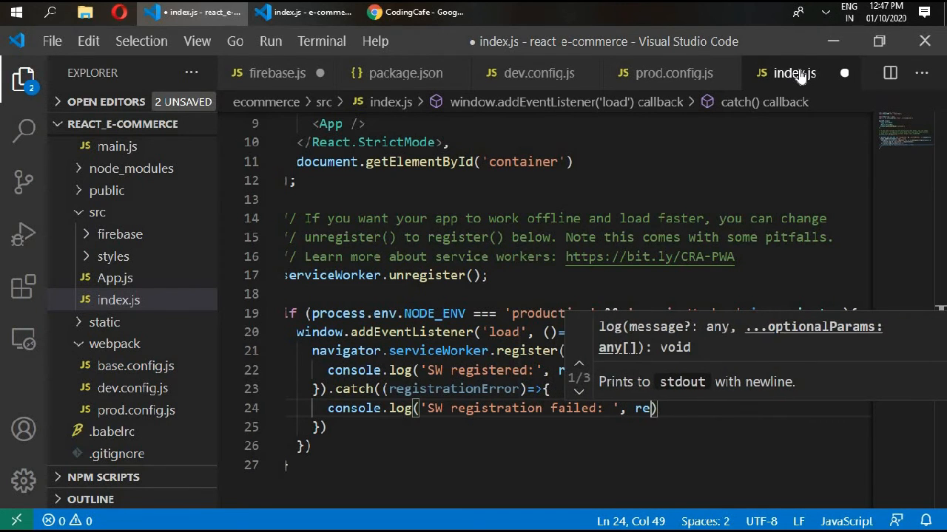
{"action": "type", "text": "ge"}
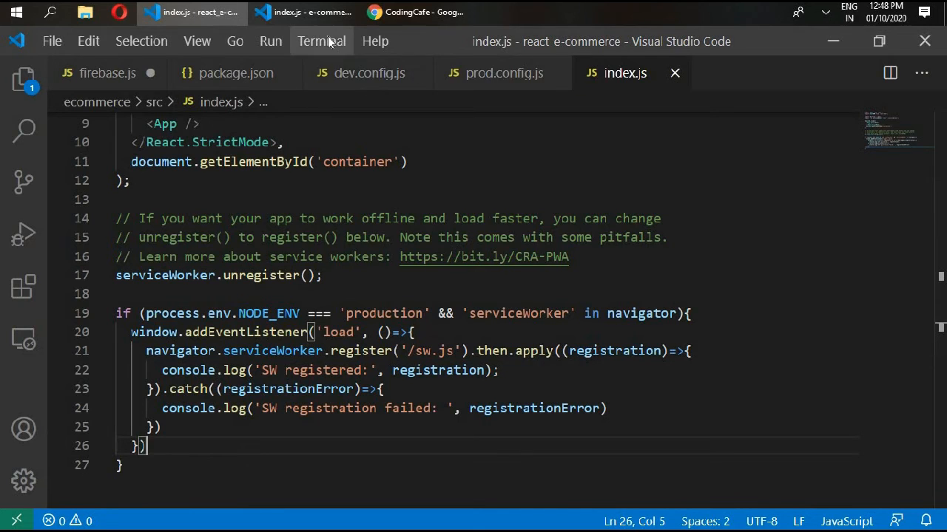
- In a new terminal, cd into ecommerce and run npm run dev-server
{"action": "left_click", "coordinate": [321, 40]}
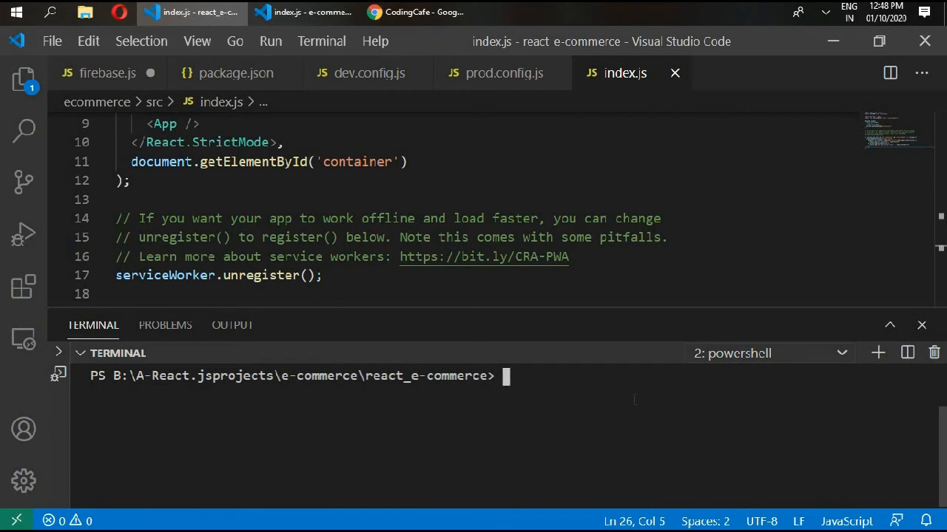
{"action": "type", "text": "cd ecommerce"}
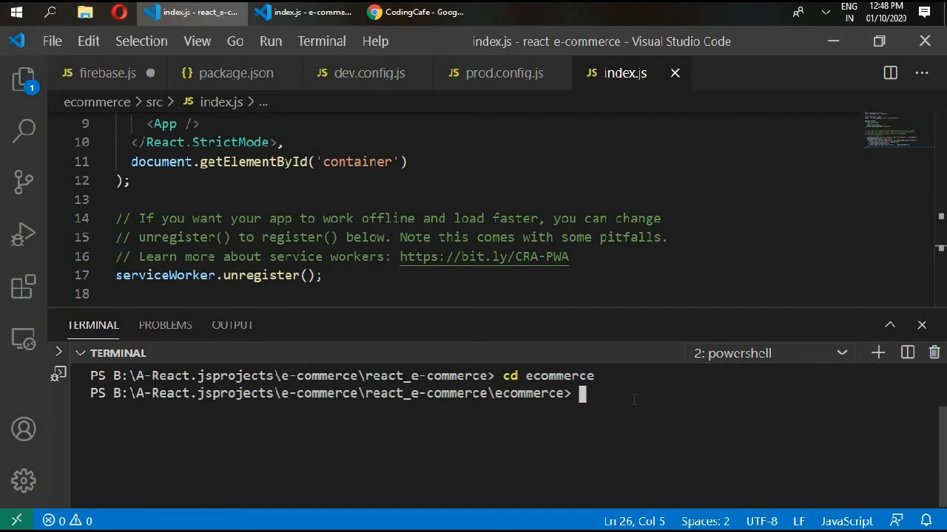
{"action": "type", "text": "npm r"}
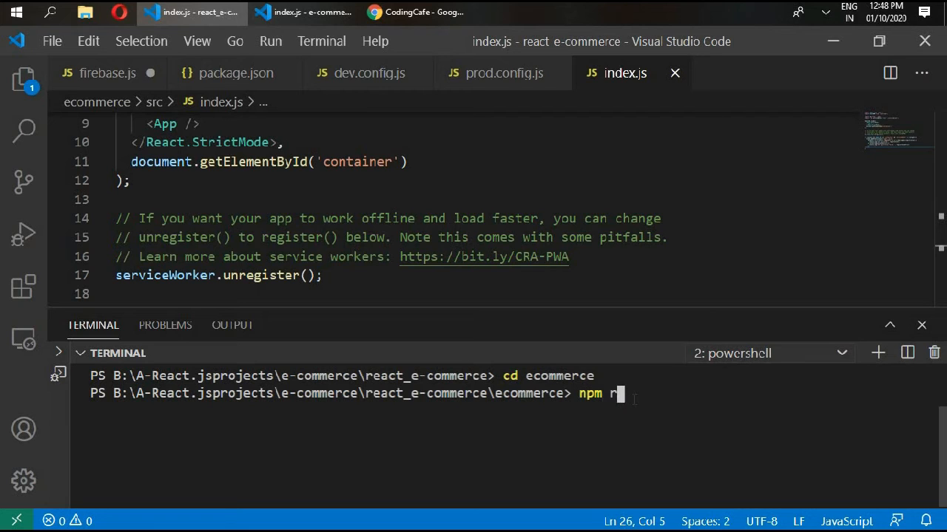
{"action": "type", "text": "un dev"}
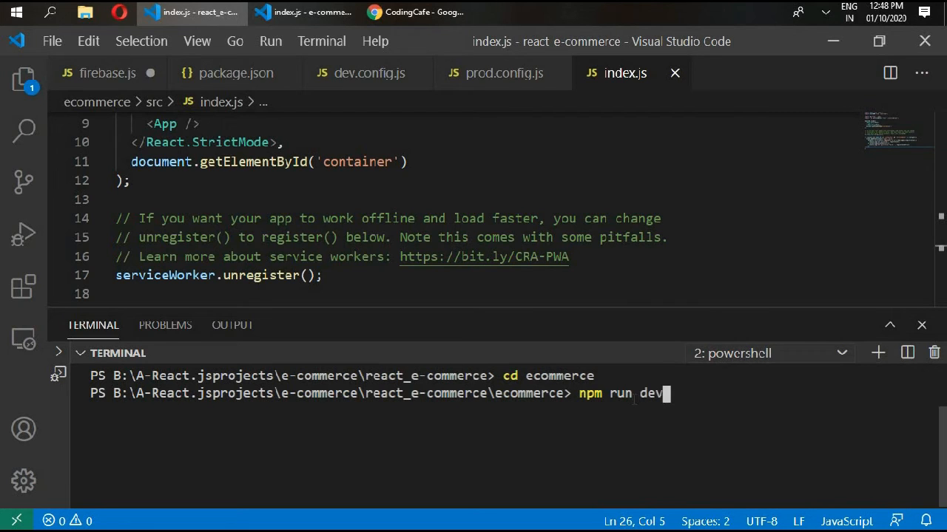
{"action": "type", "text": "-ser"}
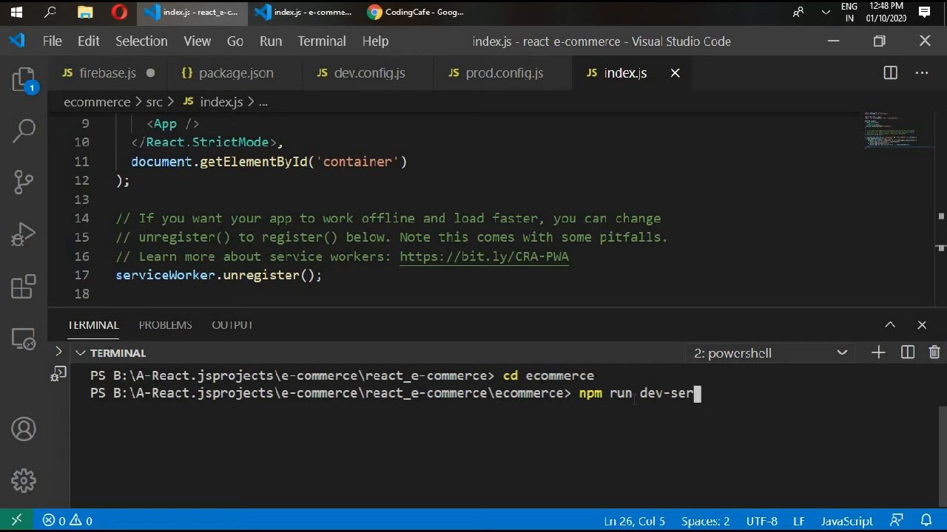
{"action": "type", "text": "ver"}
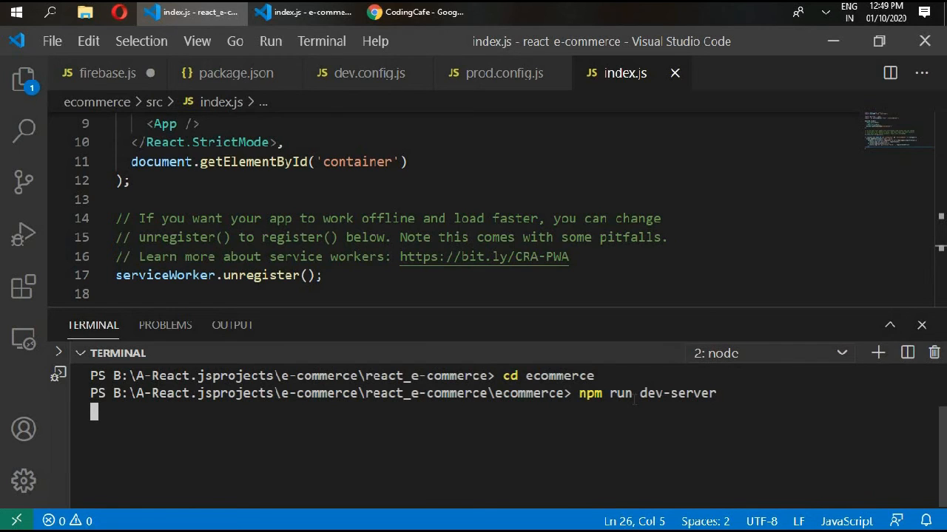
{"action": "right_click", "coordinate": [300, 120]}
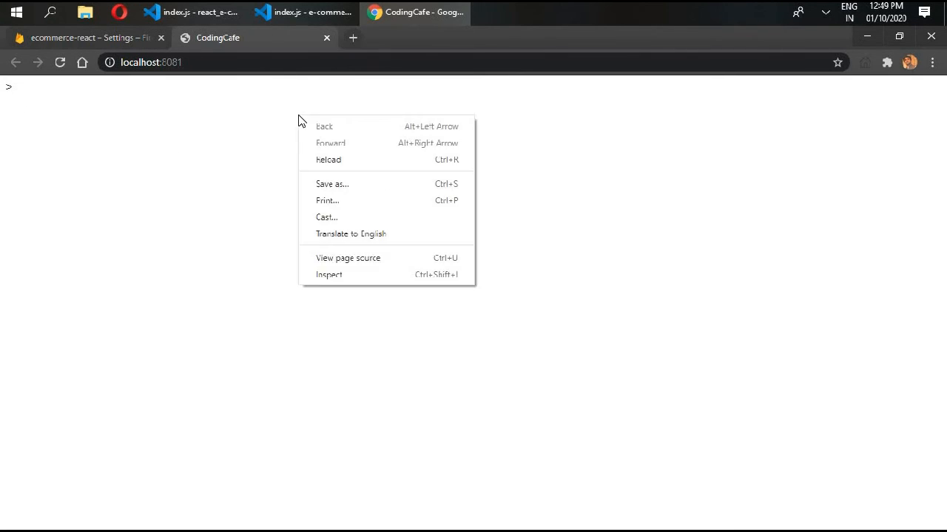
- Inspect the page and view the Console's './serviceWorker' resolution errors
{"action": "left_click", "coordinate": [329, 275]}
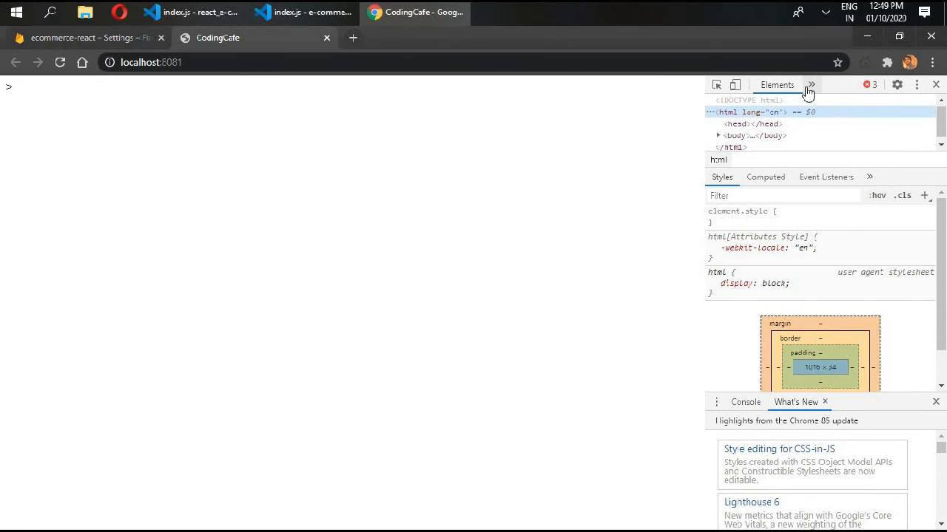
{"action": "left_click", "coordinate": [775, 84]}
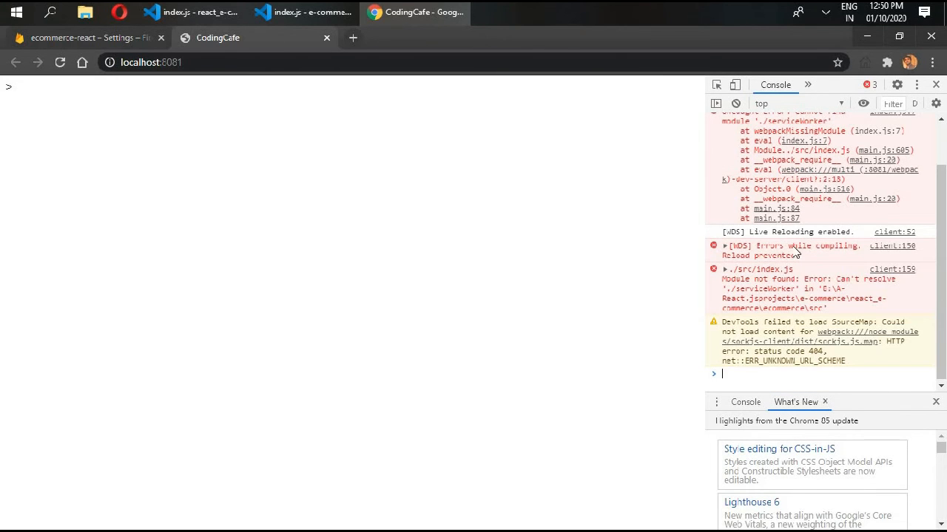
{"action": "mouse_move", "coordinate": [772, 283]}
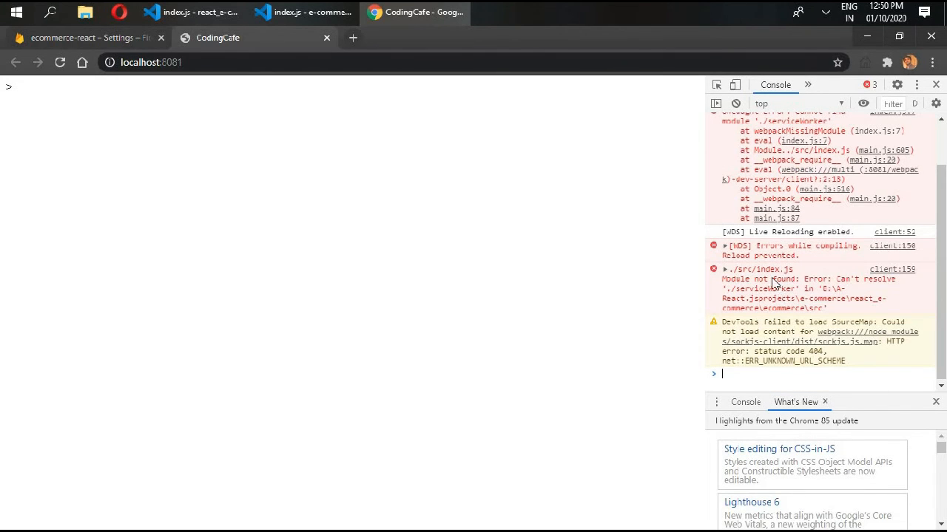
{"action": "mouse_move", "coordinate": [727, 309]}
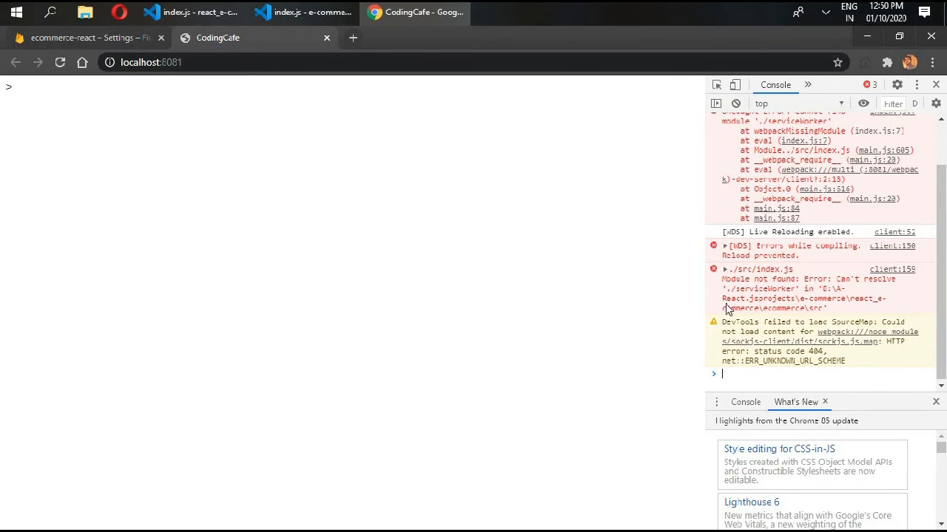
{"action": "mouse_move", "coordinate": [537, 288]}
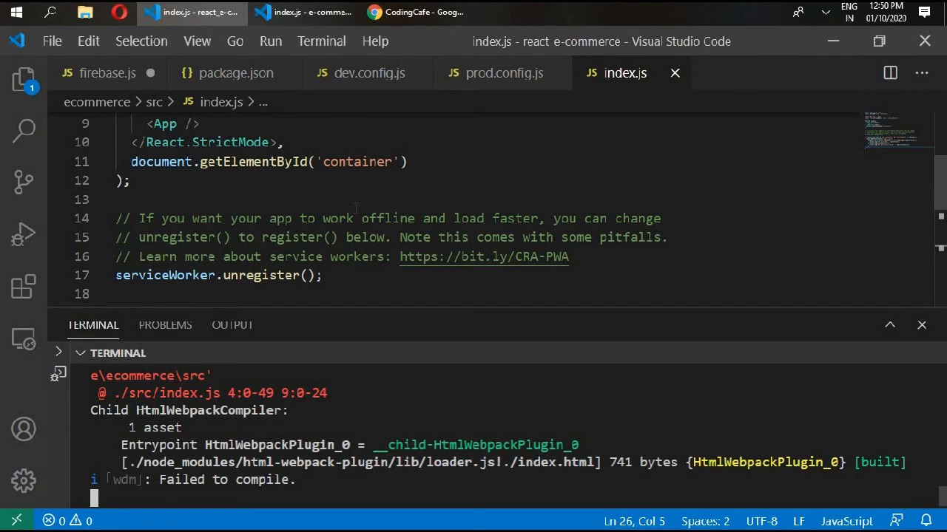
{"action": "mouse_move", "coordinate": [357, 204]}
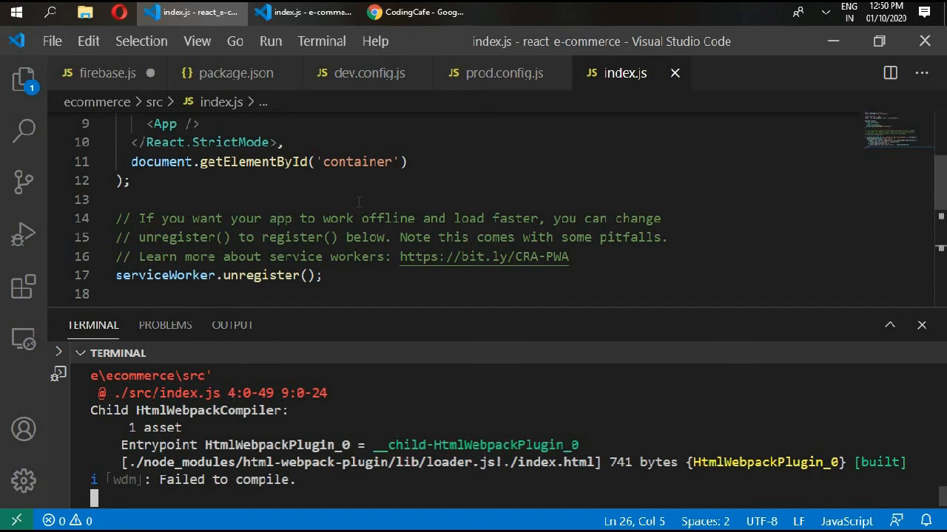
{"action": "mouse_move", "coordinate": [503, 185]}
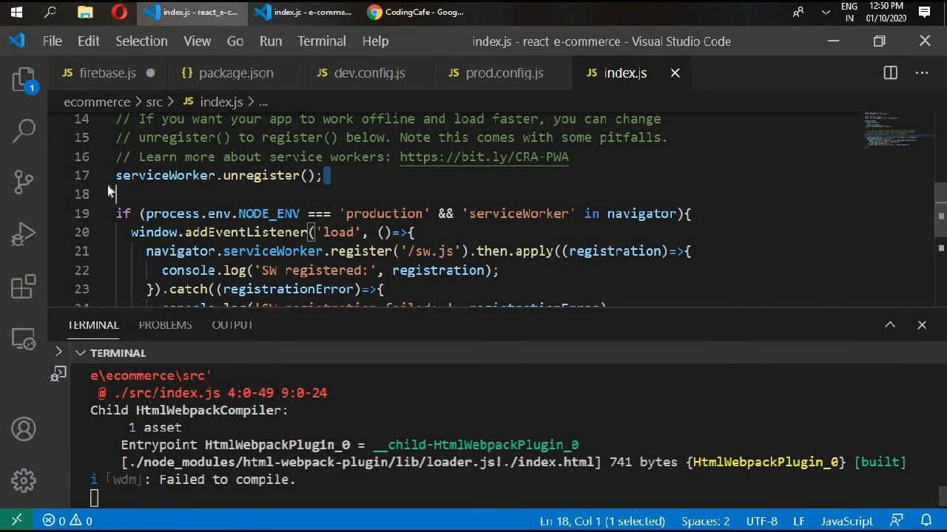
- Comment out serviceWorker.unregister() and its import, save index.js, and check Chrome
{"action": "key", "text": "ctrl+/"}
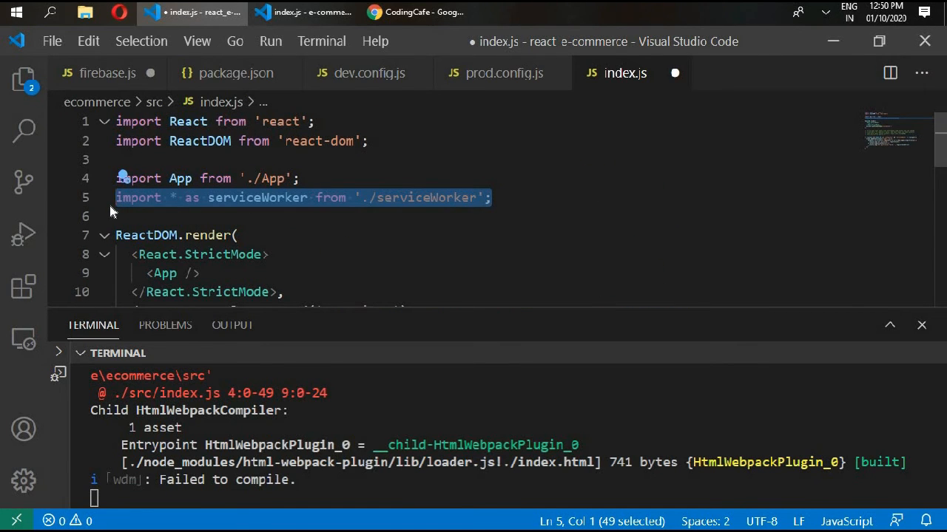
{"action": "key", "text": "ctrl+/"}
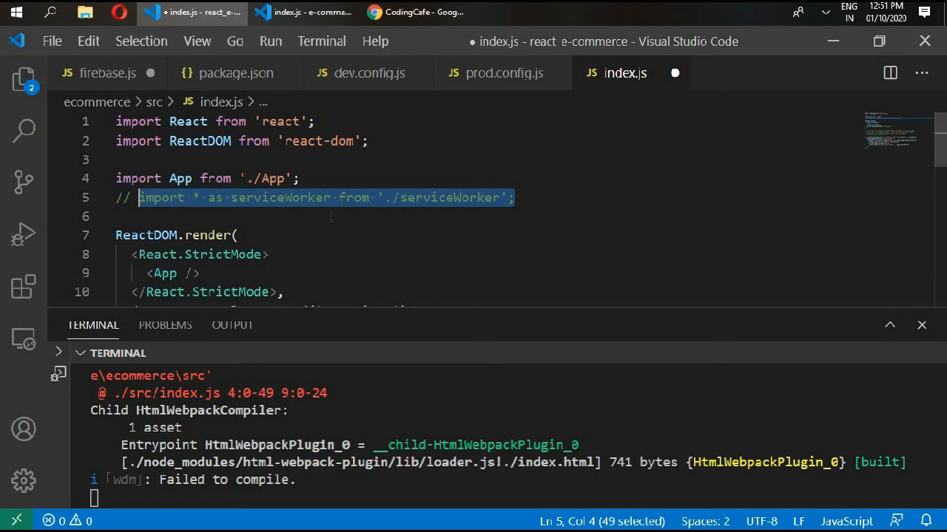
{"action": "key", "text": "ctrl+s"}
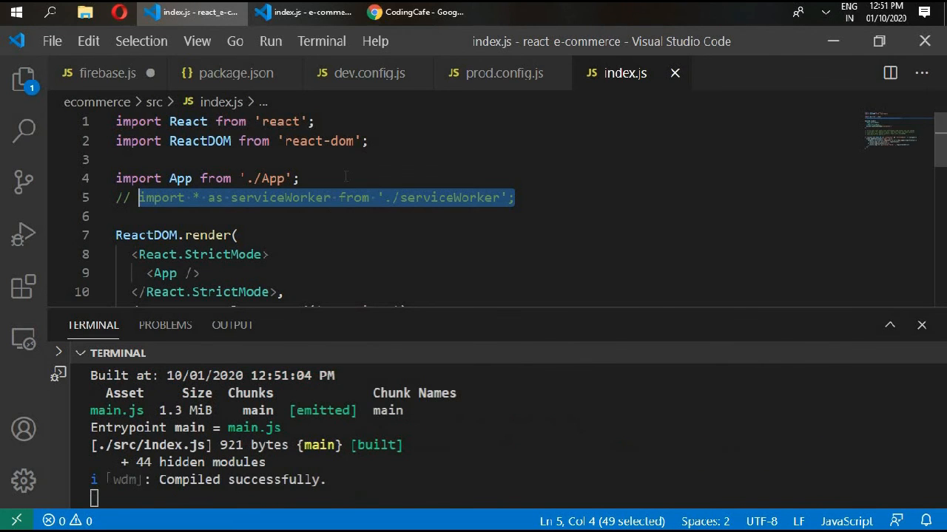
{"action": "left_click", "coordinate": [415, 13]}
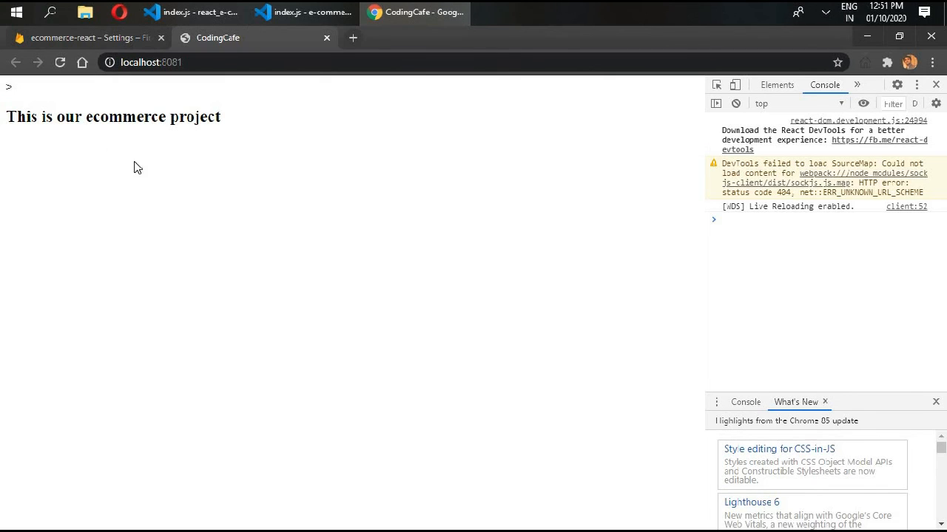
{"action": "mouse_move", "coordinate": [432, 222]}
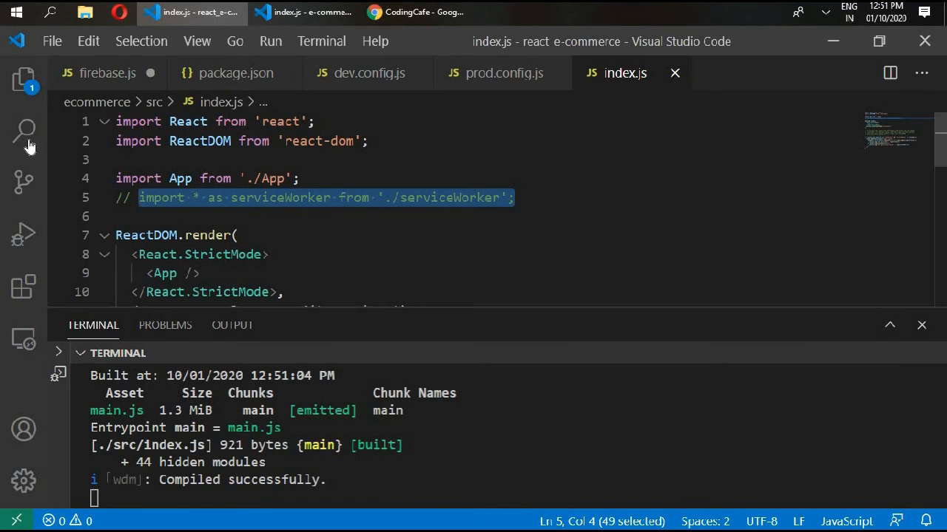
- Review package.json scripts in the Explorer, revisit index.js, then reopen the file tree
{"action": "left_click", "coordinate": [25, 78]}
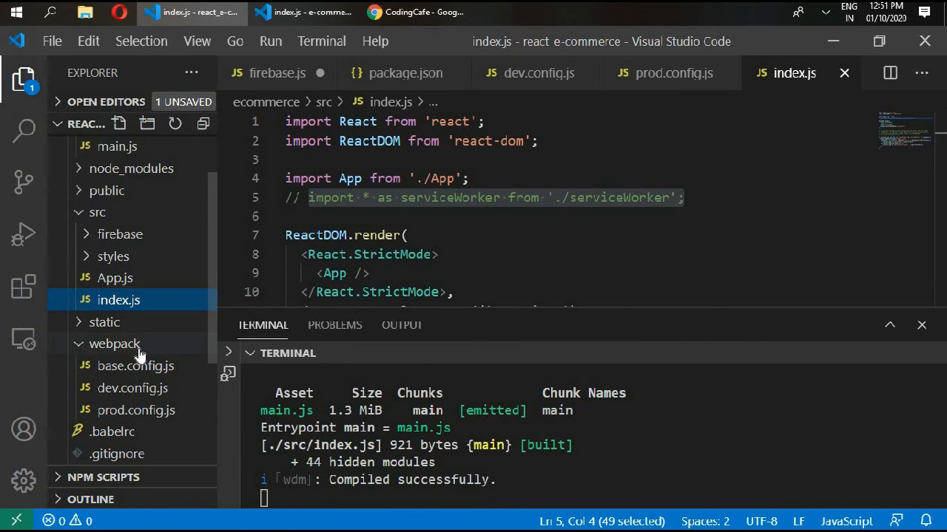
{"action": "mouse_move", "coordinate": [161, 373]}
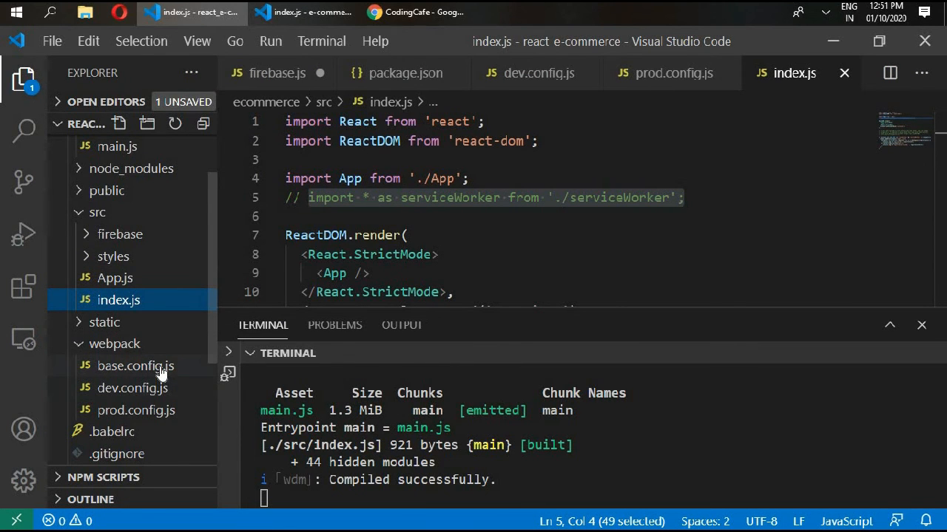
{"action": "mouse_move", "coordinate": [134, 365]}
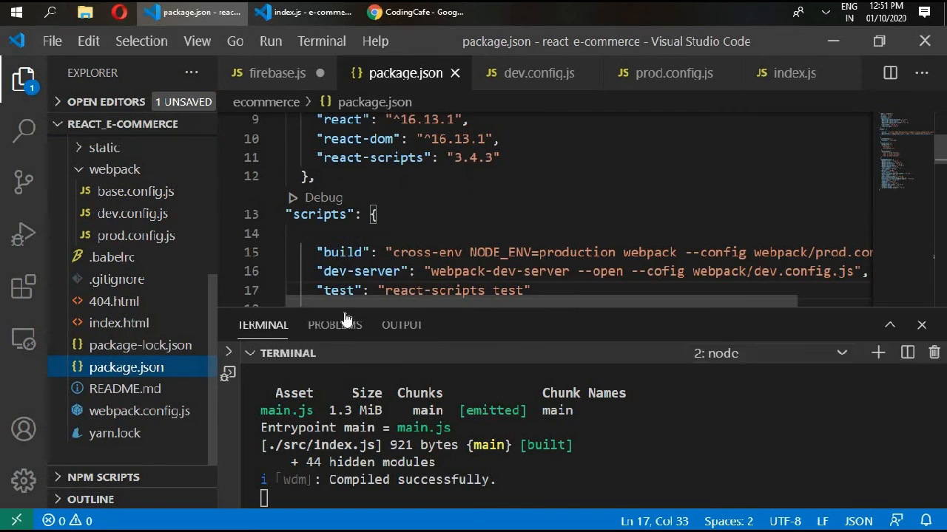
{"action": "scroll", "scroll_direction": "down", "scroll_amount": 3}
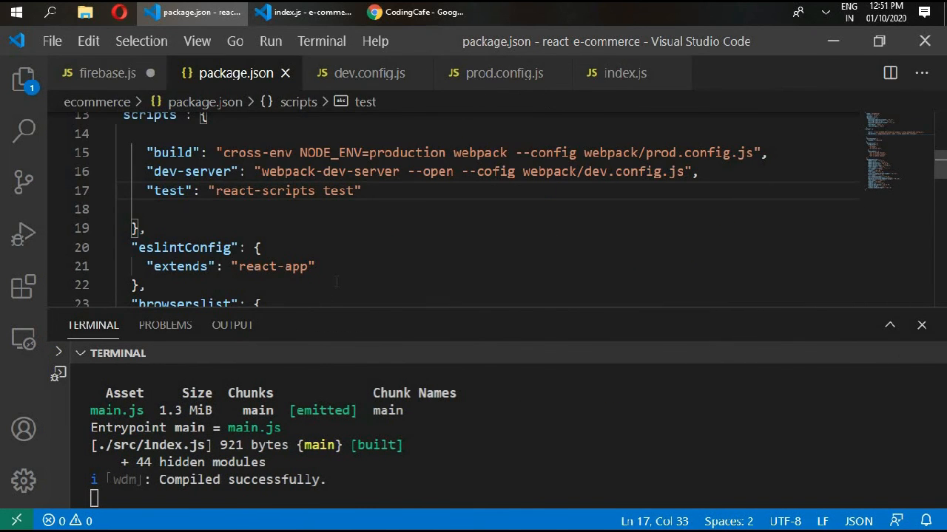
{"action": "left_click", "coordinate": [625, 72]}
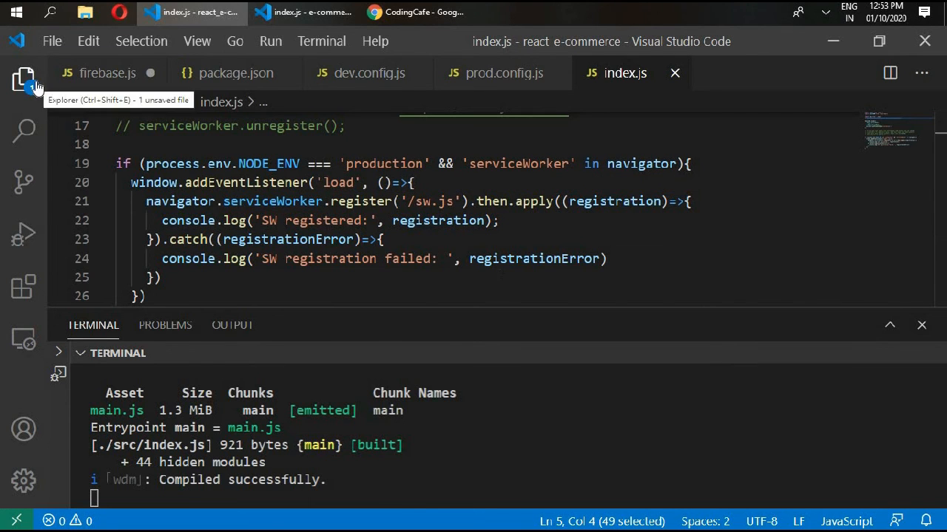
{"action": "left_click", "coordinate": [24, 80]}
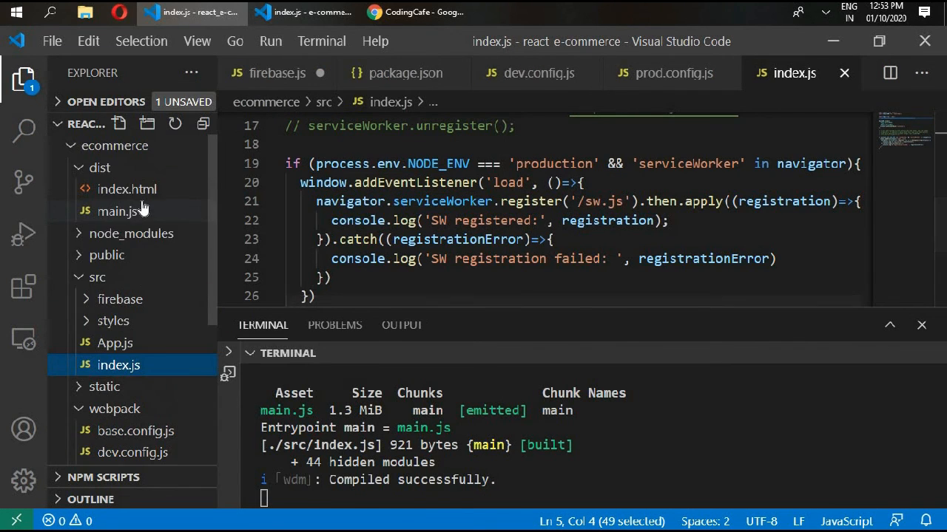
{"action": "mouse_move", "coordinate": [126, 189]}
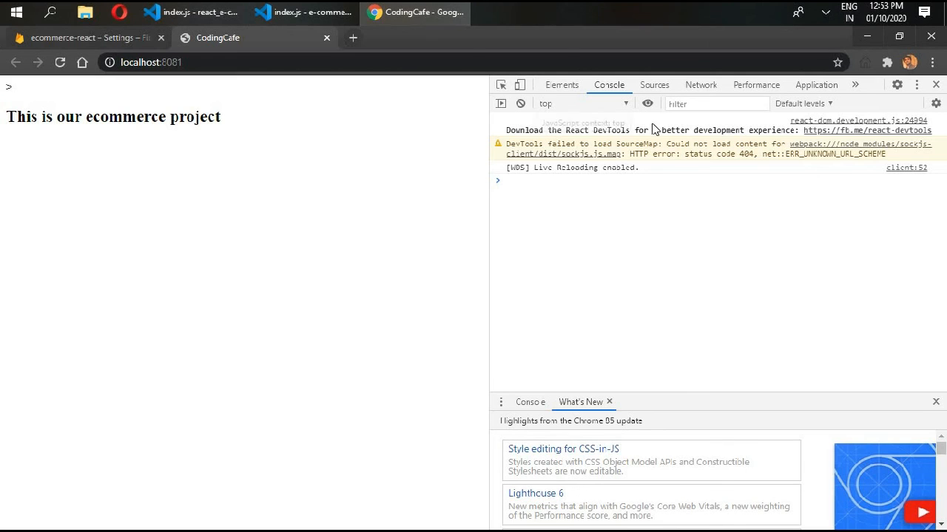
{"action": "mouse_move", "coordinate": [653, 84]}
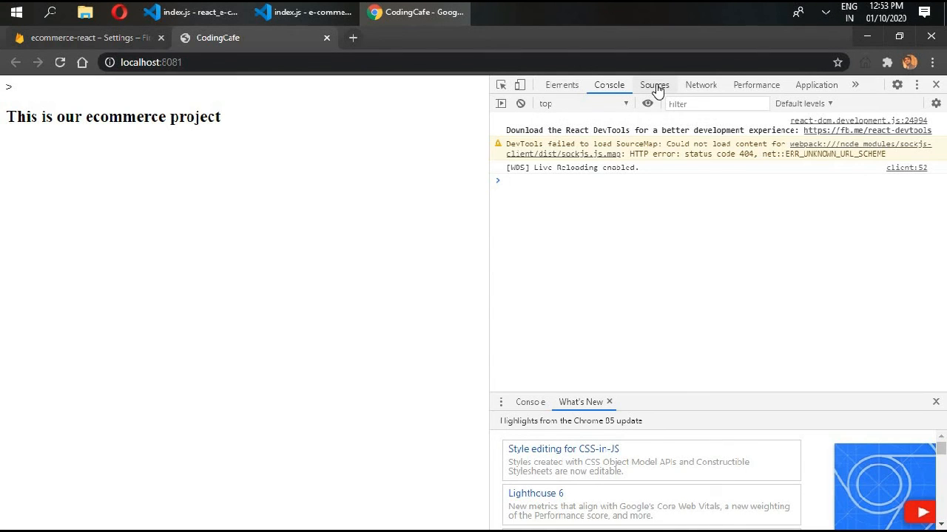
- View the bundled main.js from localhost:8081 in the DevTools Sources panel
{"action": "left_click", "coordinate": [654, 84]}
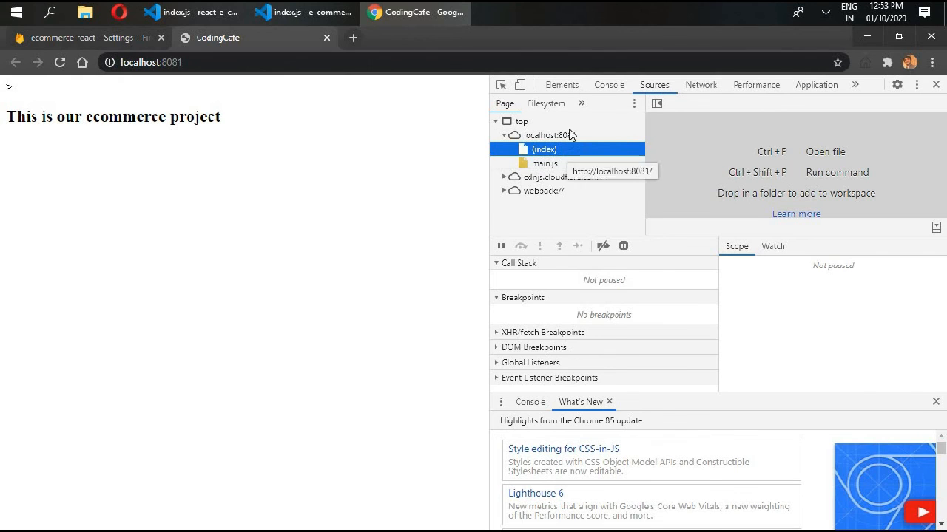
{"action": "mouse_move", "coordinate": [538, 173]}
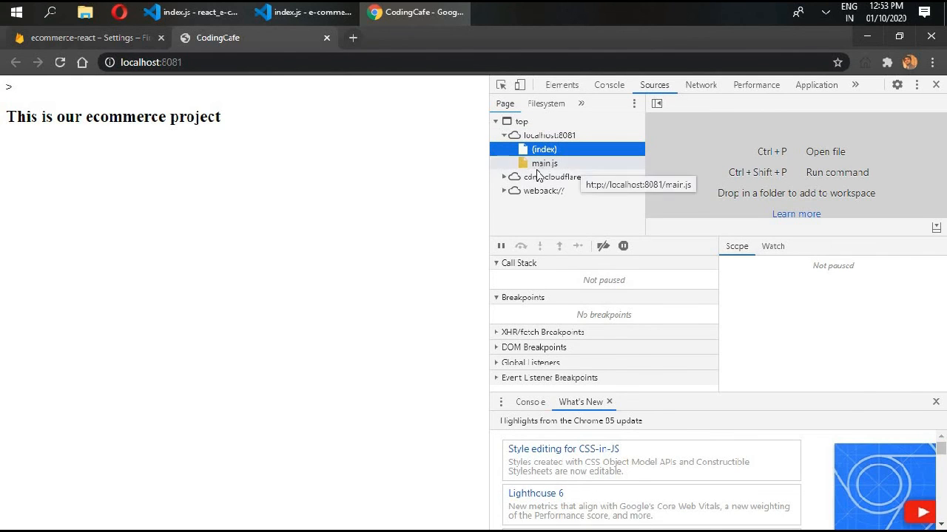
{"action": "mouse_move", "coordinate": [546, 149]}
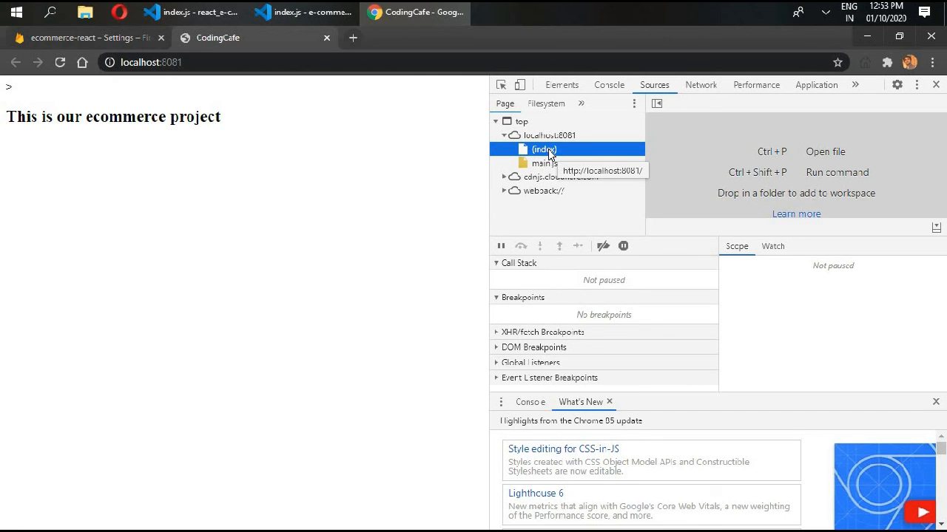
{"action": "mouse_move", "coordinate": [553, 176]}
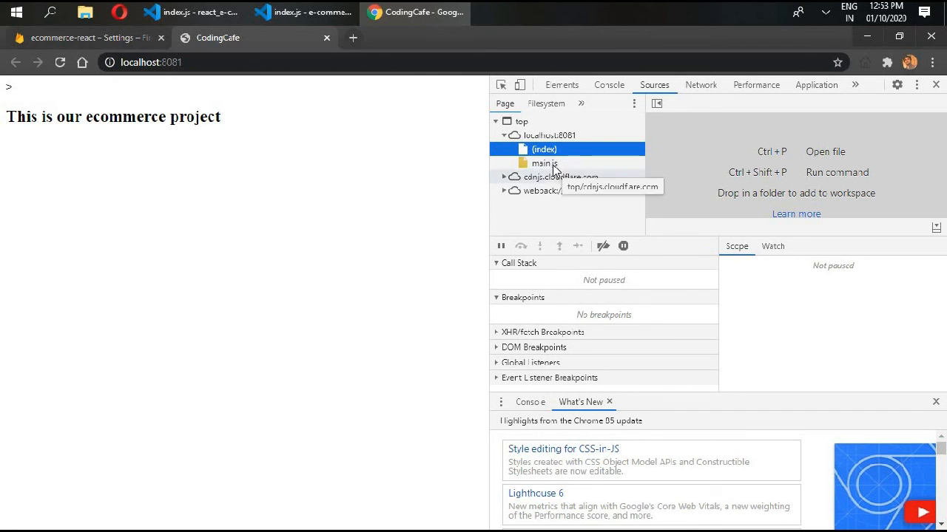
{"action": "left_click", "coordinate": [544, 163]}
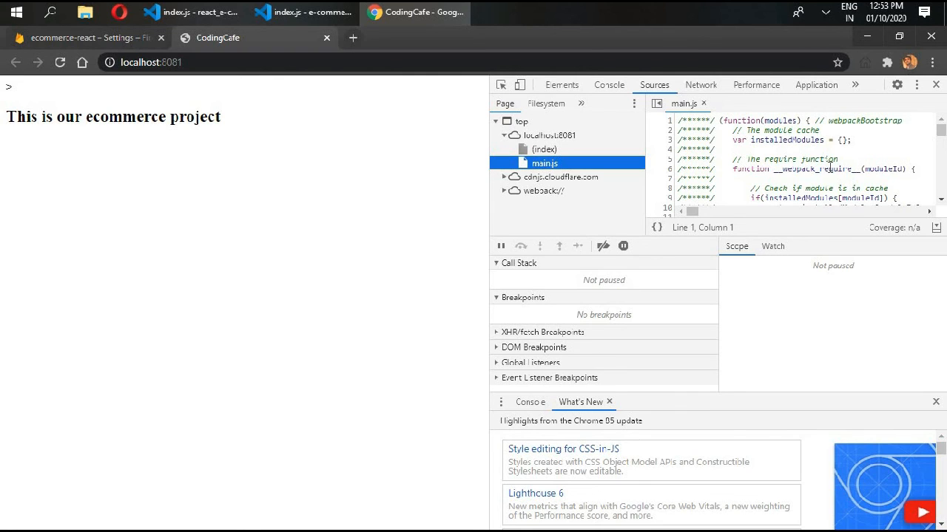
{"action": "mouse_move", "coordinate": [830, 167]}
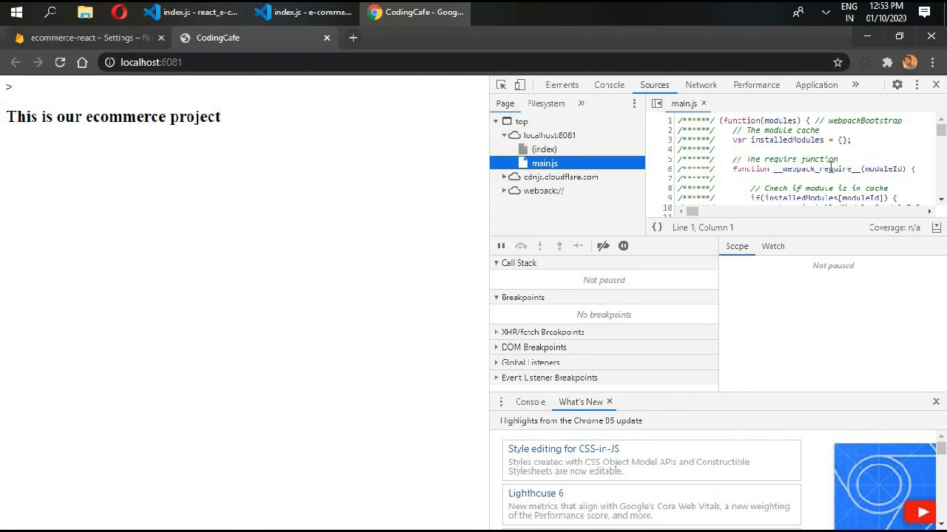